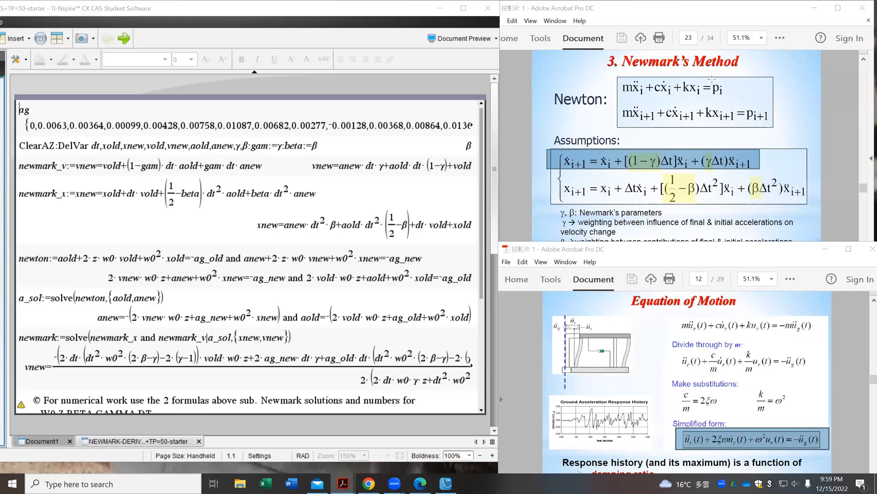
mouse_move(647, 147)
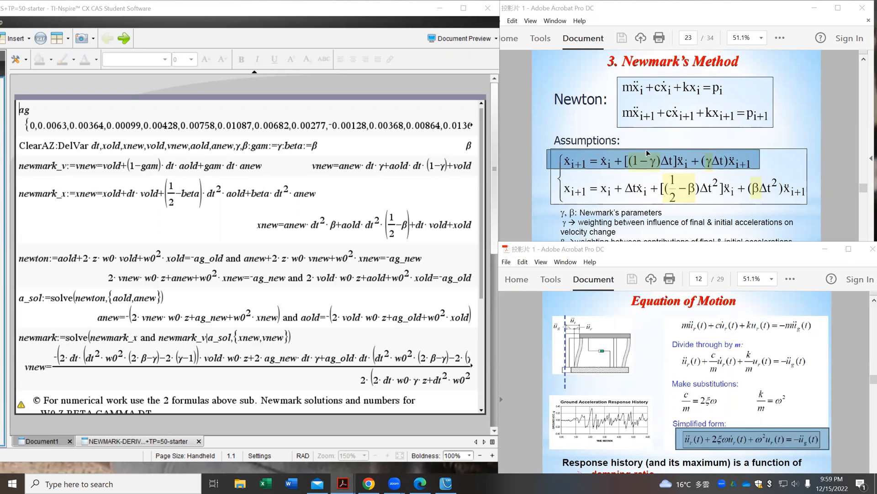
mouse_move(624, 135)
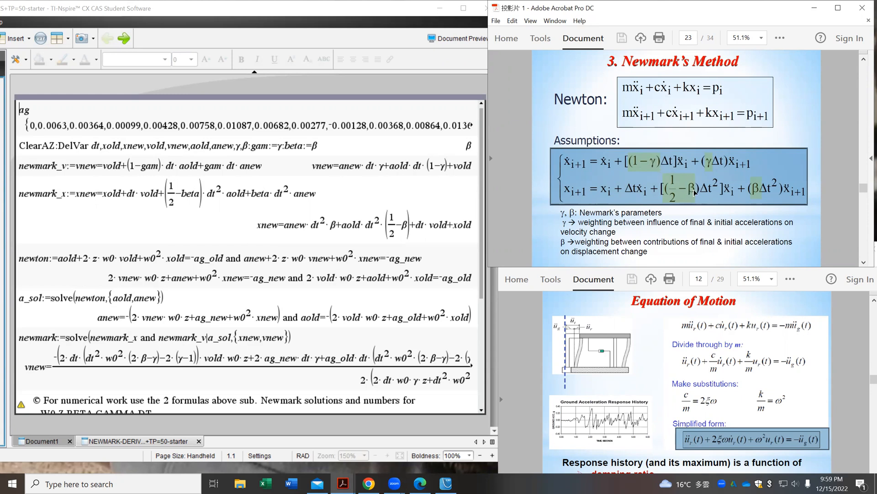
mouse_move(611, 165)
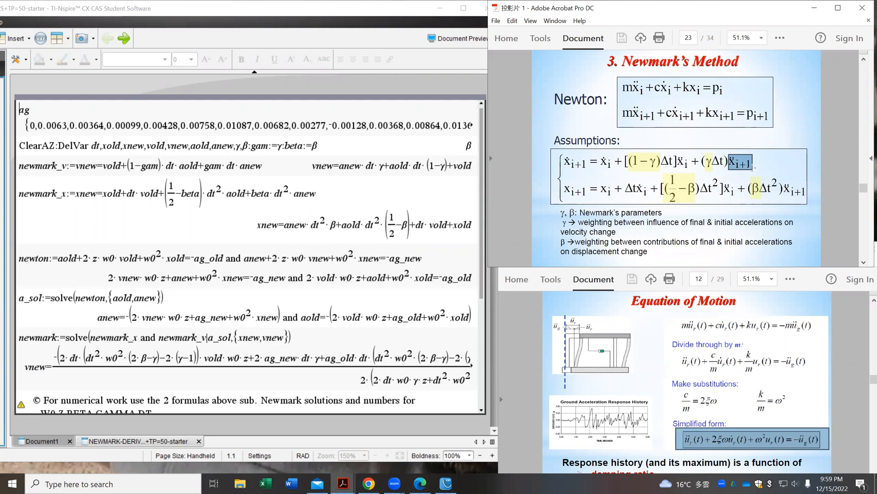
mouse_move(753, 169)
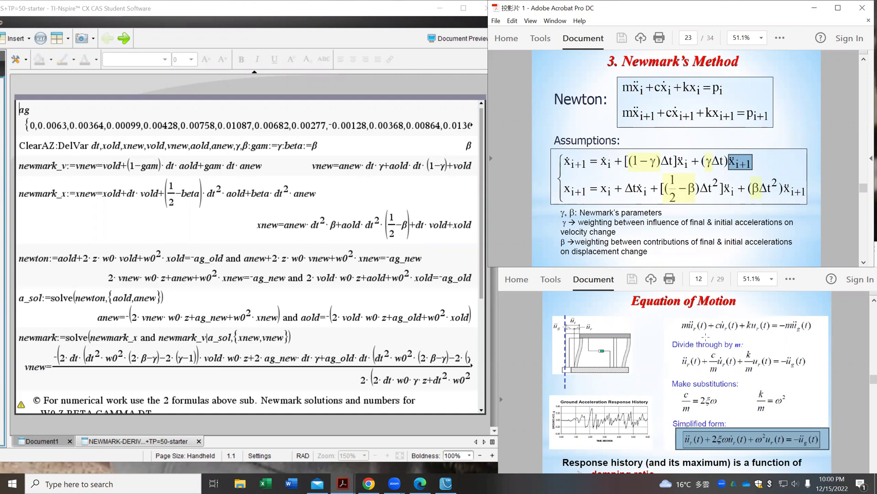
mouse_move(677, 316)
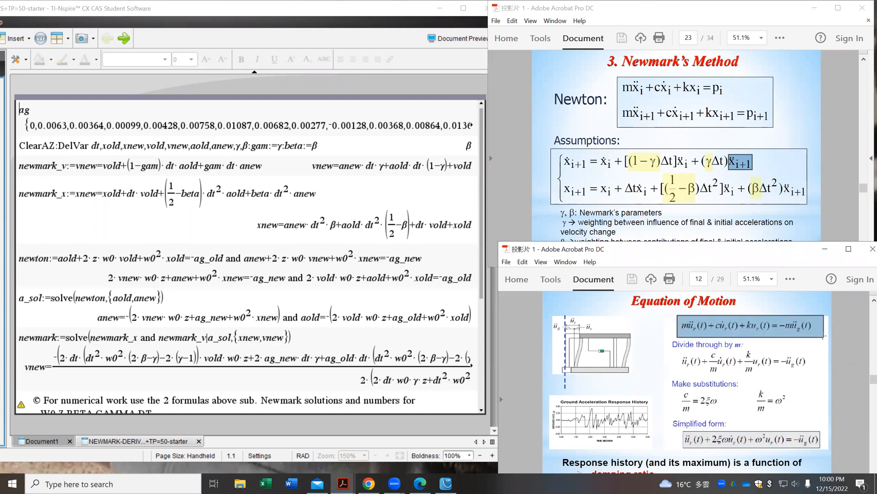
mouse_move(799, 336)
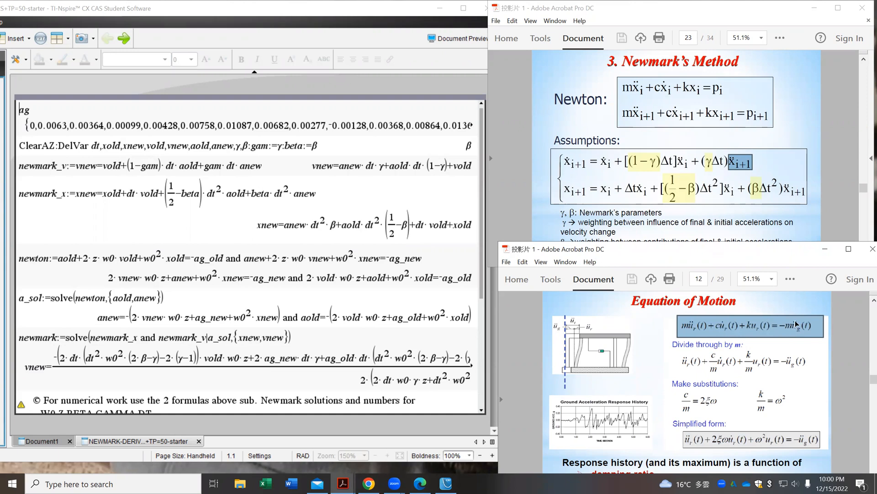
mouse_move(792, 337)
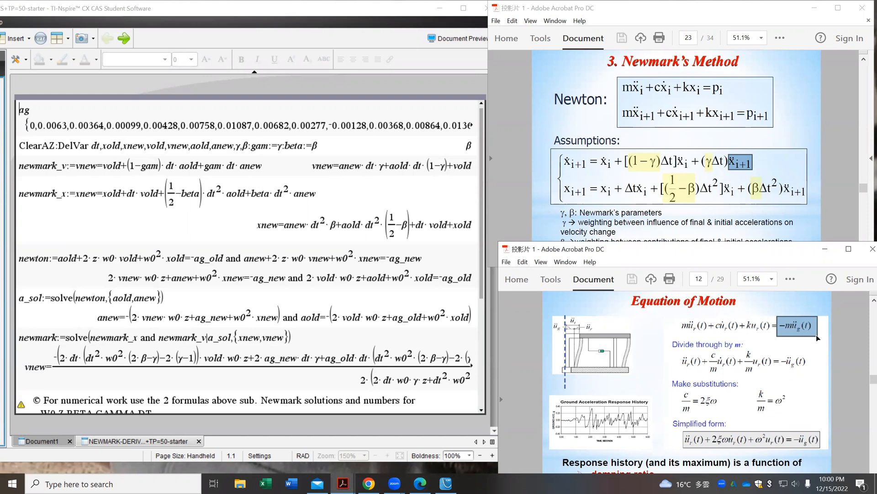
mouse_move(789, 336)
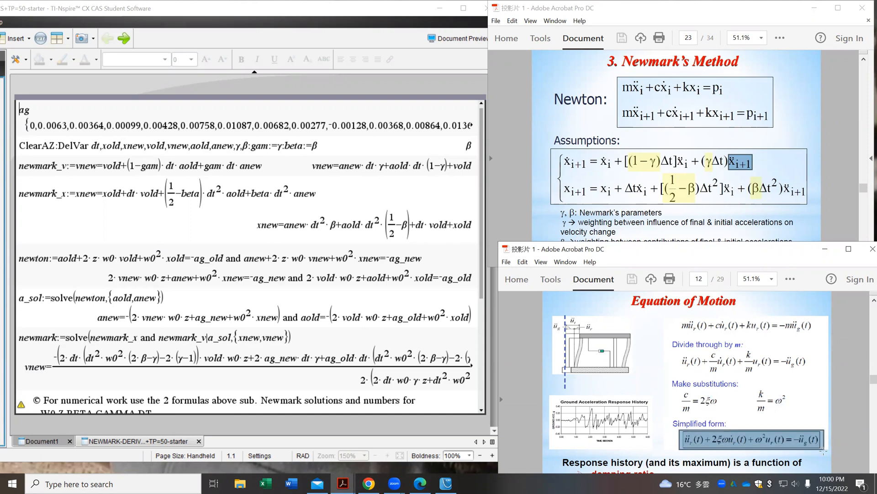
mouse_move(817, 447)
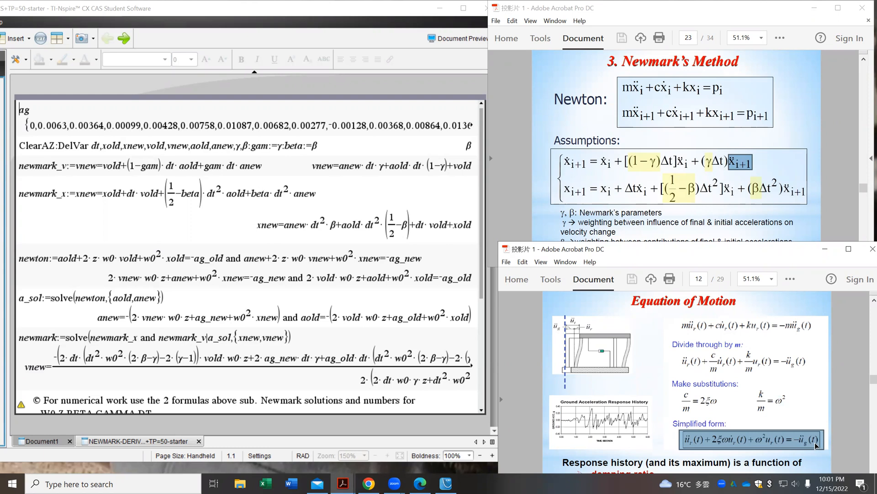
mouse_move(814, 440)
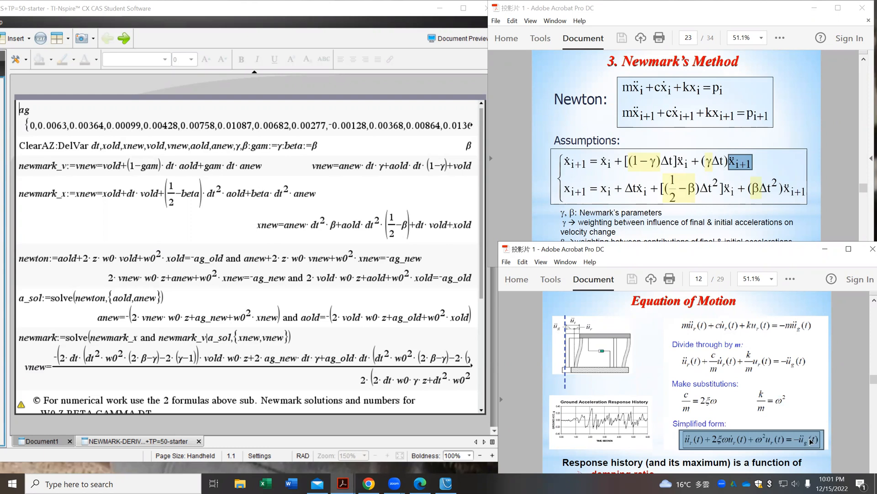
mouse_move(807, 440)
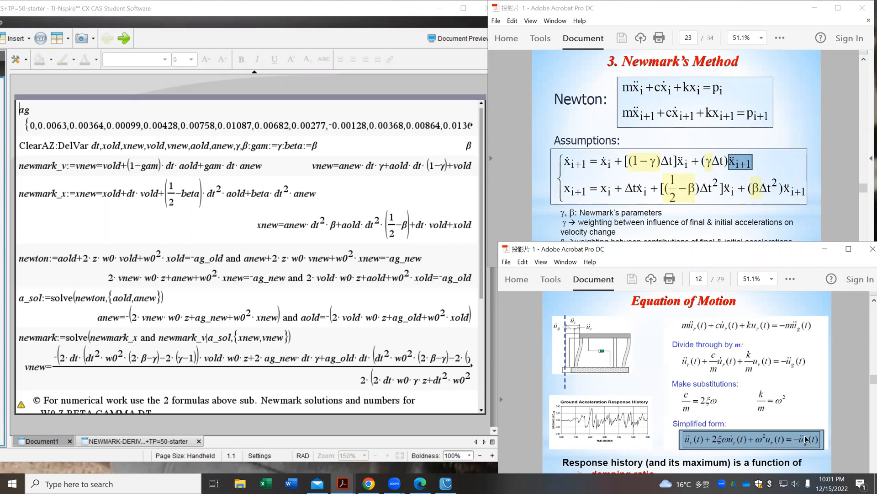
mouse_move(38, 88)
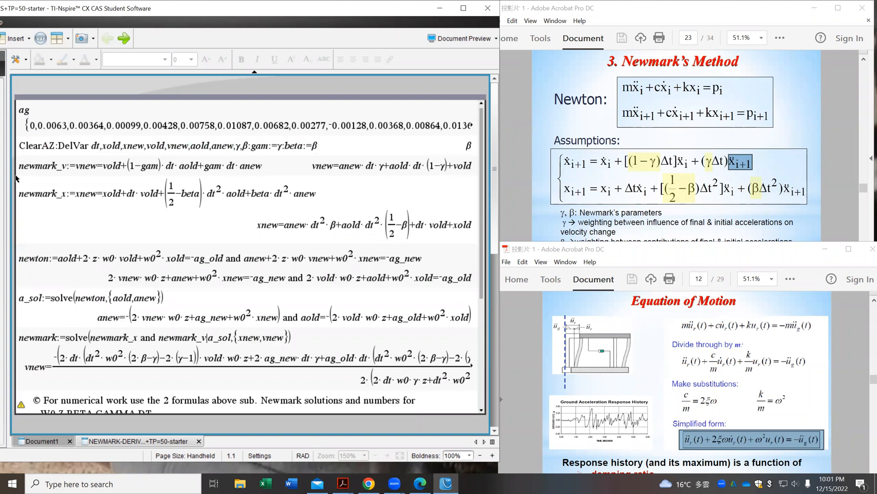
Review the solved anew and aold expressions and the a_sol substitution in the newmark solve line.
double_click(42, 166)
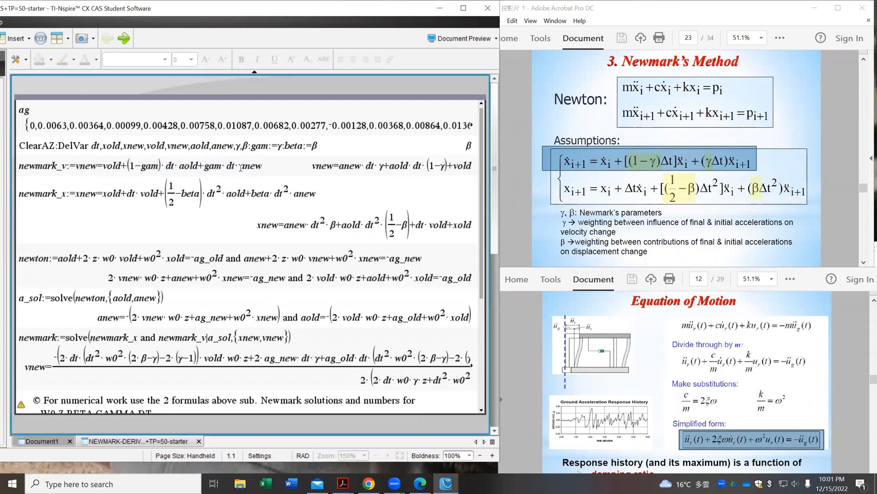
double_click(250, 165)
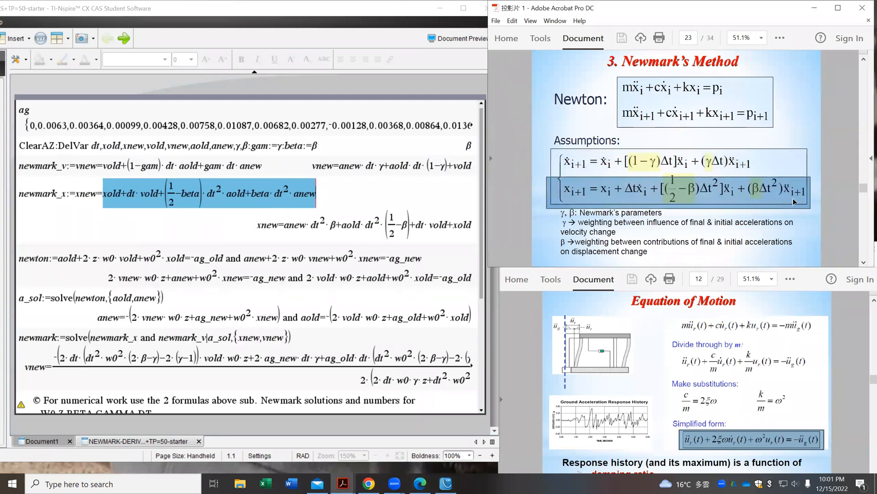
mouse_move(320, 245)
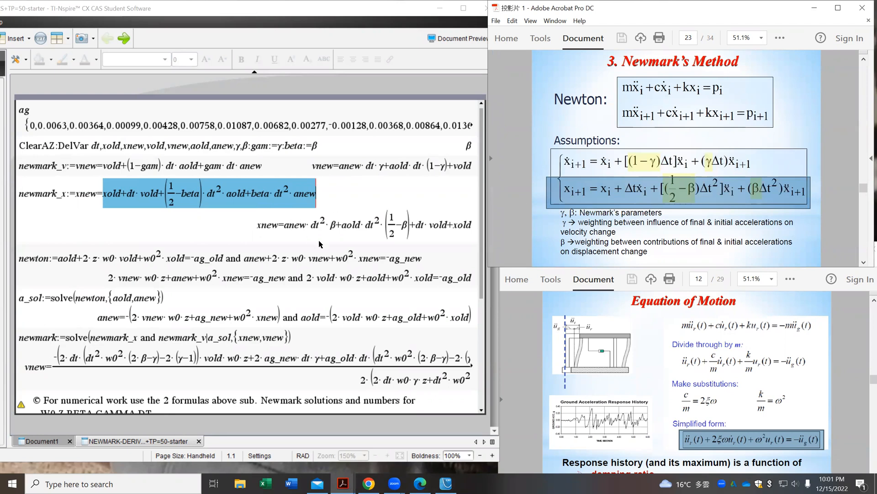
scroll(down, 3)
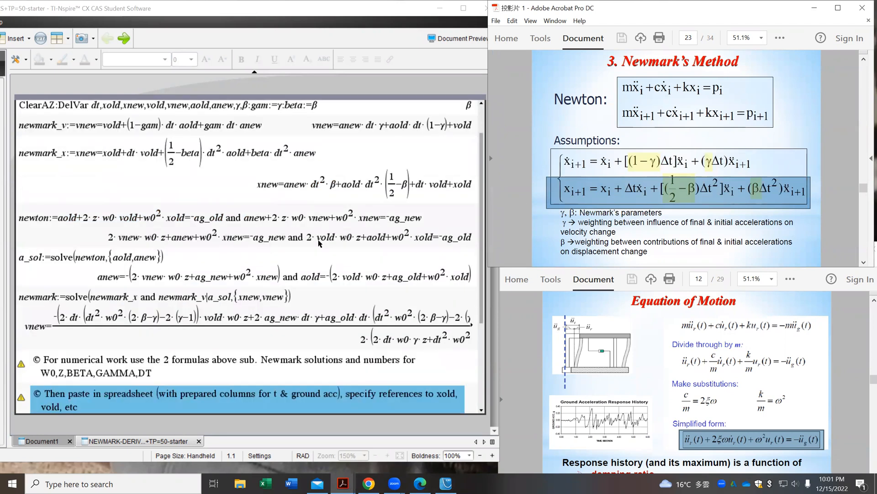
scroll(down, 3)
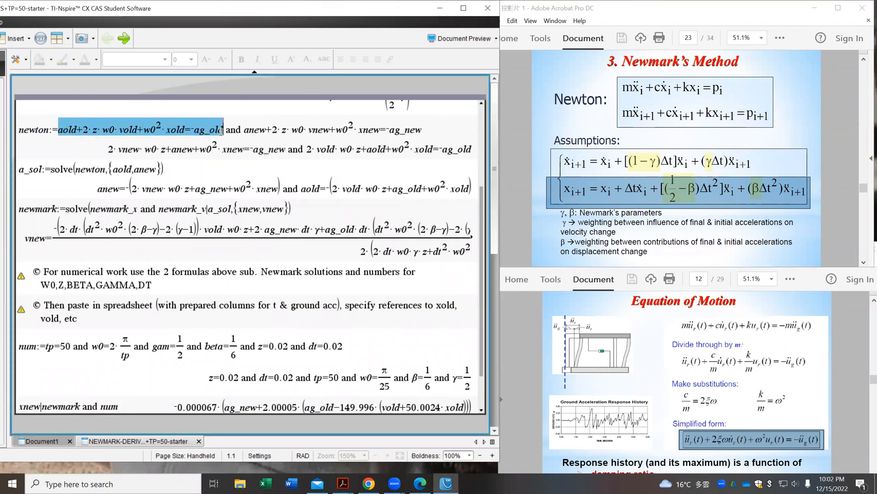
mouse_move(731, 436)
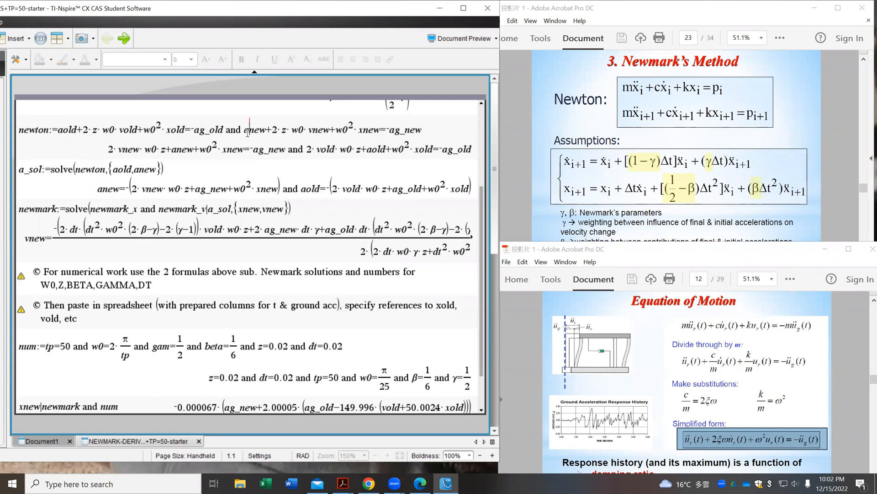
double_click(254, 129)
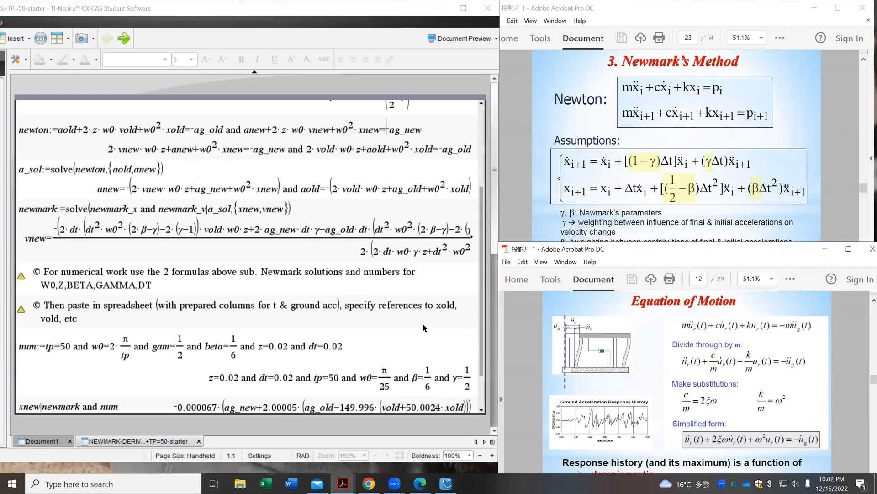
click(87, 180)
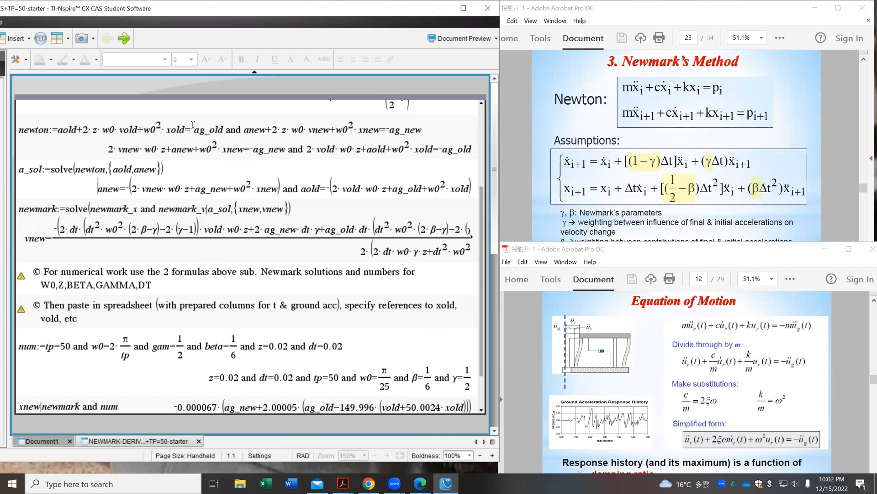
mouse_move(220, 133)
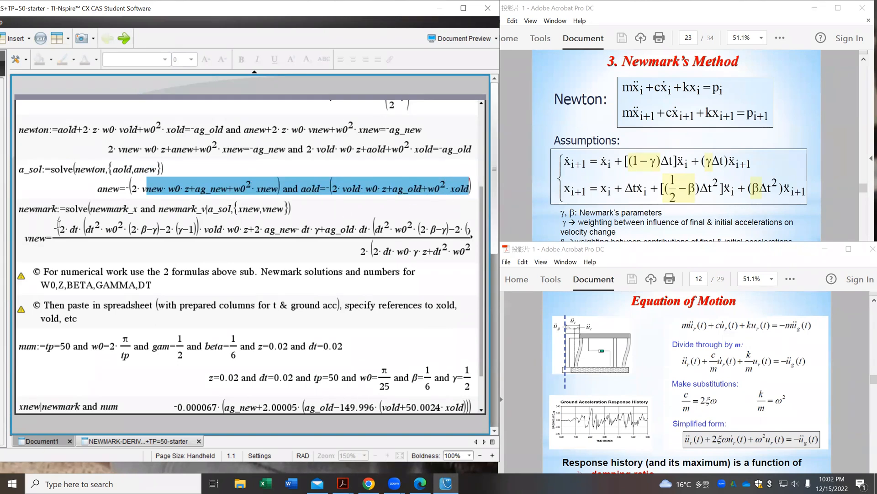
double_click(38, 209)
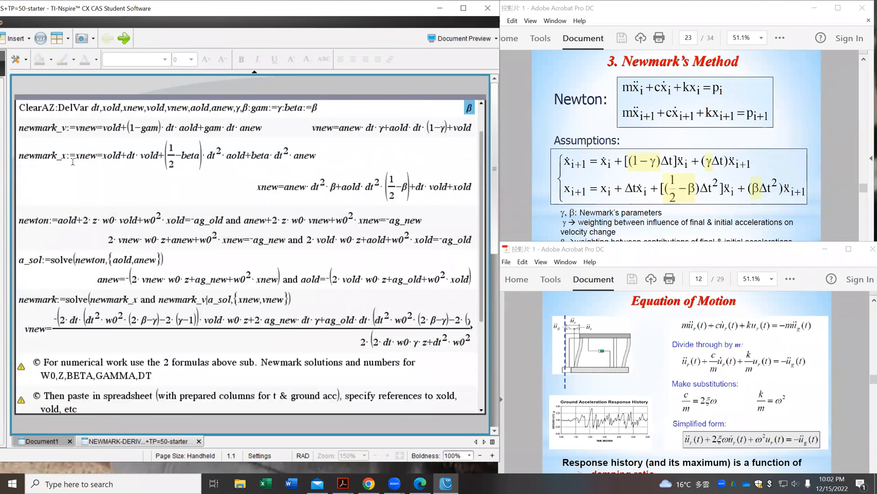
drag(73, 155, 314, 155)
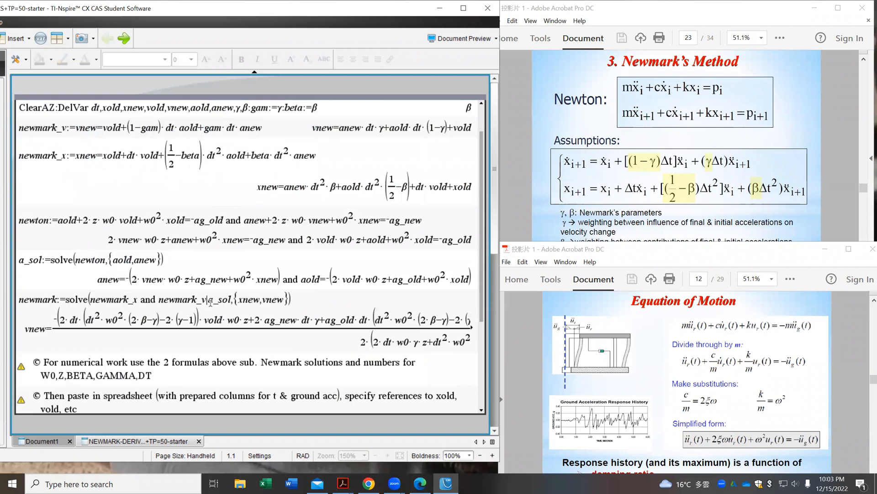
double_click(219, 299)
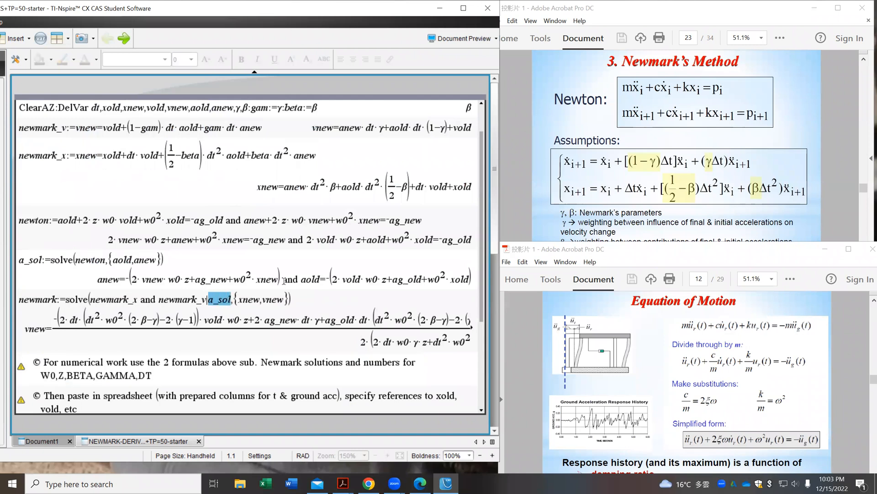
mouse_move(104, 240)
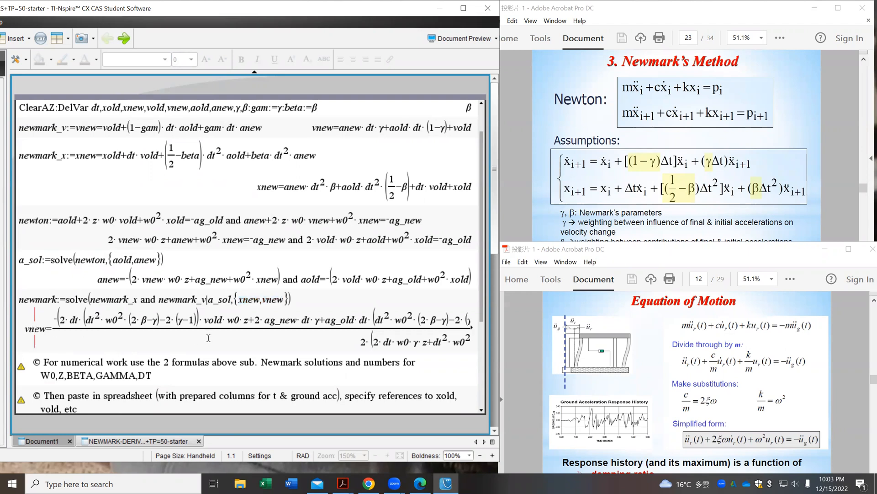
Read the vnew solution term by term, marking the w0 squared term through vold.
double_click(115, 318)
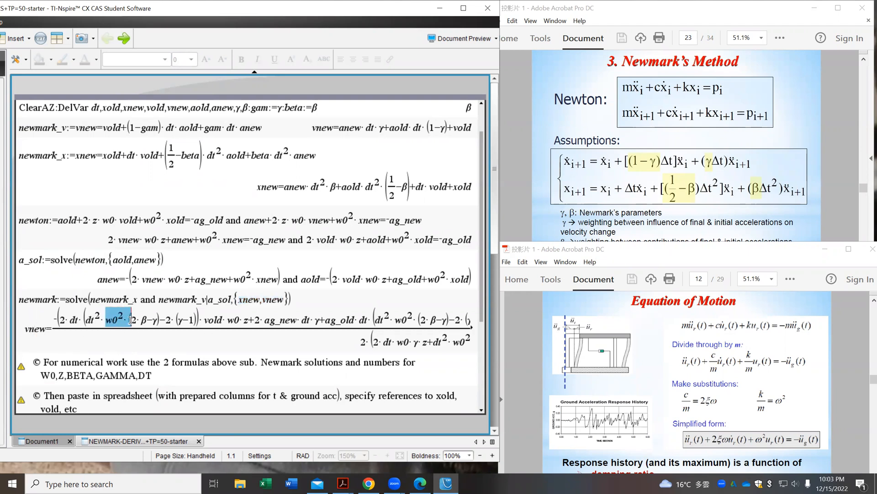
drag(109, 319, 311, 320)
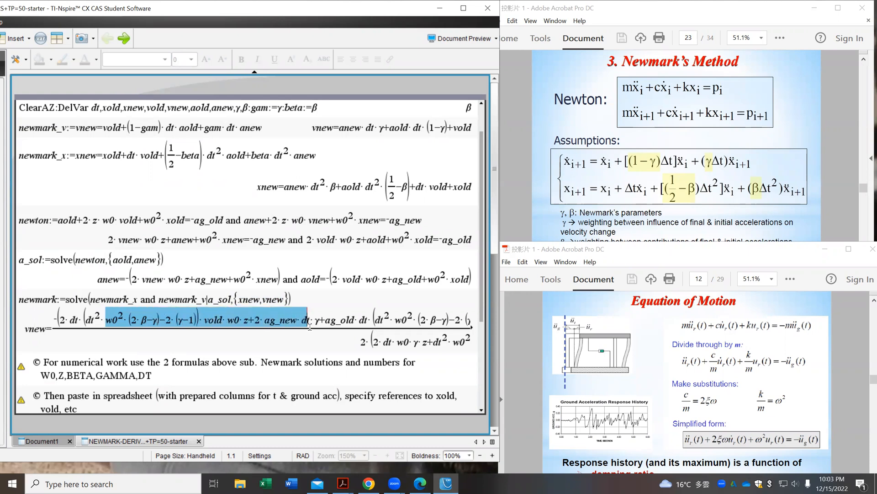
double_click(281, 320)
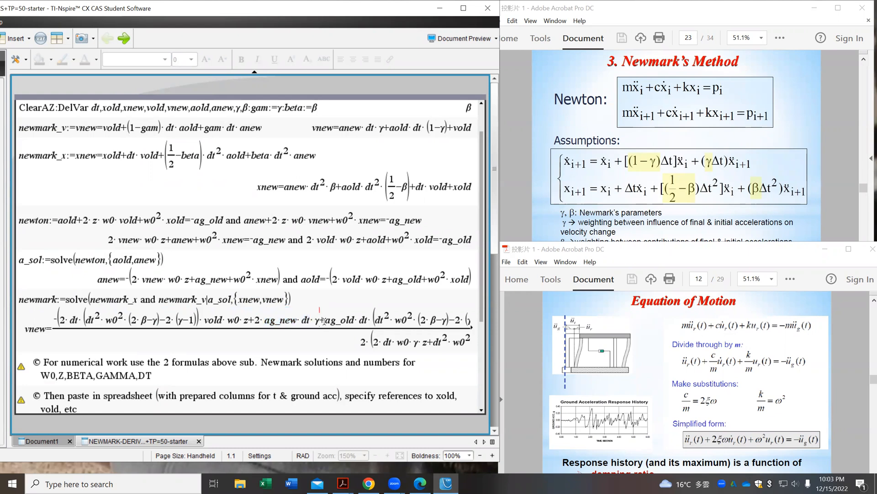
double_click(339, 319)
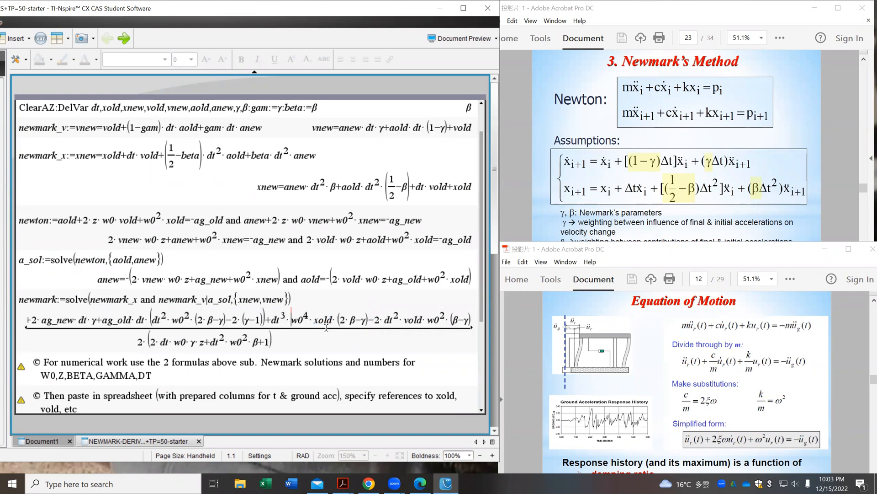
double_click(414, 319)
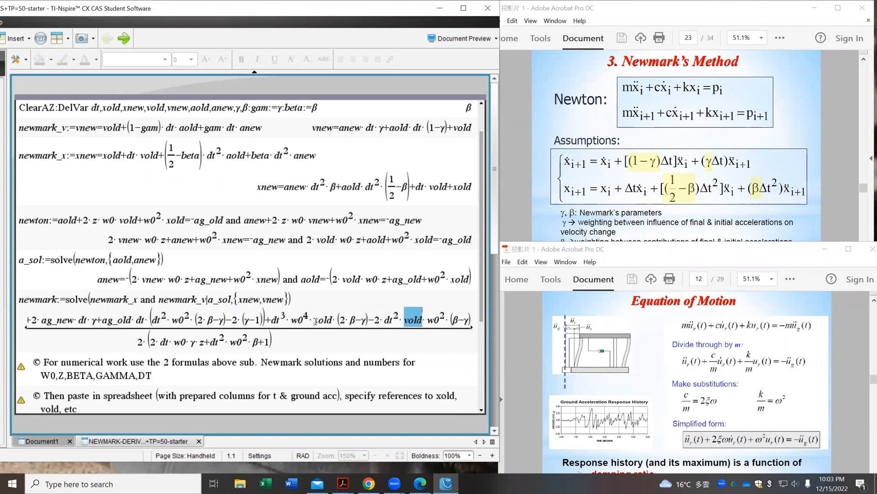
click(312, 320)
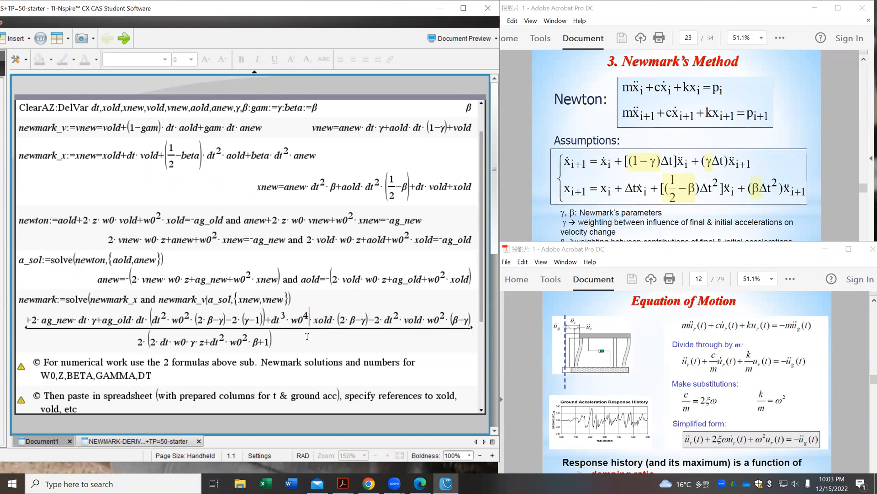
scroll(down, 3)
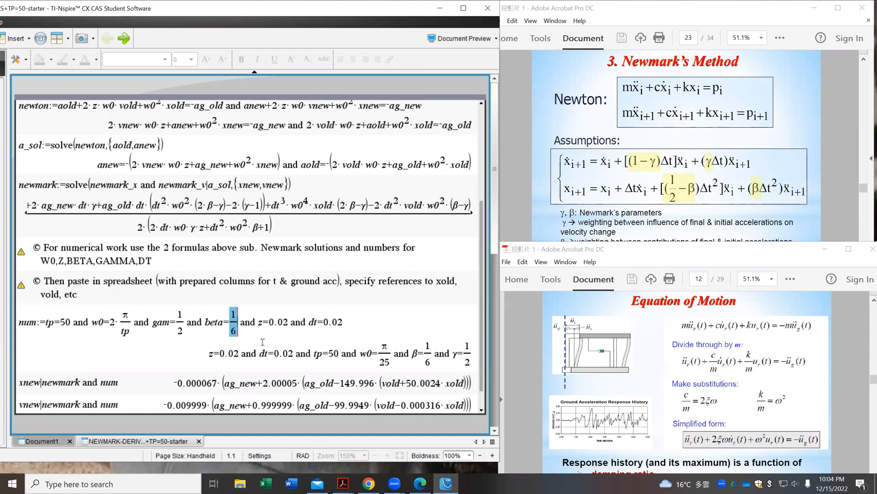
click(269, 321)
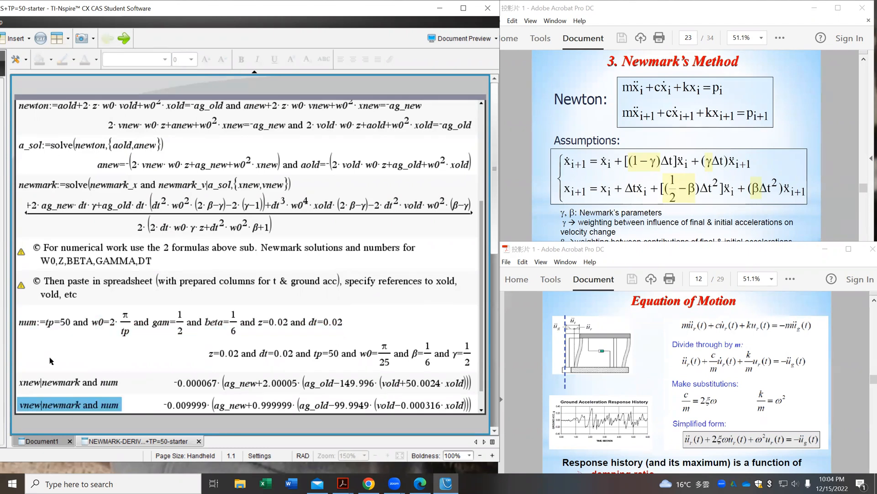
scroll(down, 3)
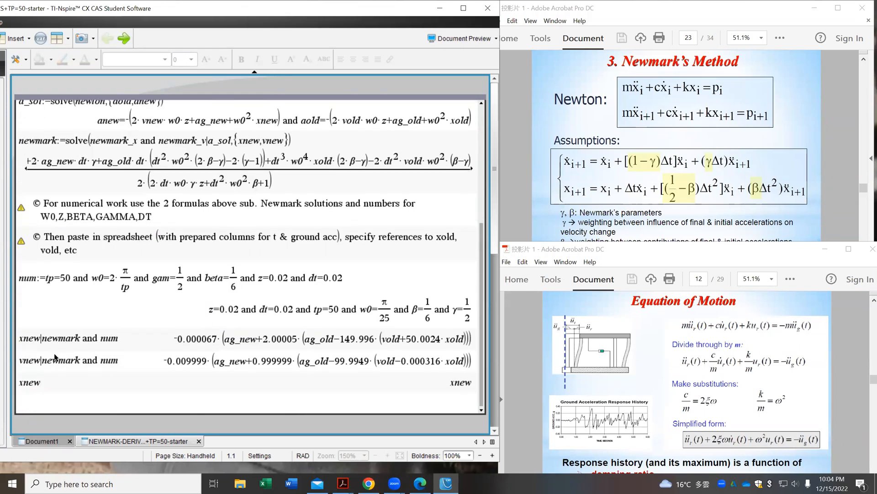
Evaluate xnew|newmark and num and pick out the ag_old term in the result.
text(xnew)
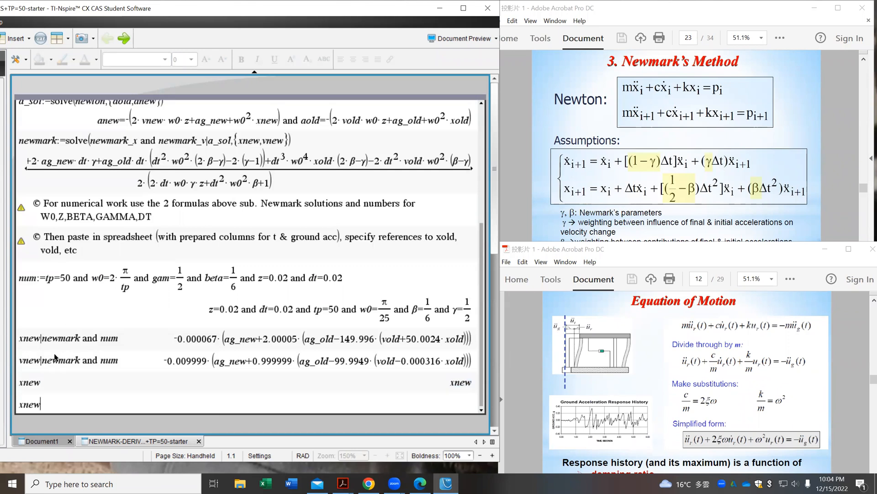
text(|n)
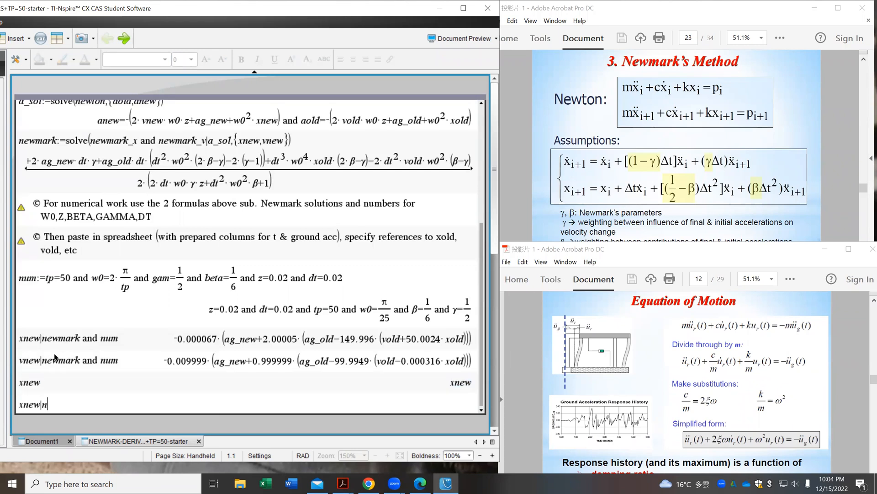
text(ewto)
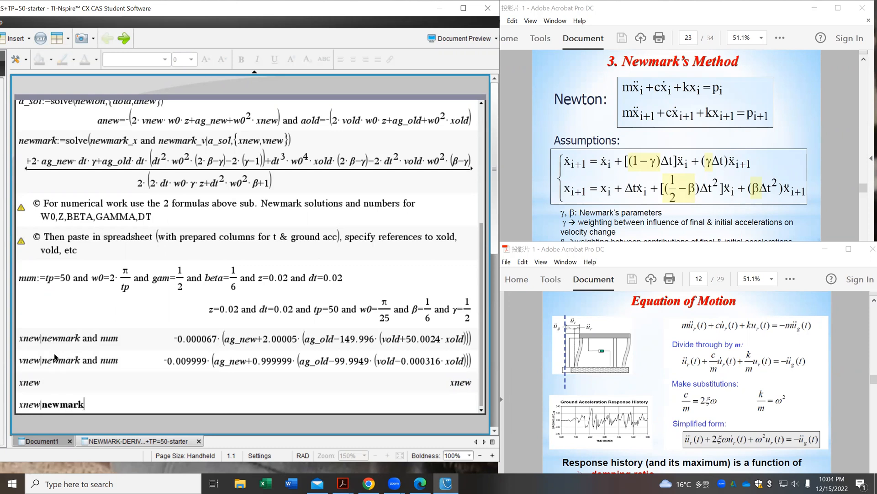
text(and num)
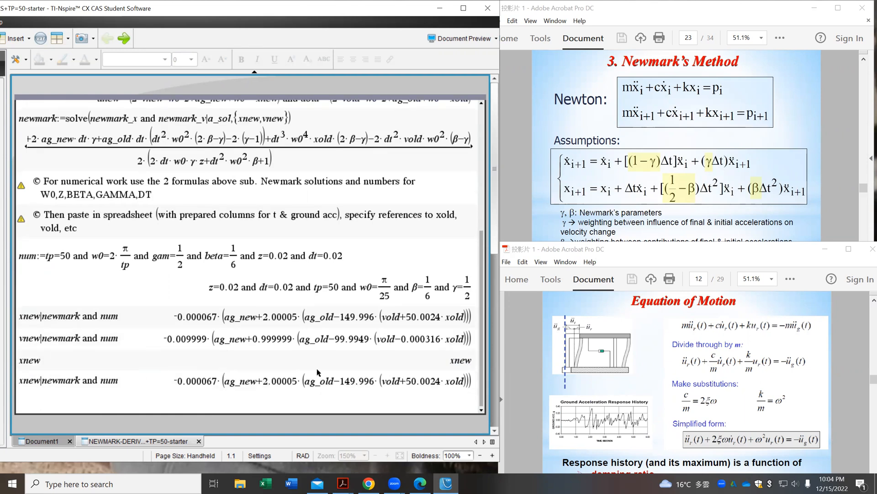
double_click(389, 380)
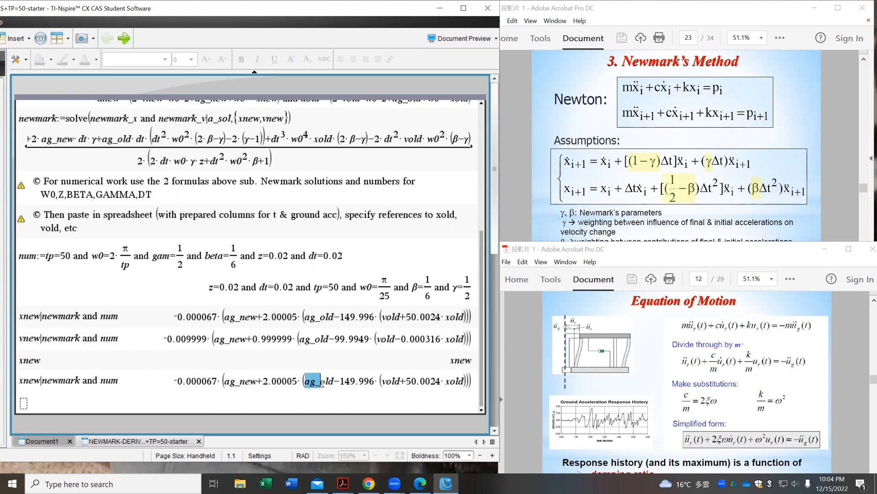
Start a new line holding the same expression xnew|newmark and num.
double_click(237, 381)
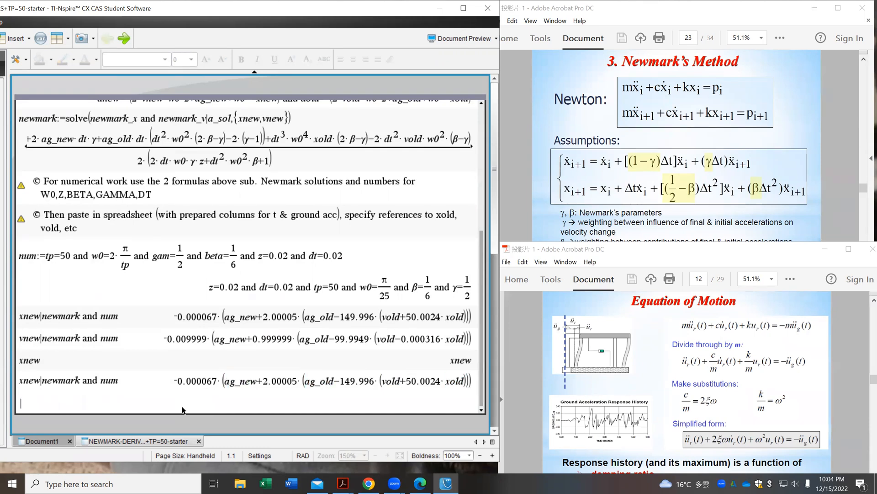
text(xnew|newmark and num)
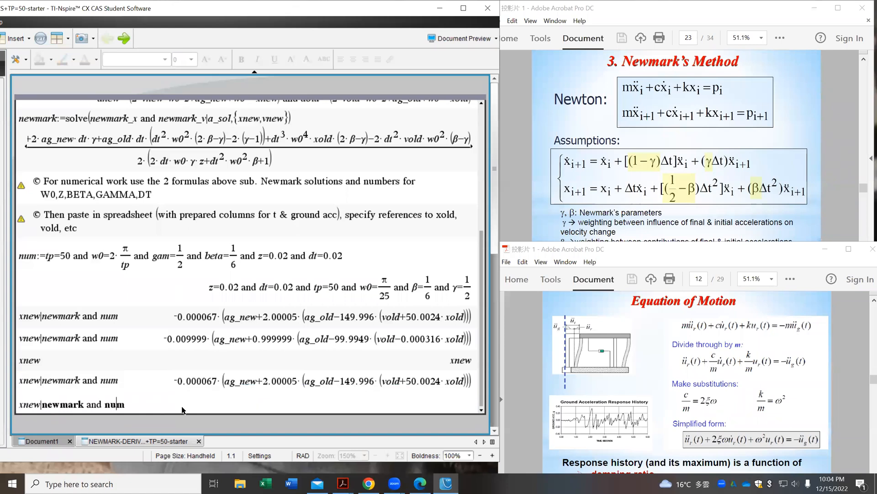
key(Backspace)
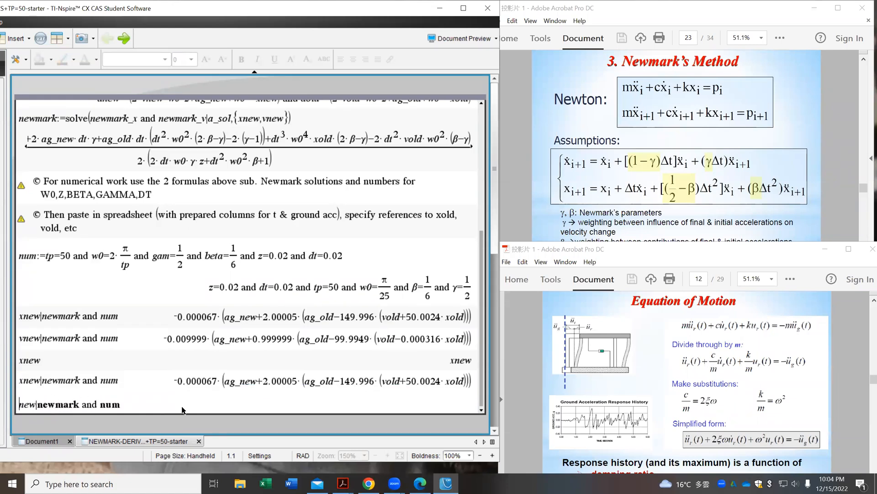
scroll(down, 3)
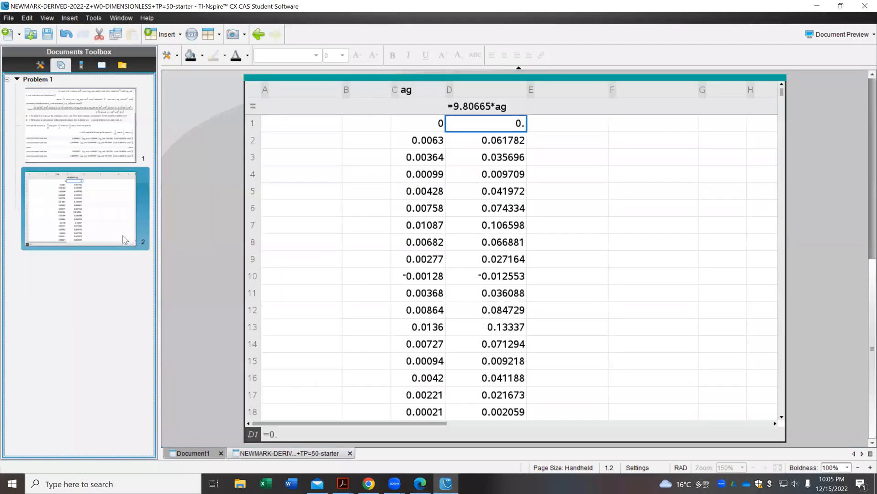
Check the ag values in column C from row 1 to row 1560 and the scaled acceleration in column D.
click(419, 123)
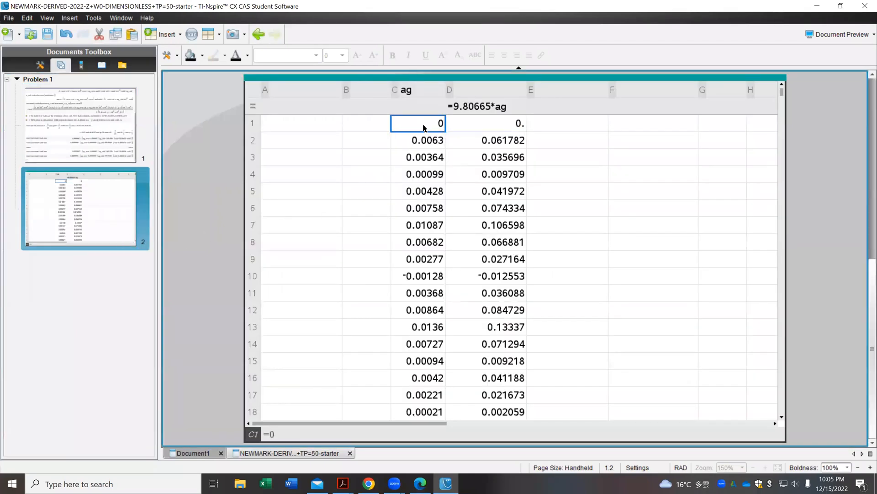
mouse_move(364, 104)
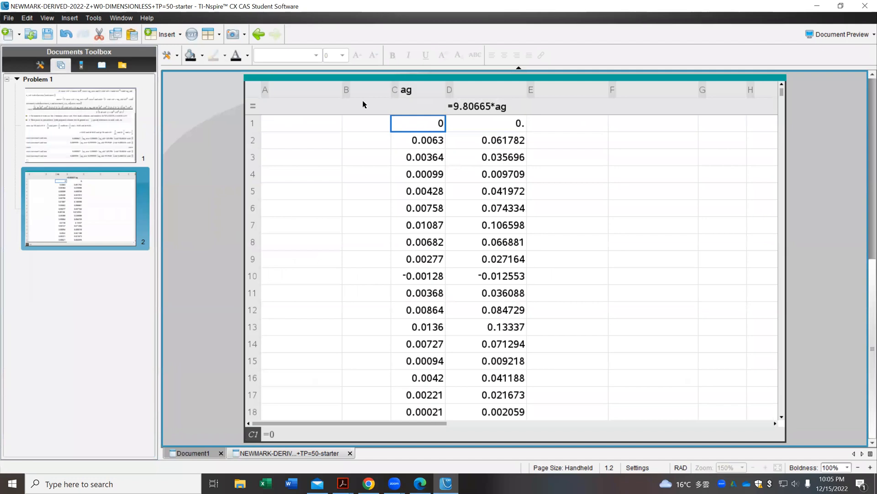
mouse_move(330, 68)
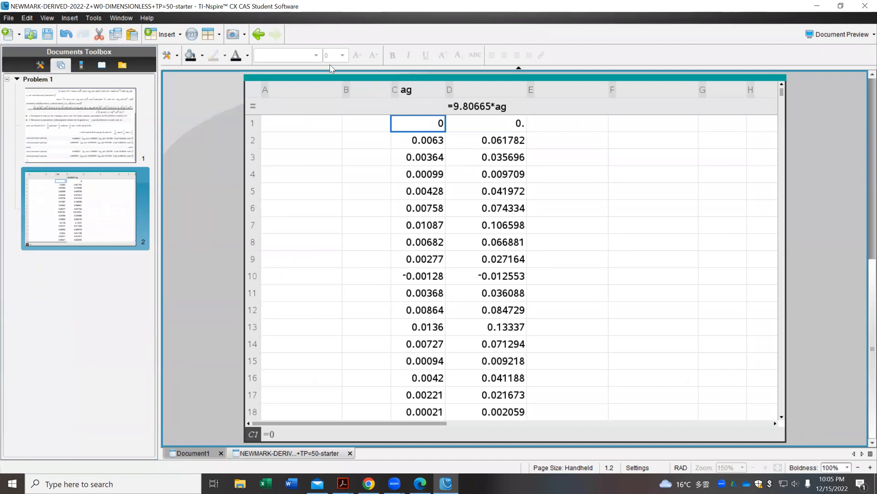
mouse_move(78, 88)
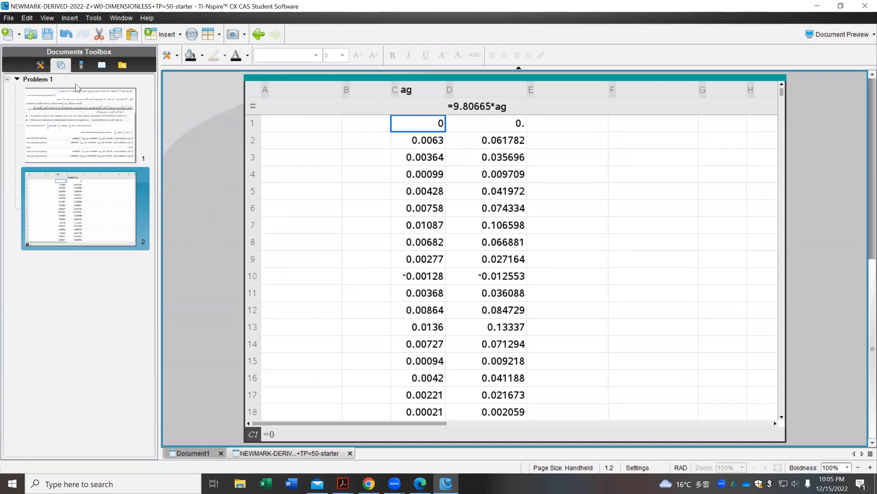
click(81, 65)
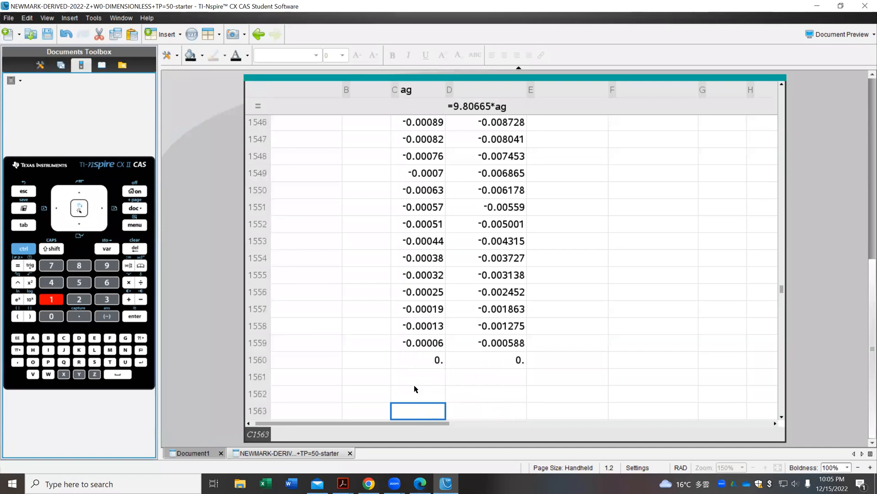
click(418, 360)
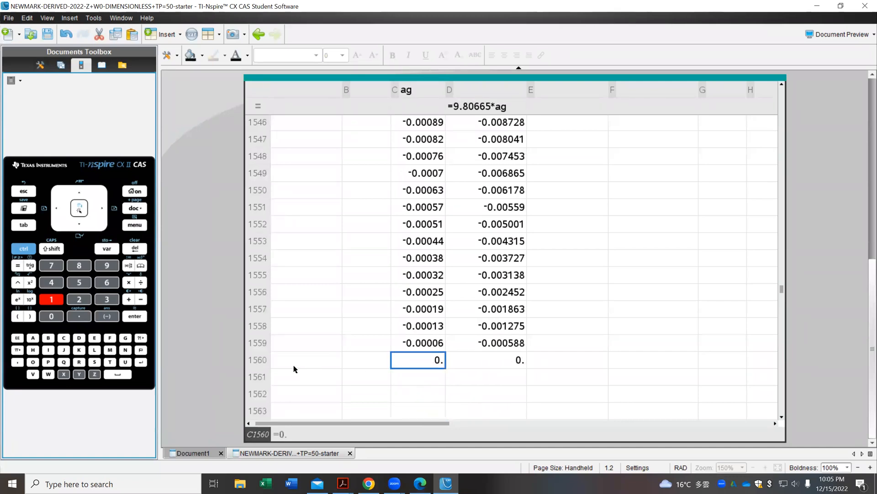
mouse_move(261, 364)
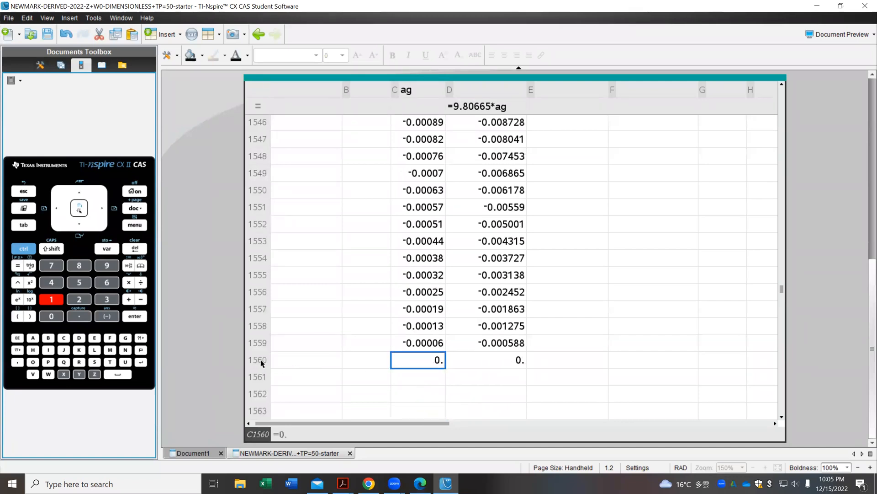
mouse_move(14, 251)
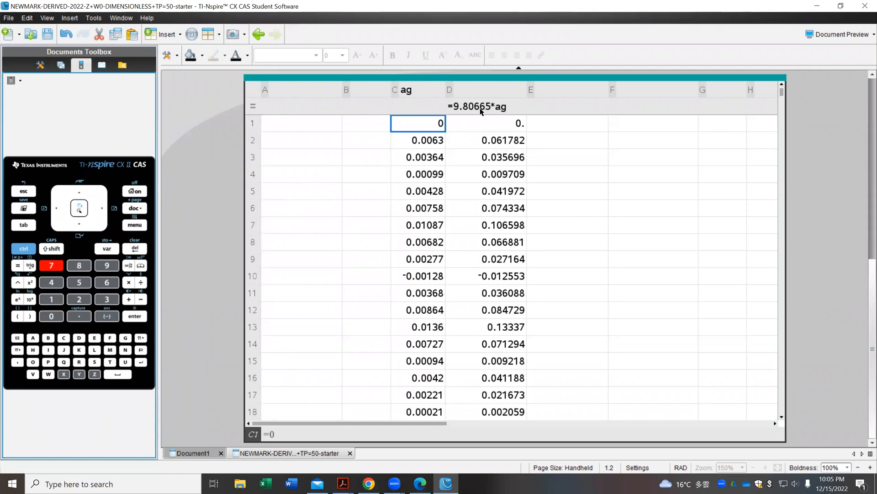
click(492, 122)
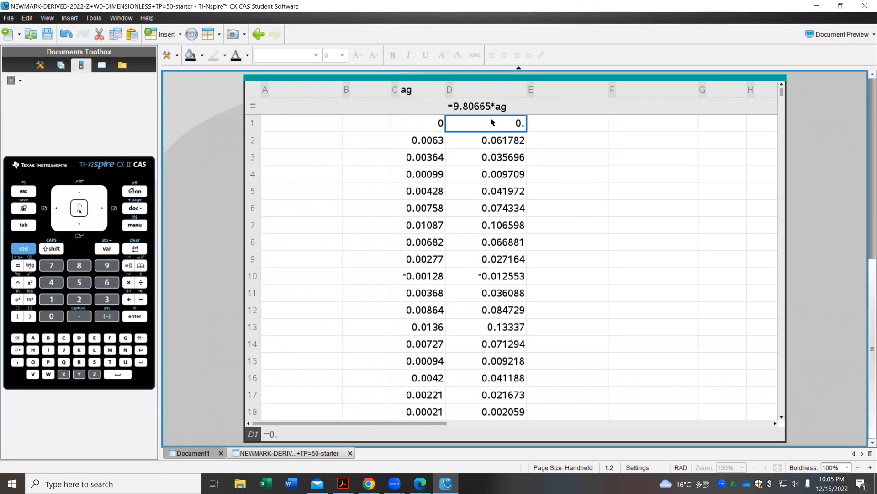
mouse_move(504, 113)
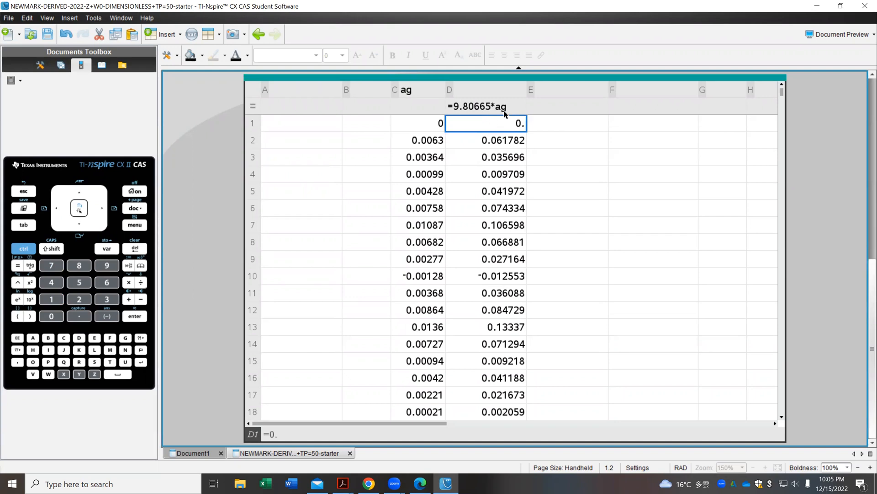
mouse_move(406, 114)
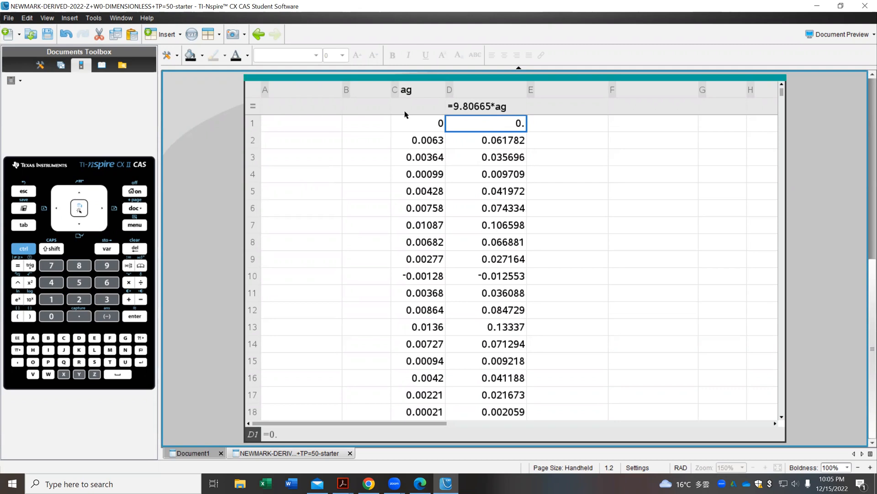
Define column A as n with the formula seq(k,k,0,1559).
click(300, 89)
text(n)
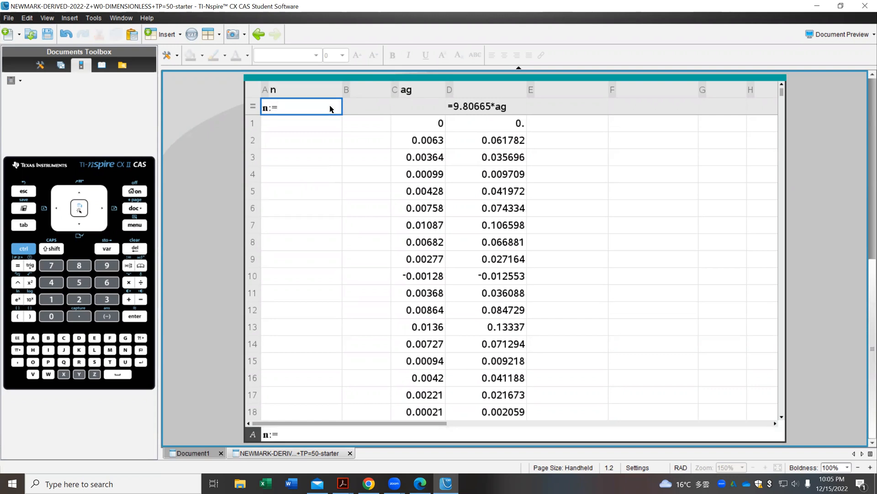
text(seq)
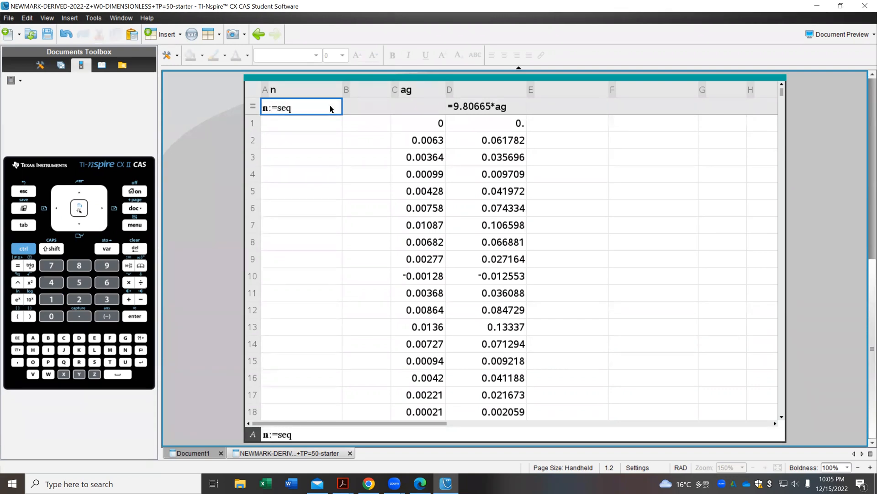
text((0))
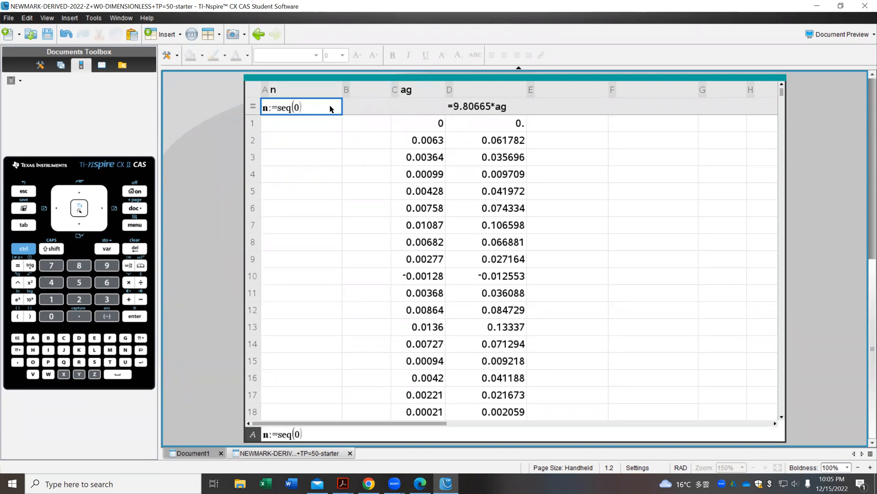
text(k,)
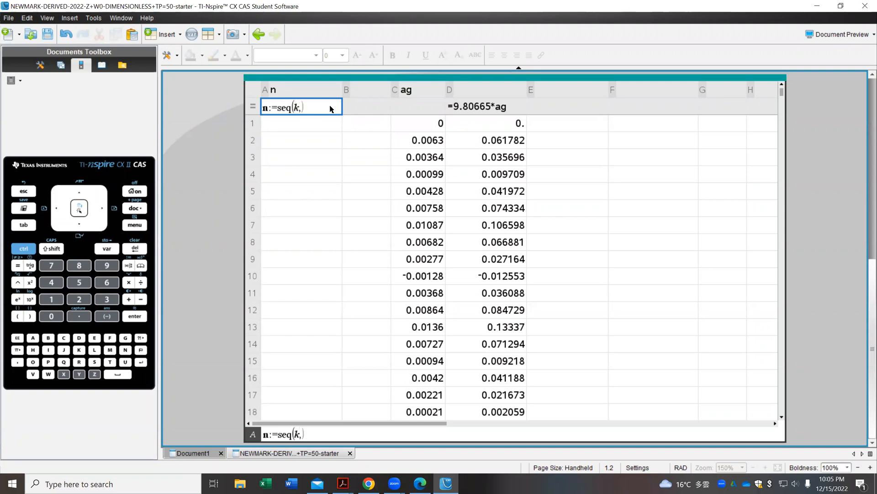
text(k,0)
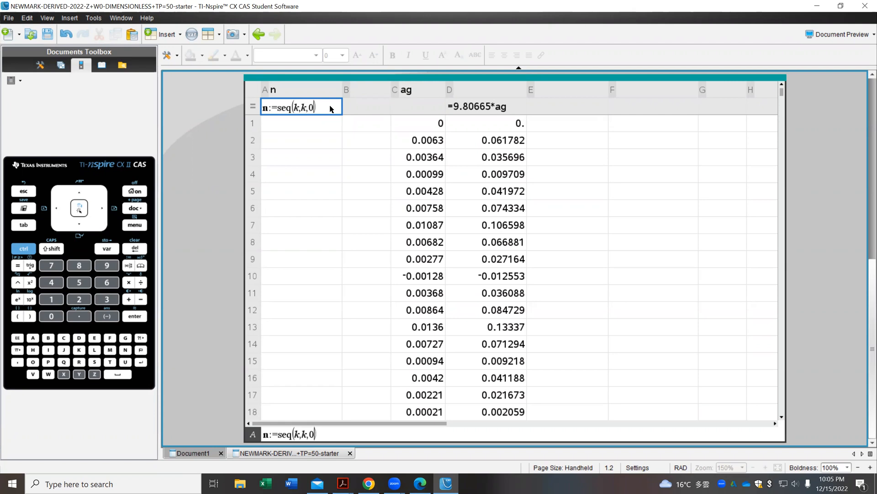
text(1559)
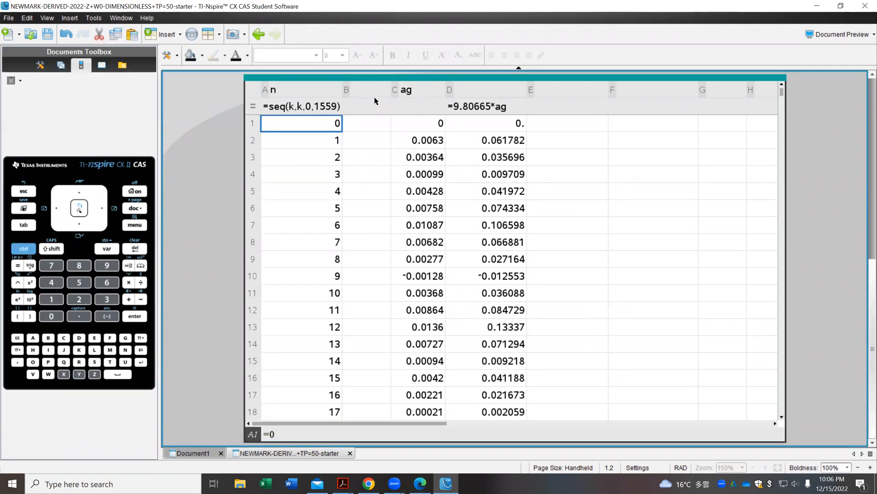
Define column B as tn:=n*0.02, taking the time step 0.02 from the formulas page.
click(366, 89)
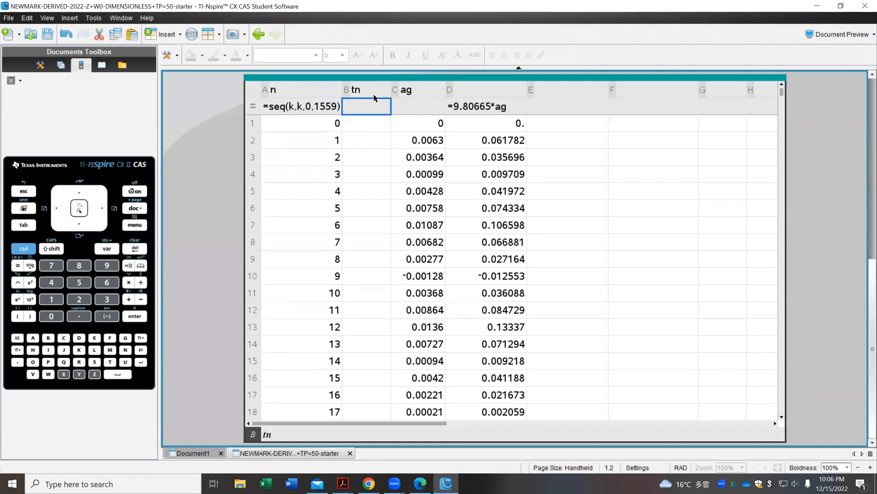
text(tn:=n·)
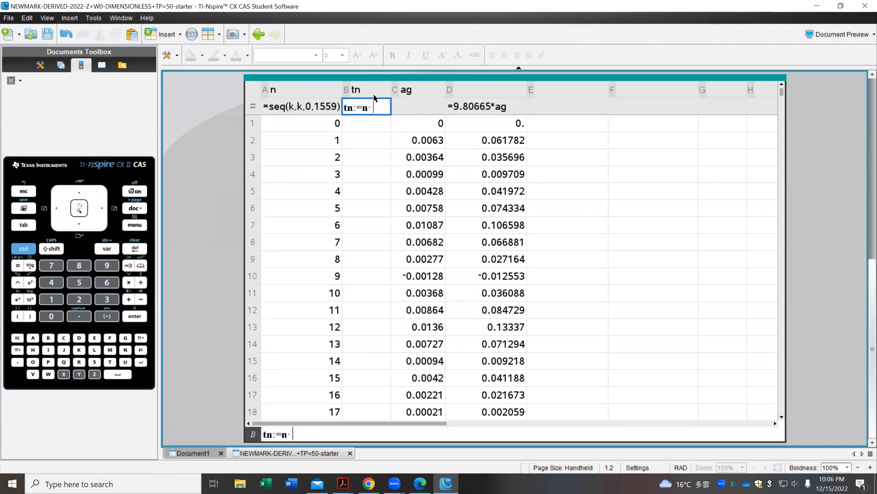
text(dt)
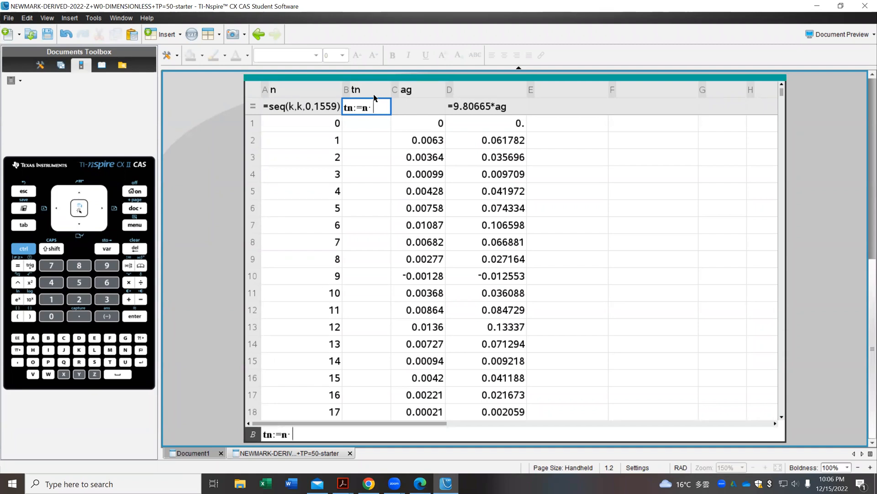
click(60, 64)
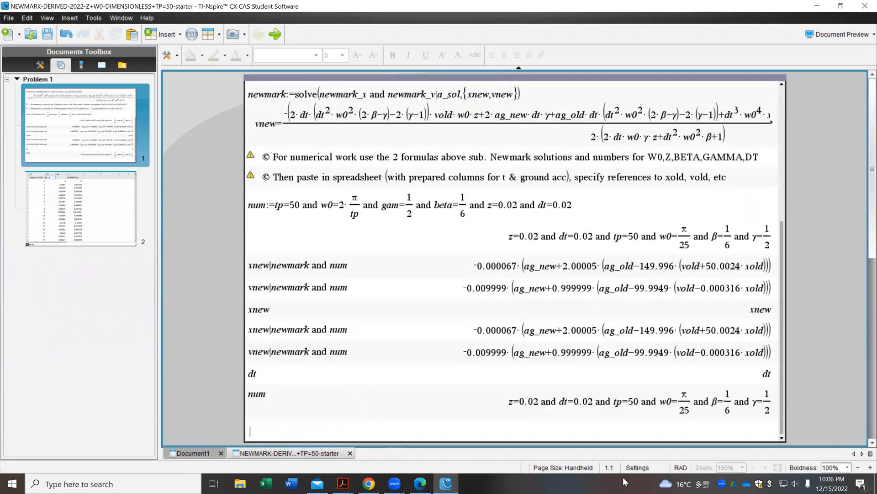
mouse_move(576, 401)
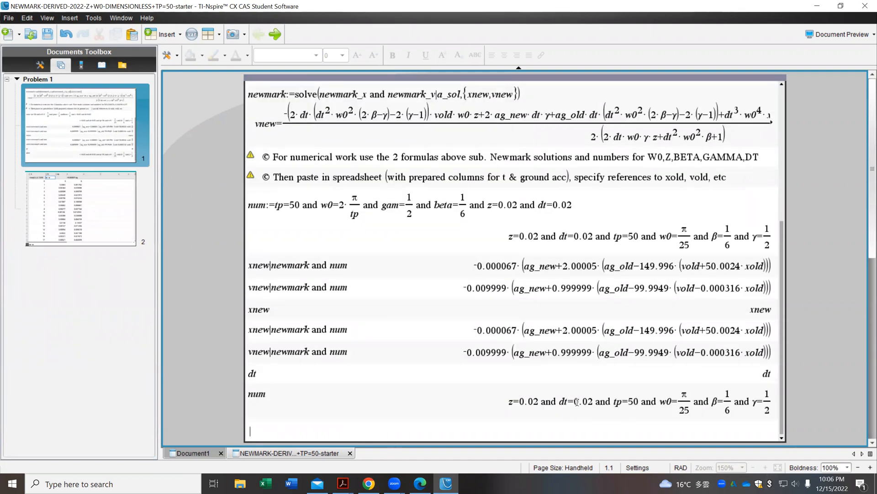
double_click(585, 401)
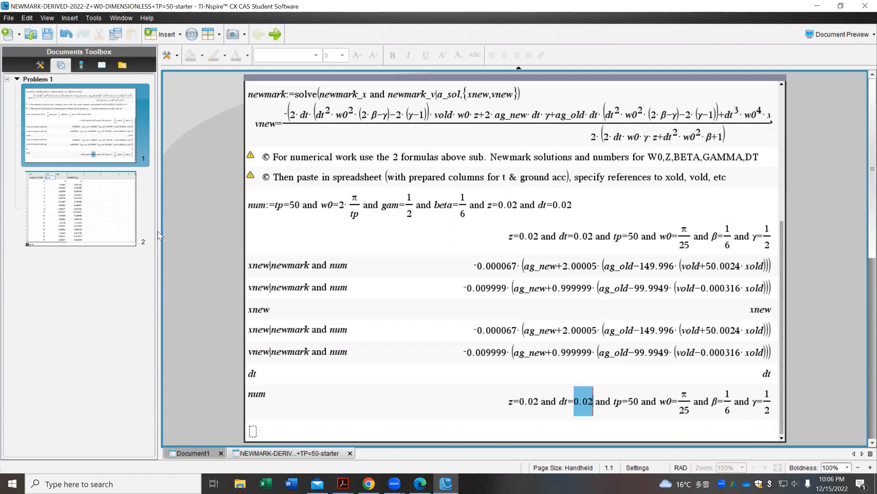
click(82, 210)
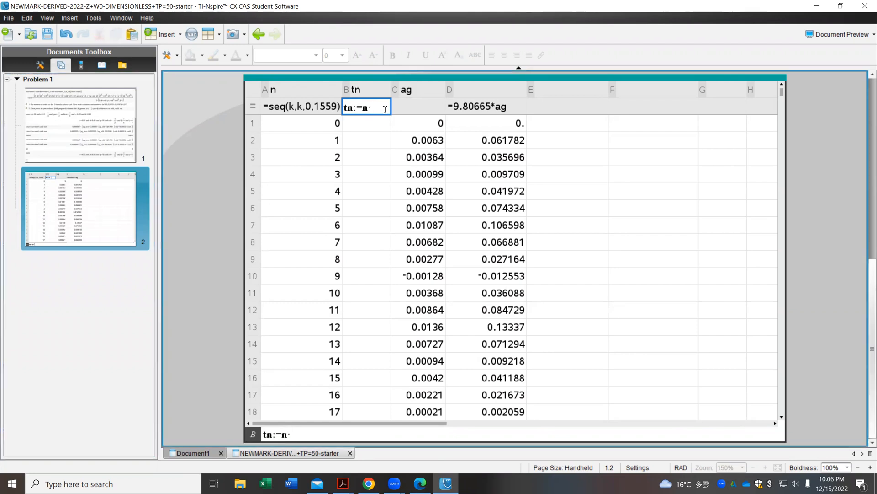
text(0.02)
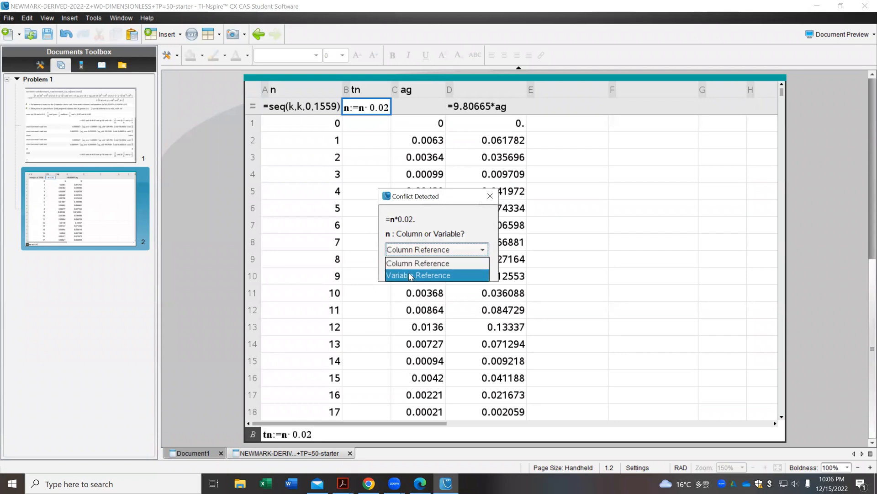
Treat n as a variable reference, confirm the final time 31.18 at row 1560, and move to column E.
click(418, 275)
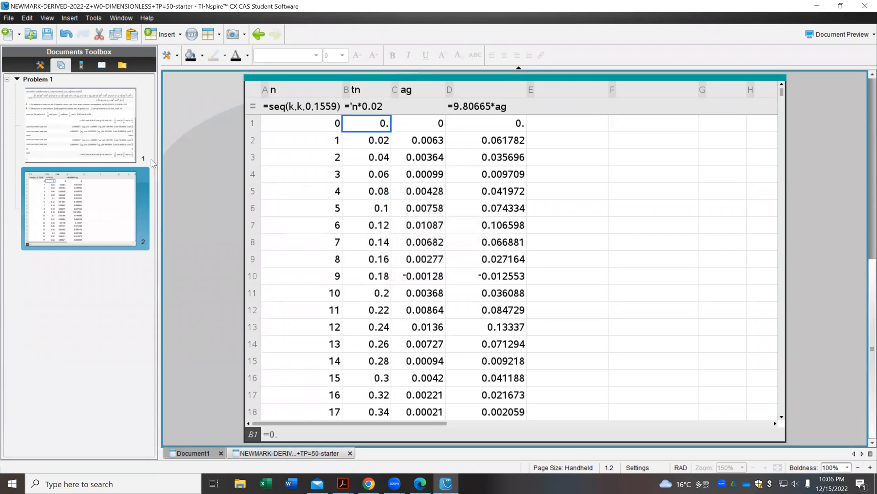
click(80, 64)
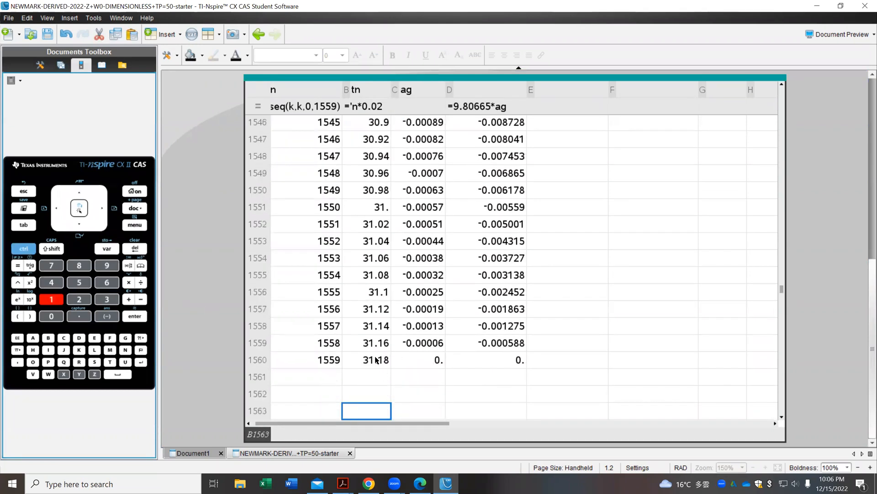
click(367, 360)
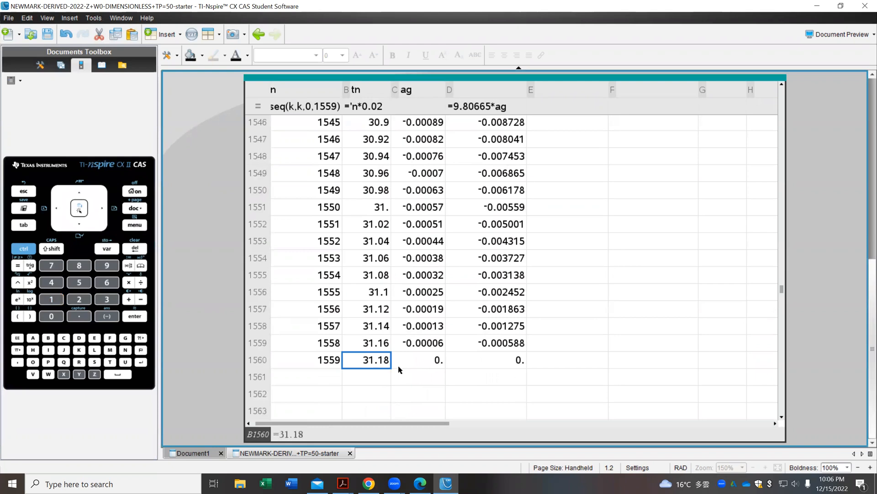
click(567, 155)
text(xx)
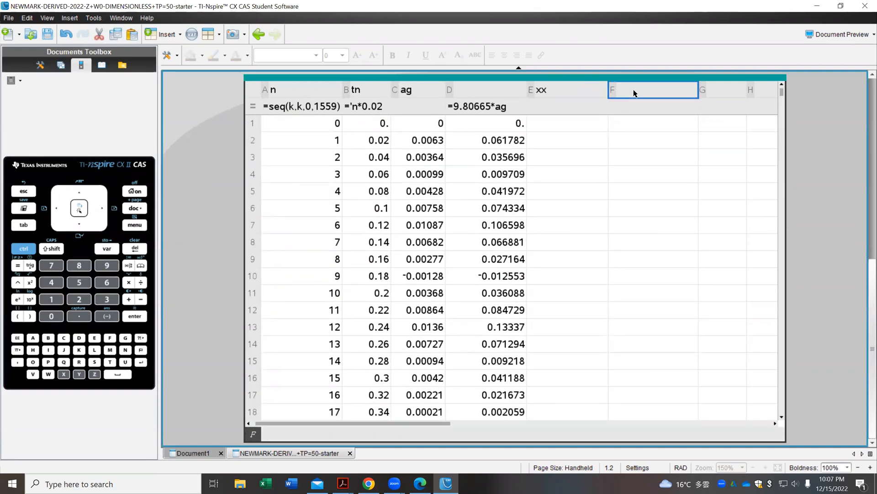
Name column F vv, visit the formulas page for the numeric xnew result, and select row 1 of xx.
text(vv)
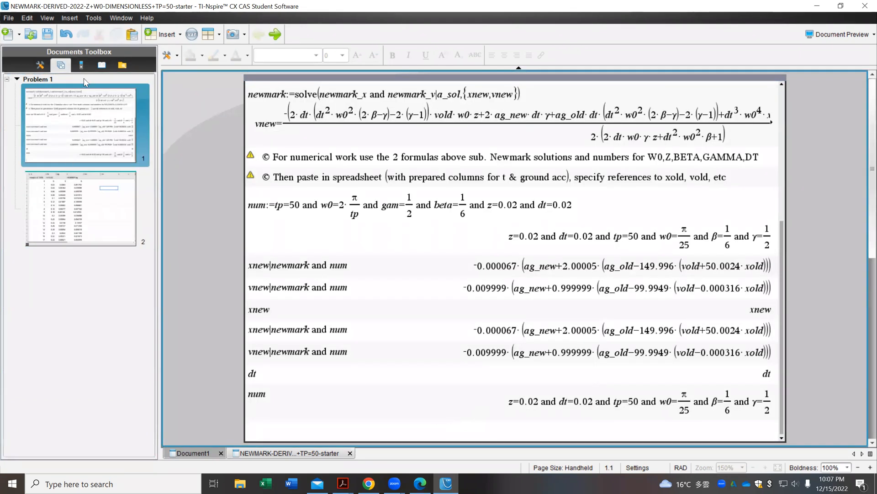
click(81, 66)
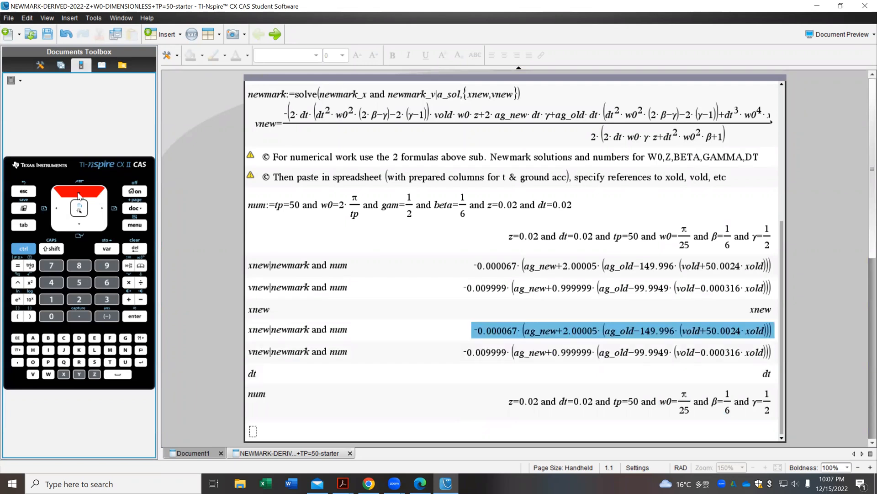
mouse_move(175, 256)
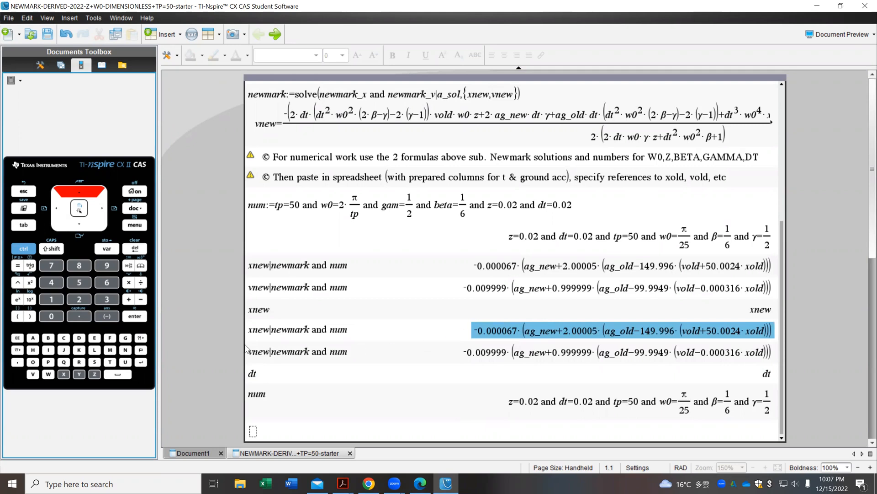
mouse_move(56, 307)
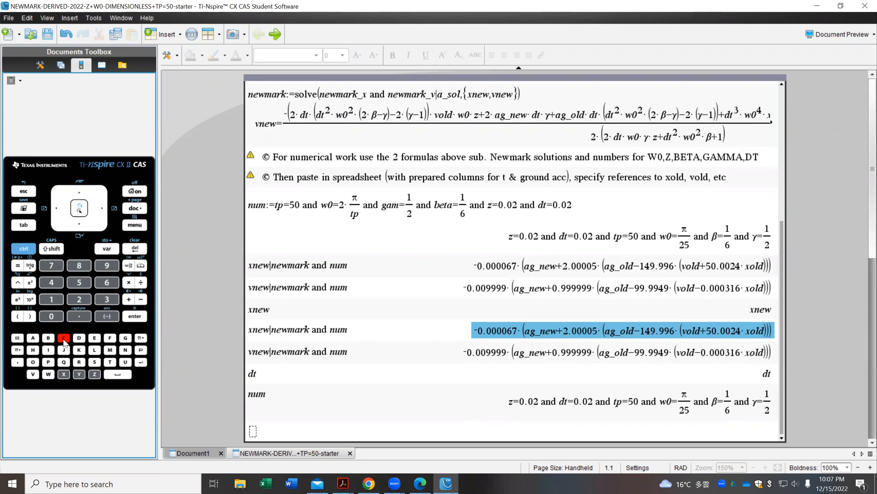
click(64, 66)
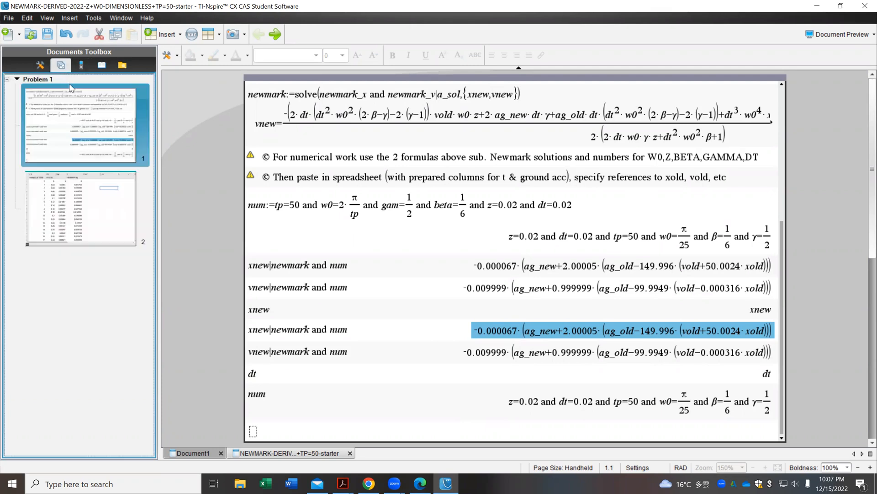
click(81, 212)
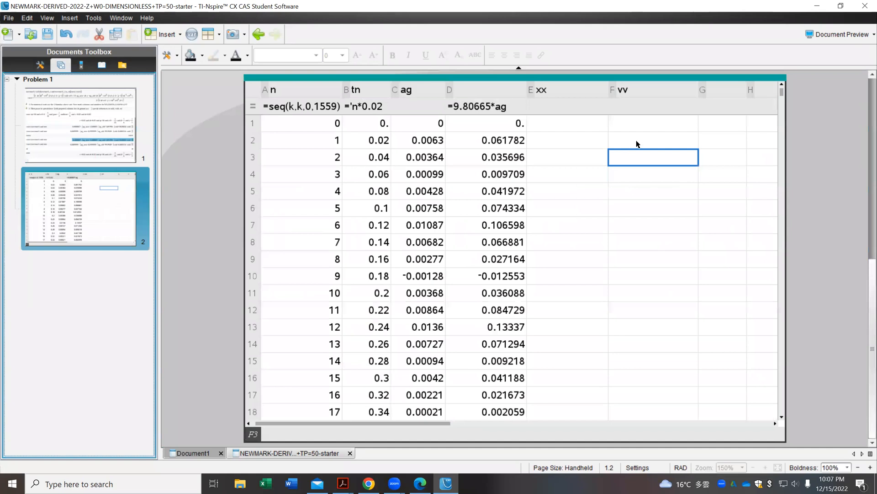
click(569, 123)
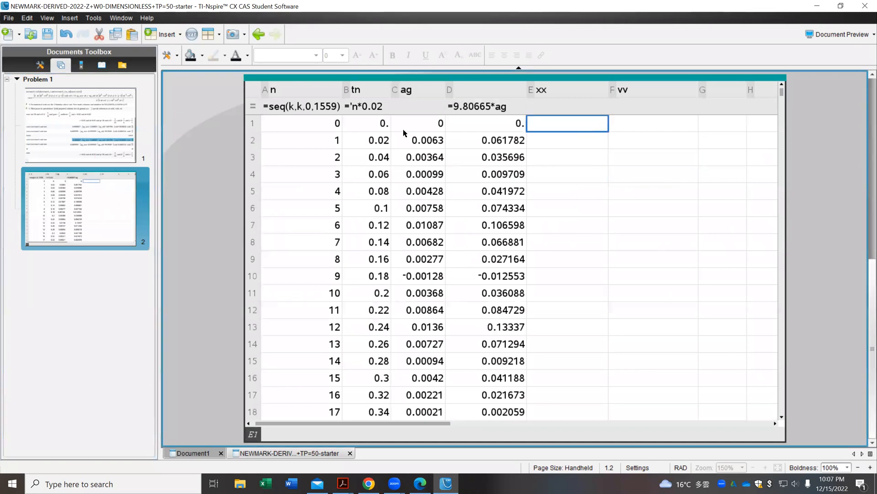
mouse_move(92, 83)
text(0)
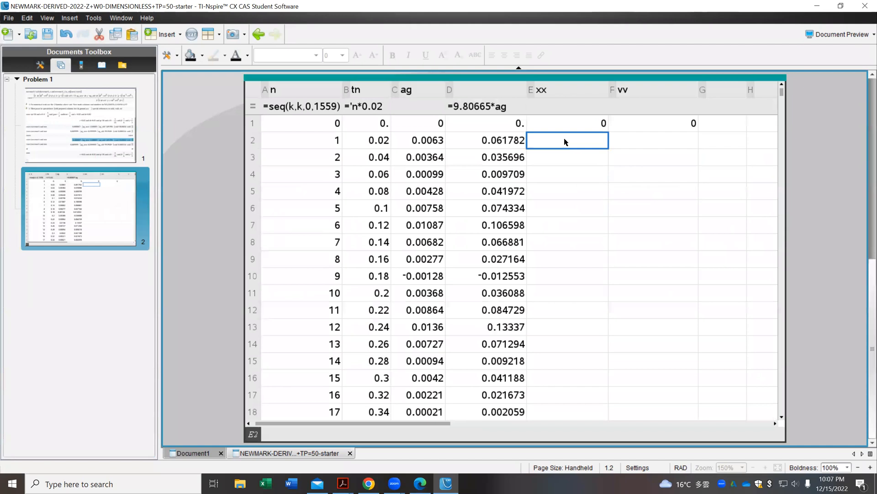
mouse_move(567, 137)
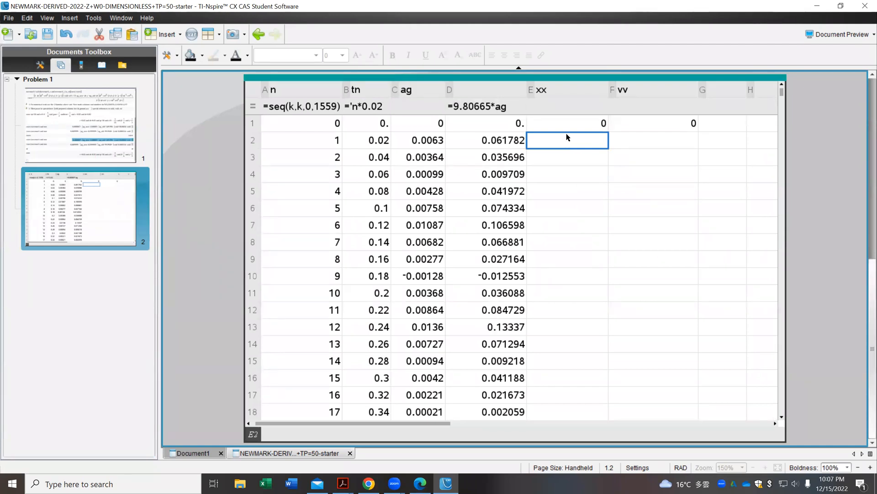
mouse_move(273, 439)
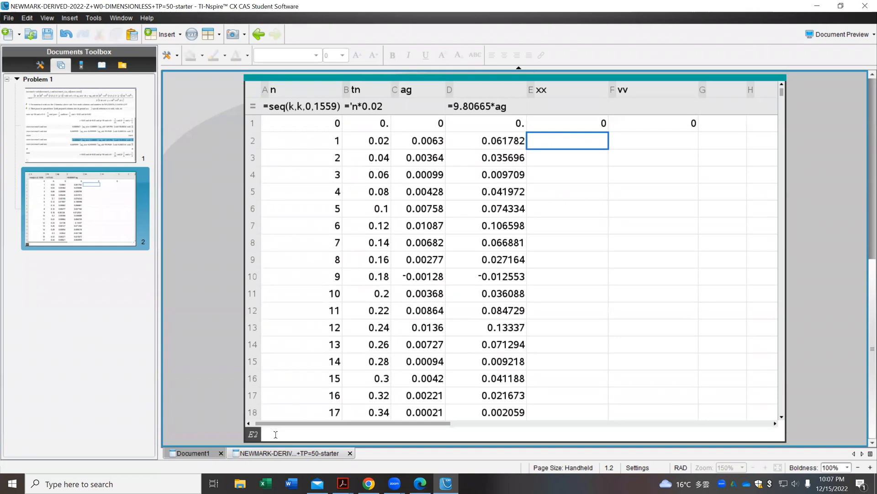
mouse_move(232, 395)
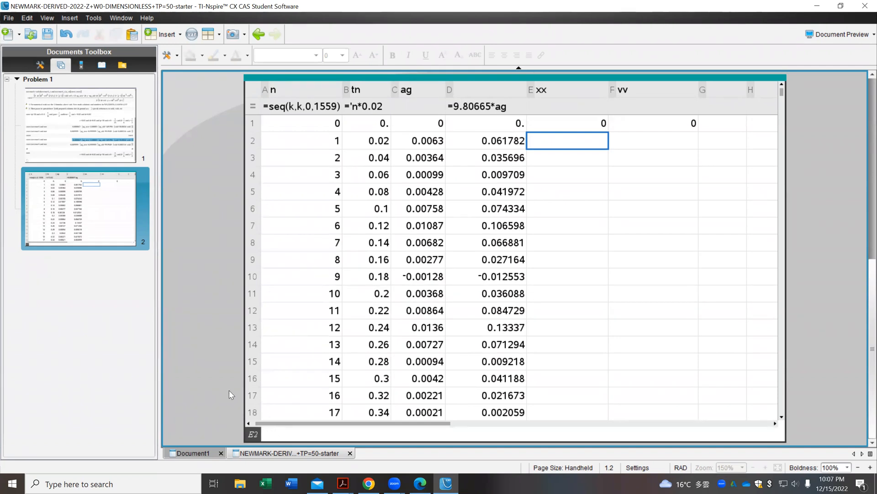
Begin the Newmark displacement formula in row 2 of xx via the keypad.
click(81, 65)
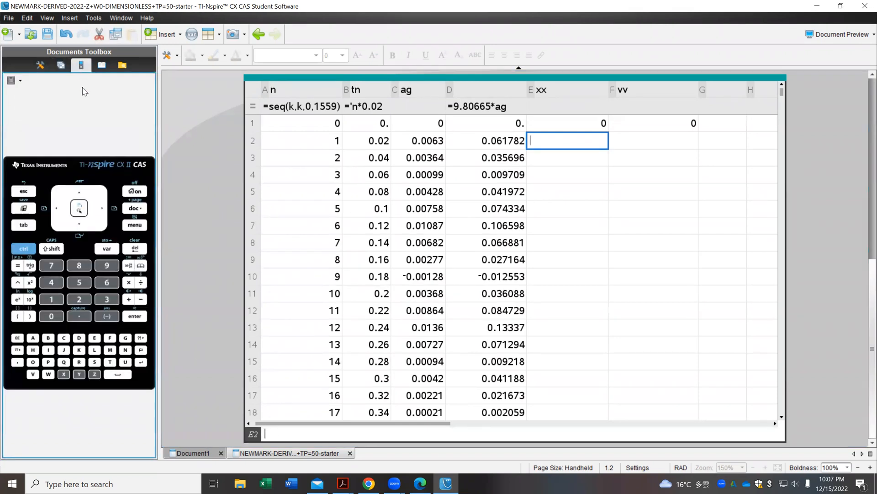
click(18, 265)
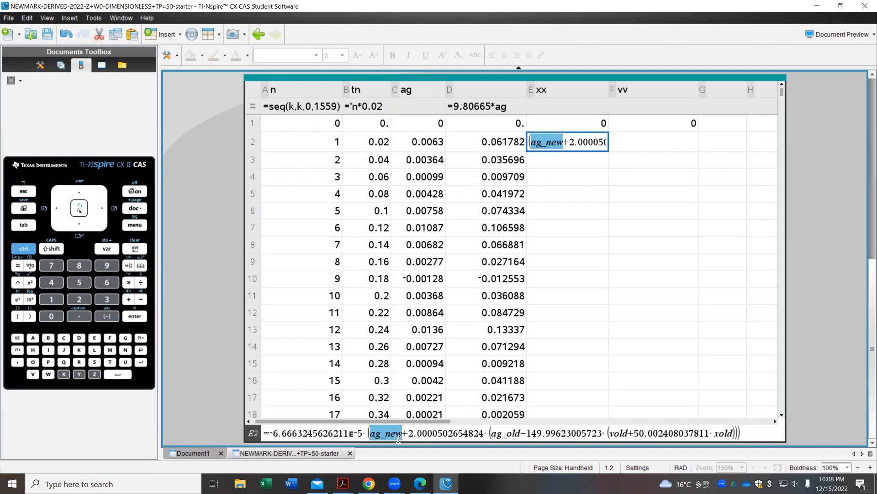
mouse_move(460, 434)
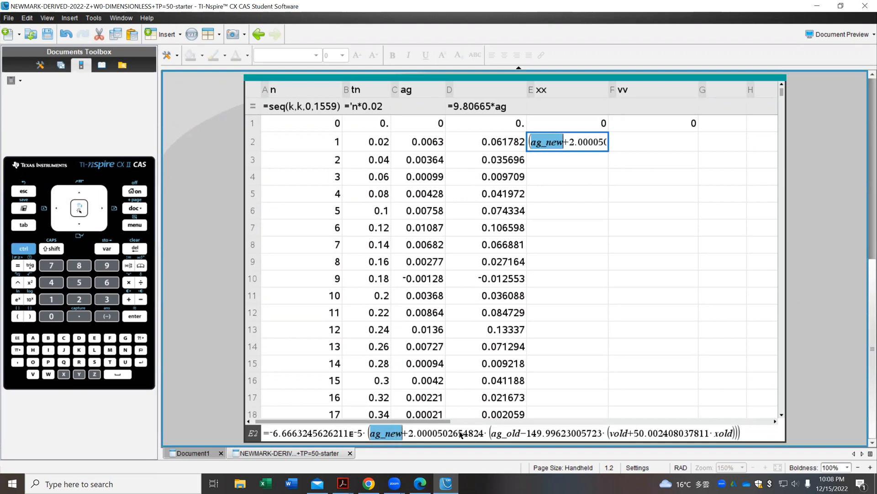
mouse_move(500, 144)
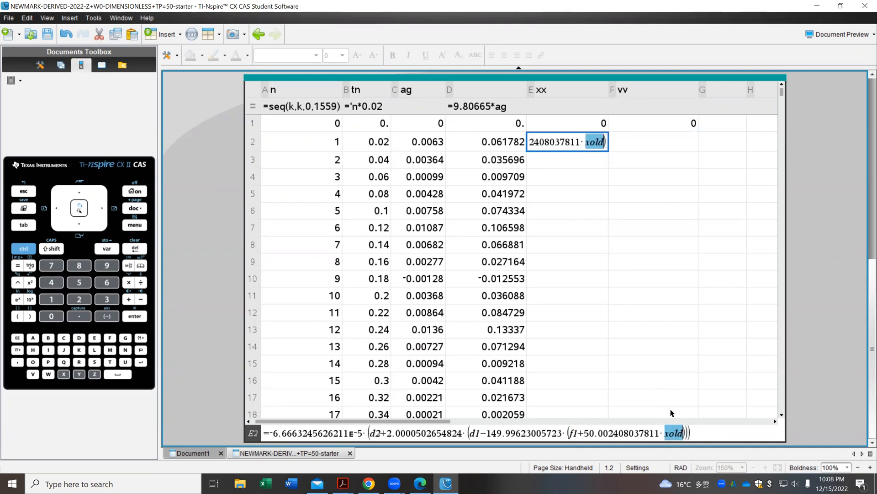
mouse_move(570, 124)
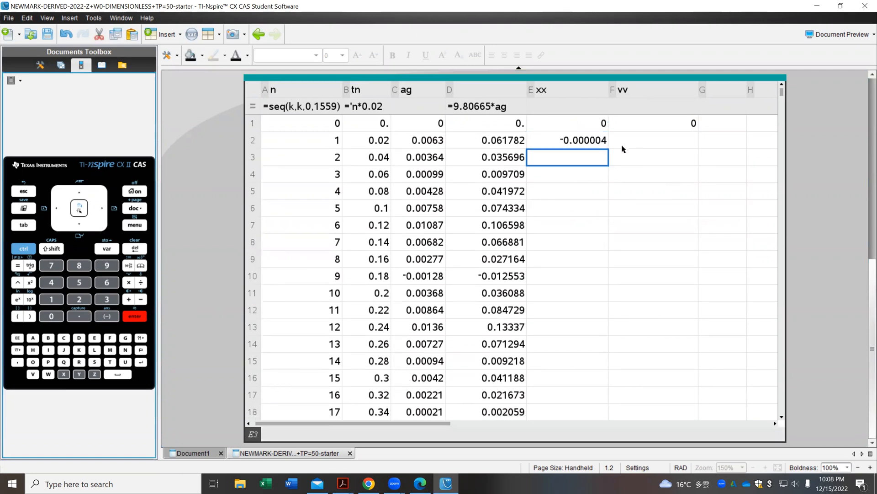
Move to cell F2 and fetch the Newmark velocity expression from the formulas page.
click(653, 141)
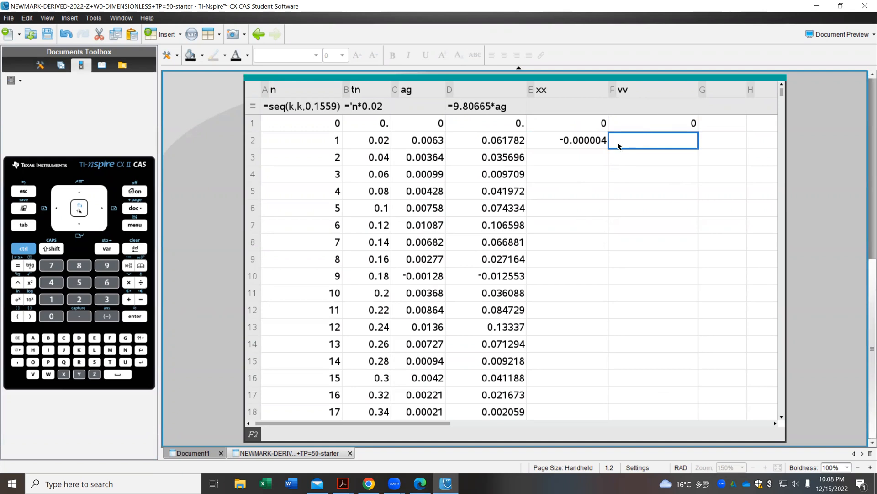
click(60, 65)
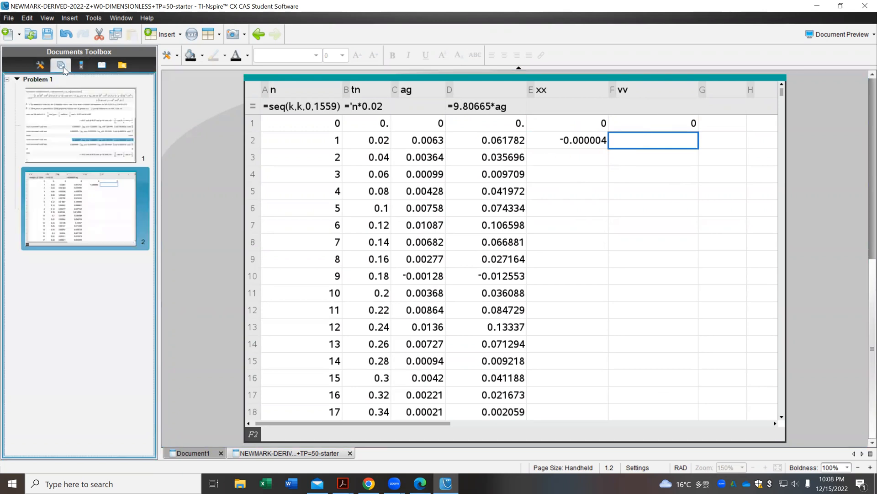
click(80, 124)
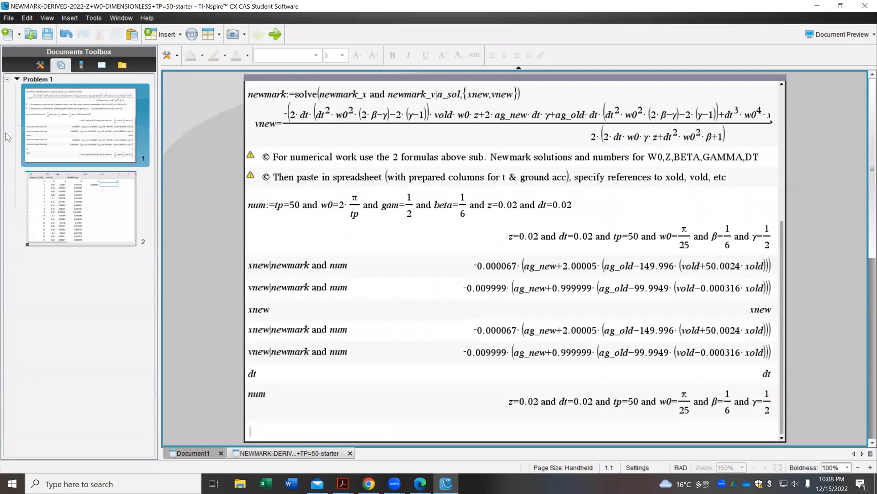
click(80, 65)
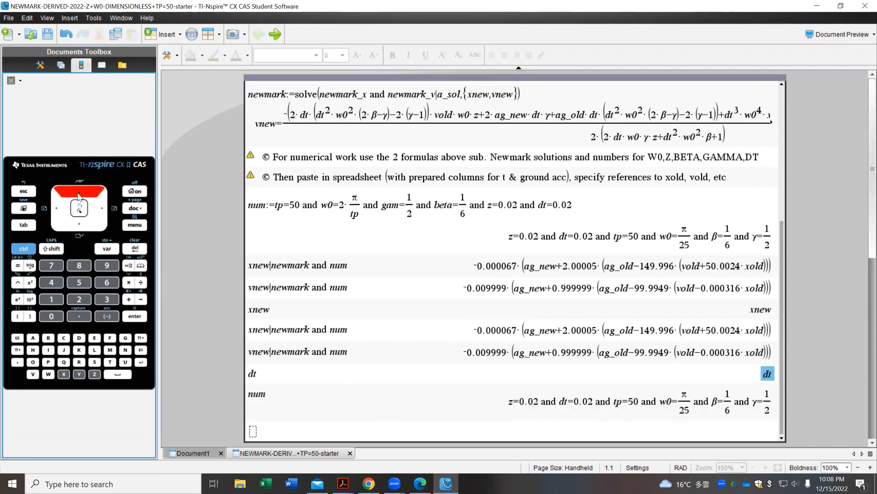
click(615, 353)
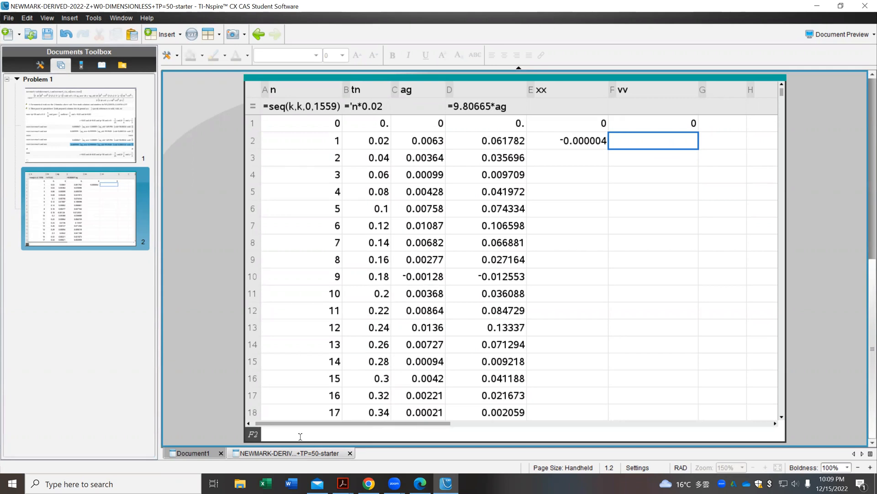
Enter the velocity formula in F2 referencing d1, d2 and xold, giving -0.000618.
click(81, 65)
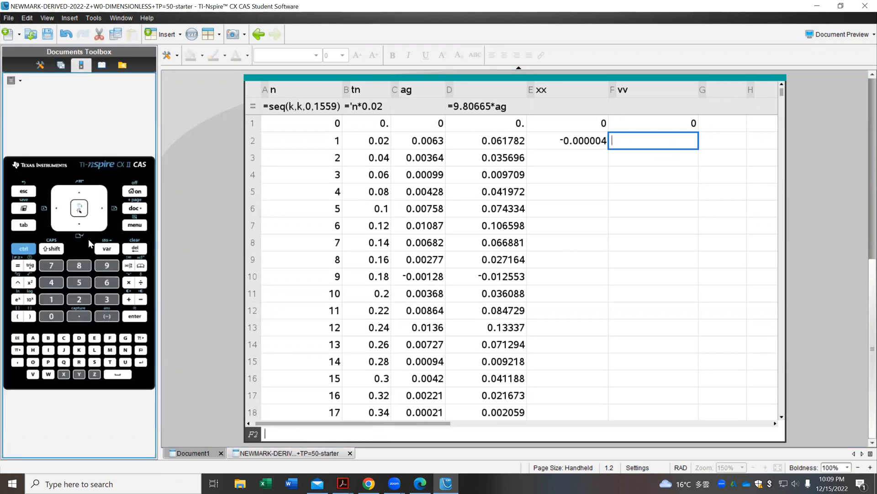
click(18, 265)
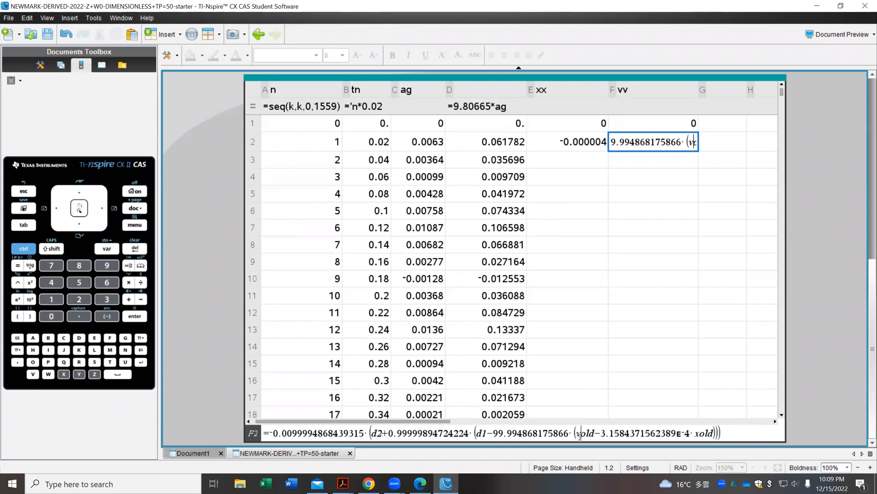
double_click(587, 432)
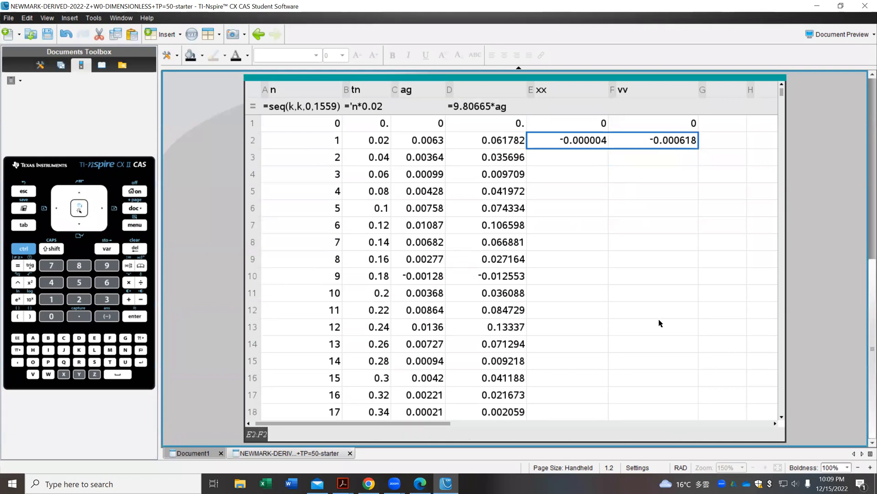
mouse_move(486, 225)
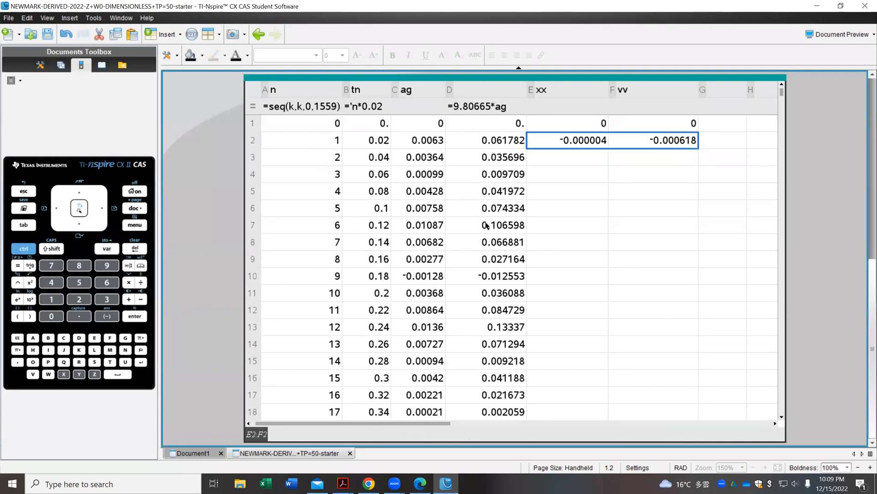
click(843, 34)
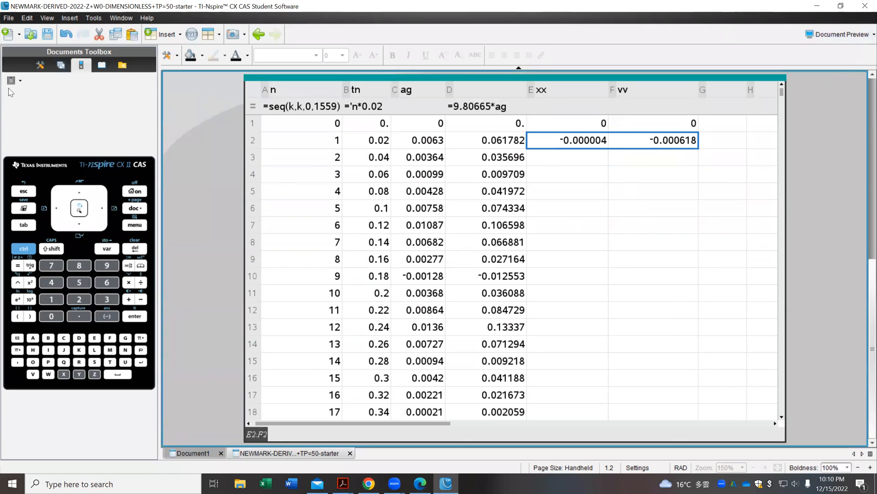
mouse_move(39, 67)
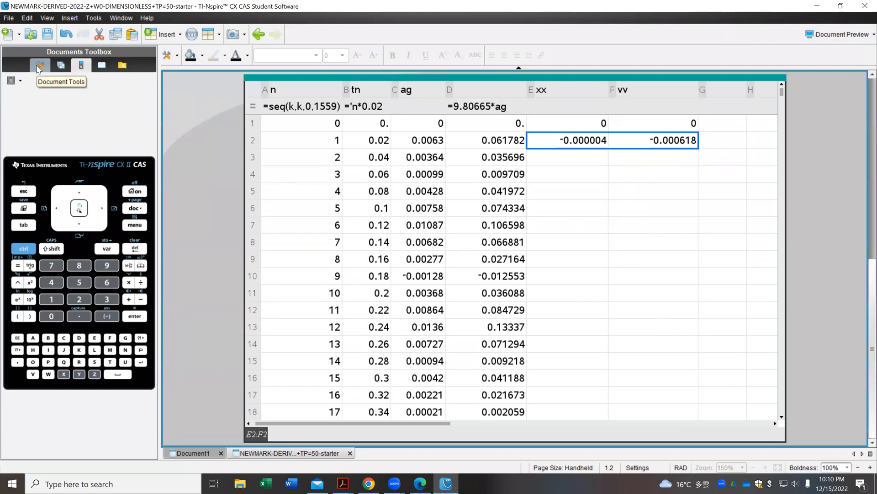
Choose the Data fill tool from Document Tools to extend the E2:F2 formulas downward.
click(40, 66)
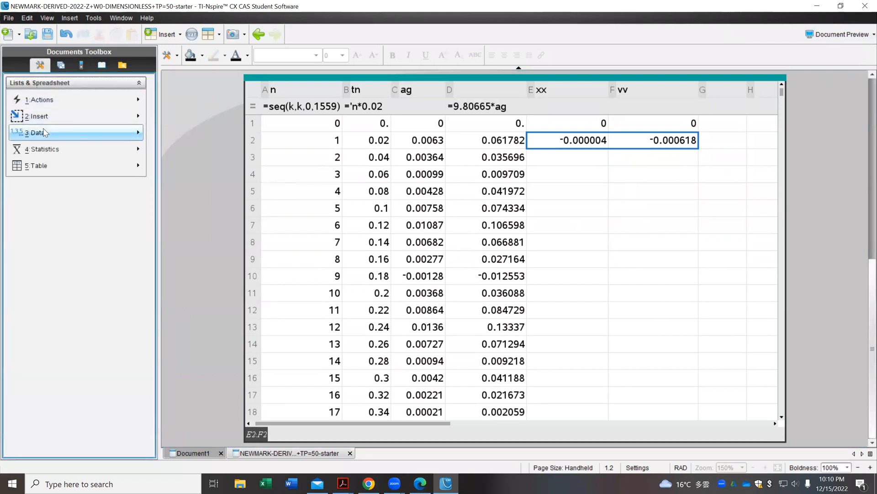
click(34, 133)
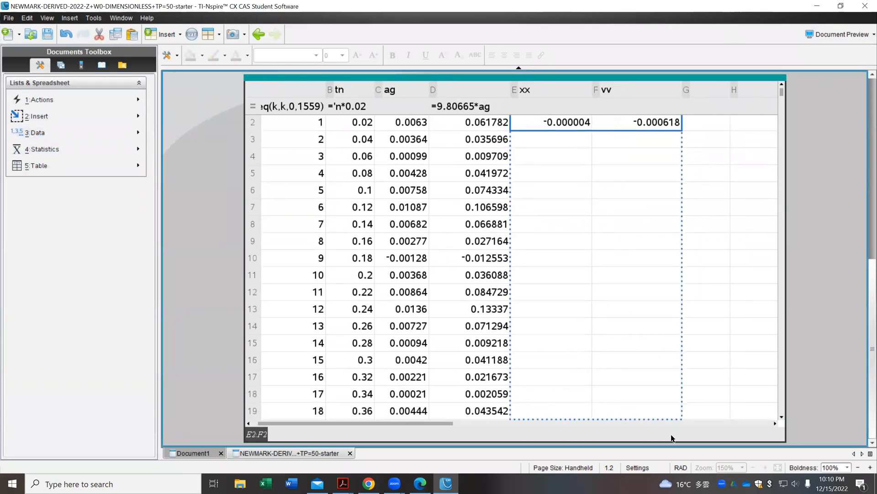
Scroll down the spreadsheet to the last data row 1560, where n = 1559 and tn = 31.18.
scroll(down, 3)
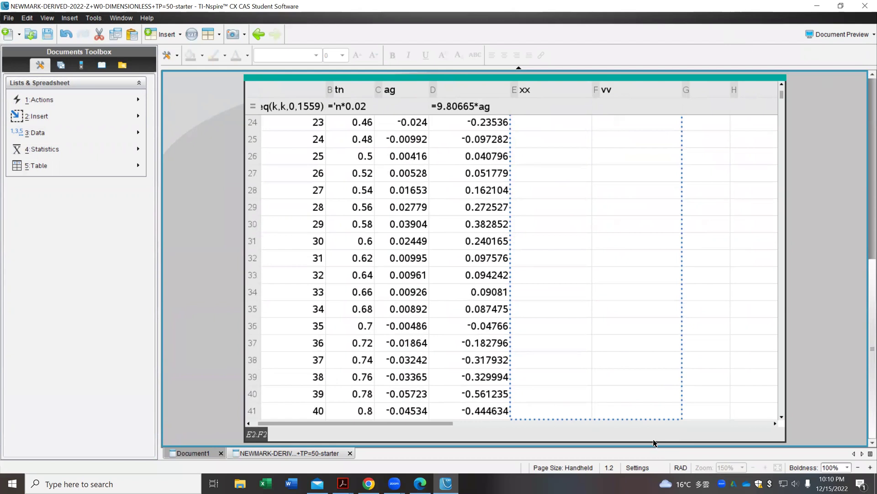
scroll(down, 3)
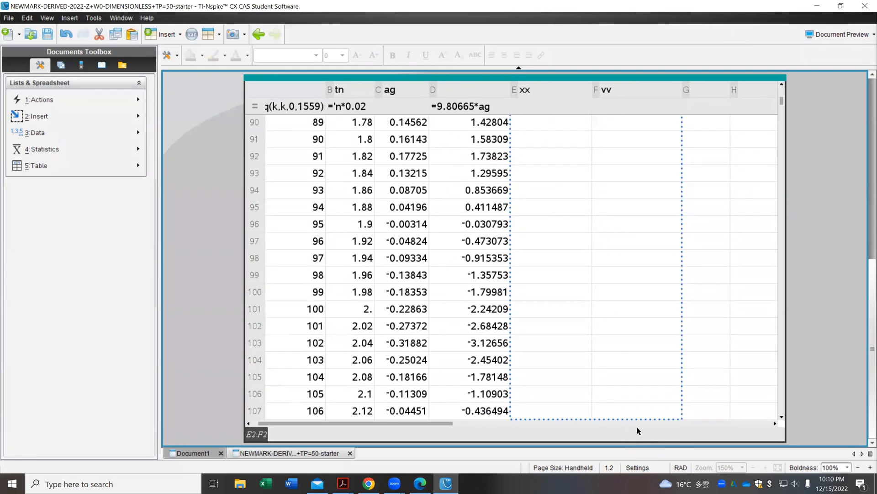
scroll(down, 3)
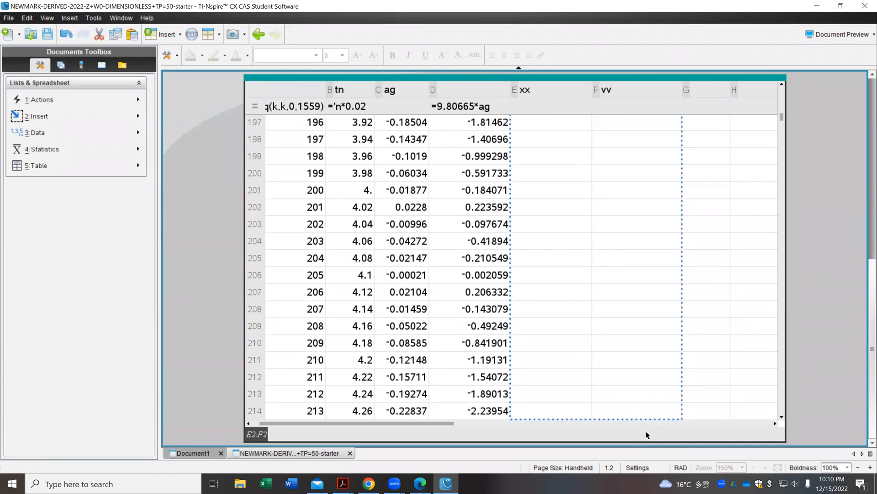
scroll(down, 3)
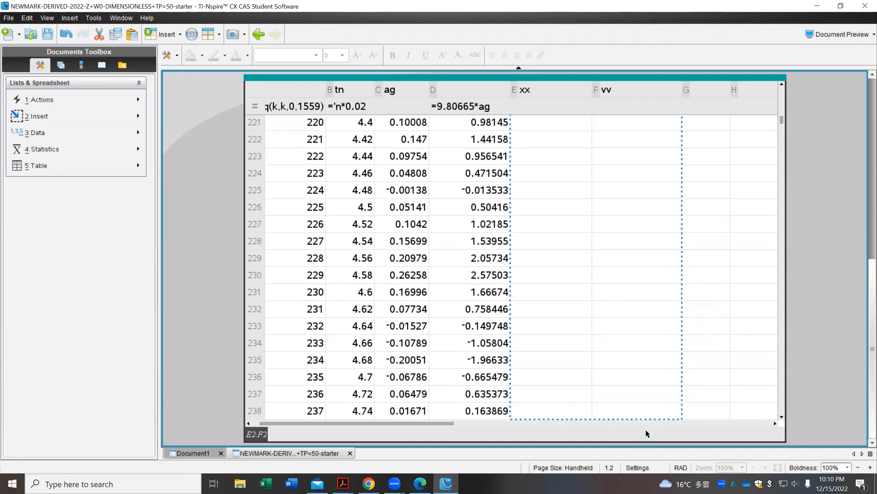
scroll(down, 3)
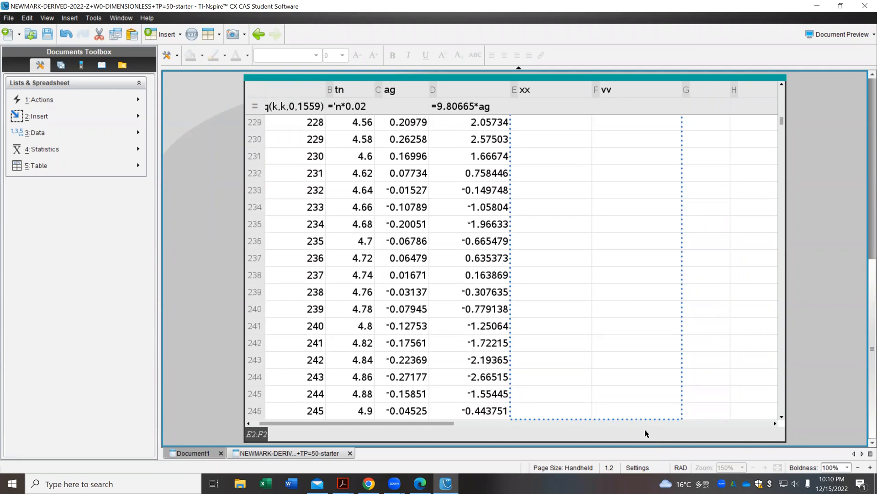
scroll(down, 3)
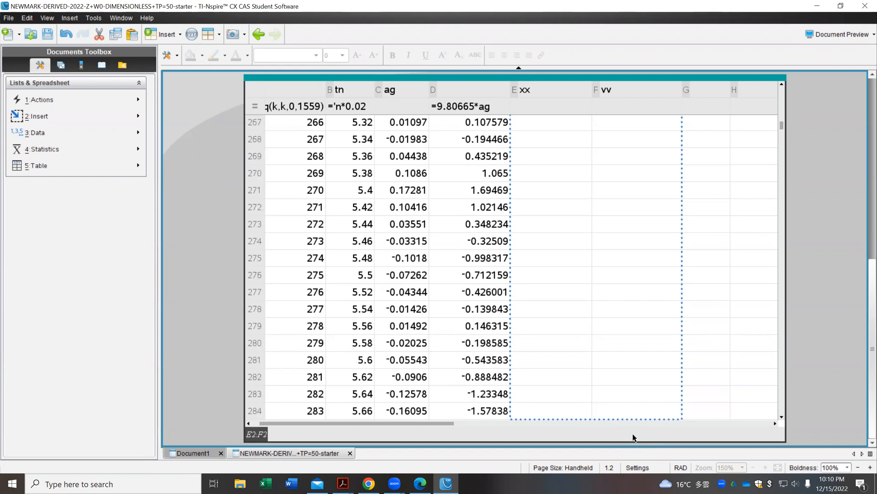
scroll(down, 3)
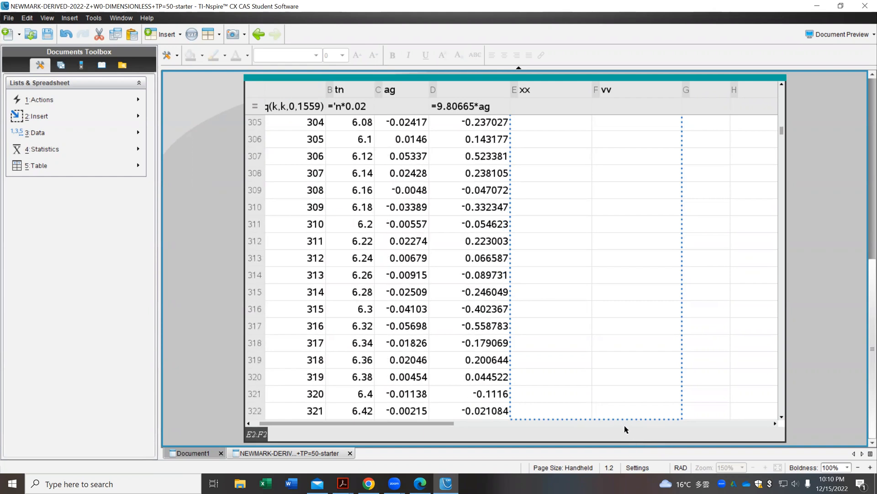
scroll(down, 3)
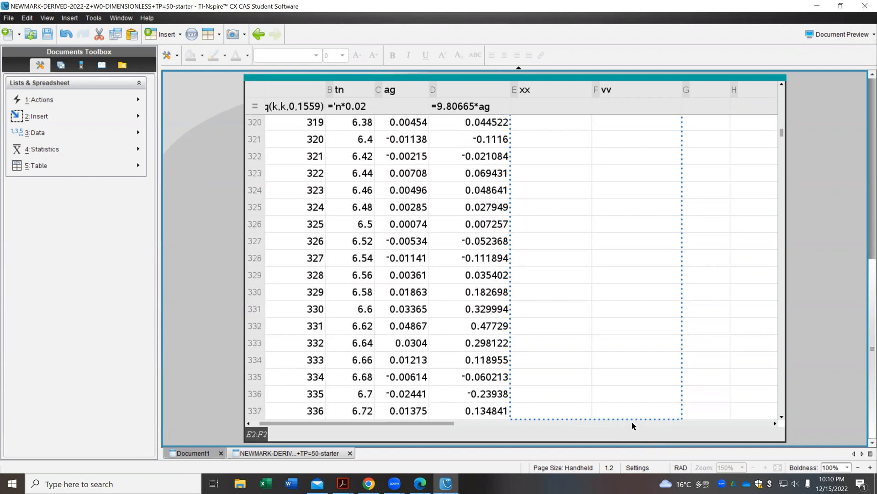
scroll(down, 3)
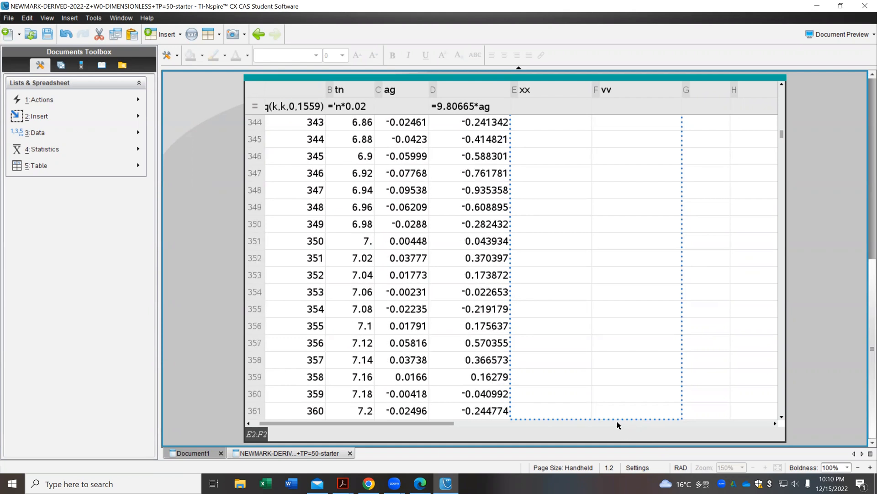
scroll(down, 3)
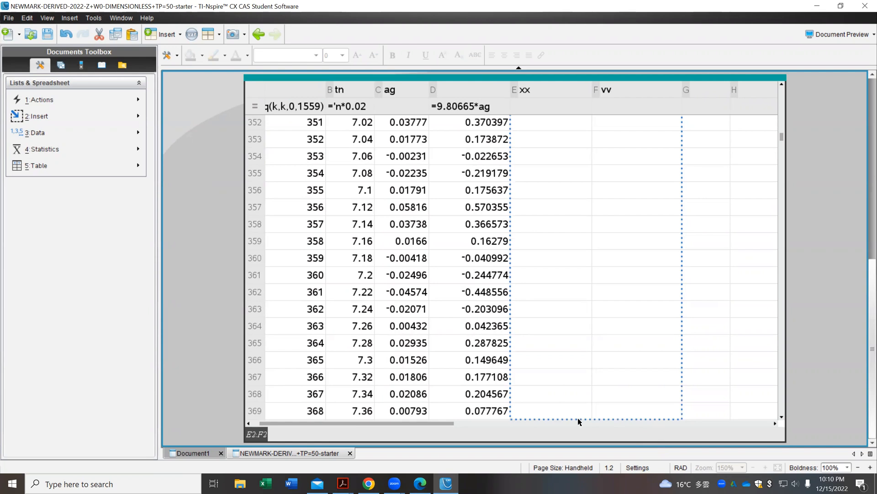
scroll(down, 3)
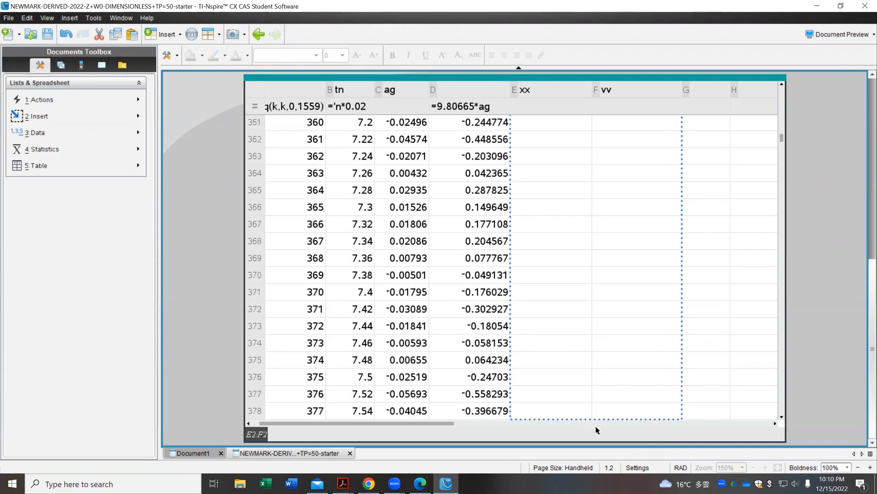
scroll(down, 3)
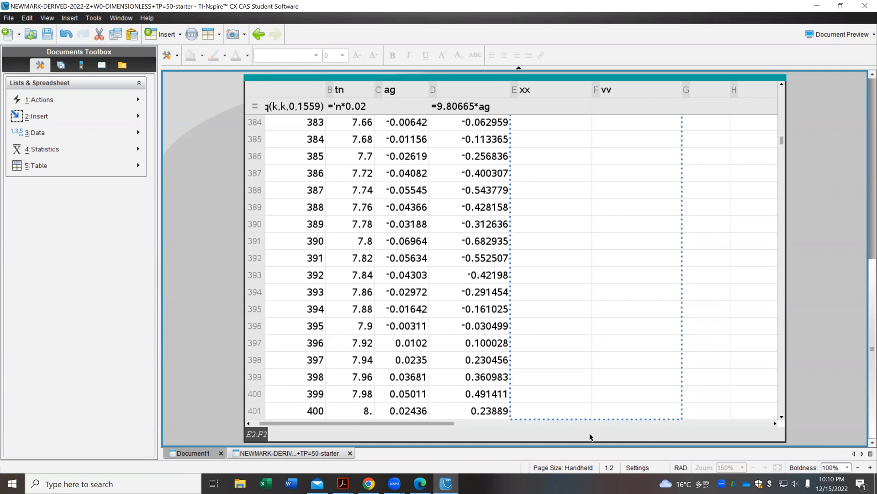
scroll(down, 3)
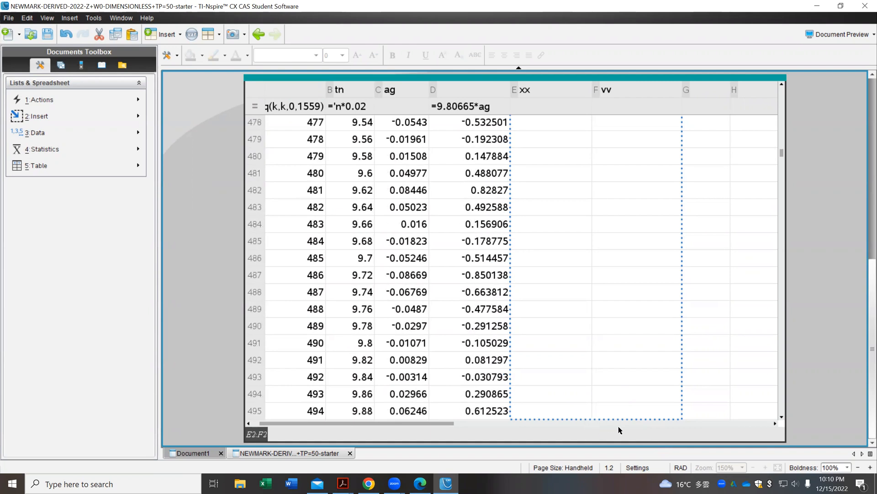
scroll(down, 3)
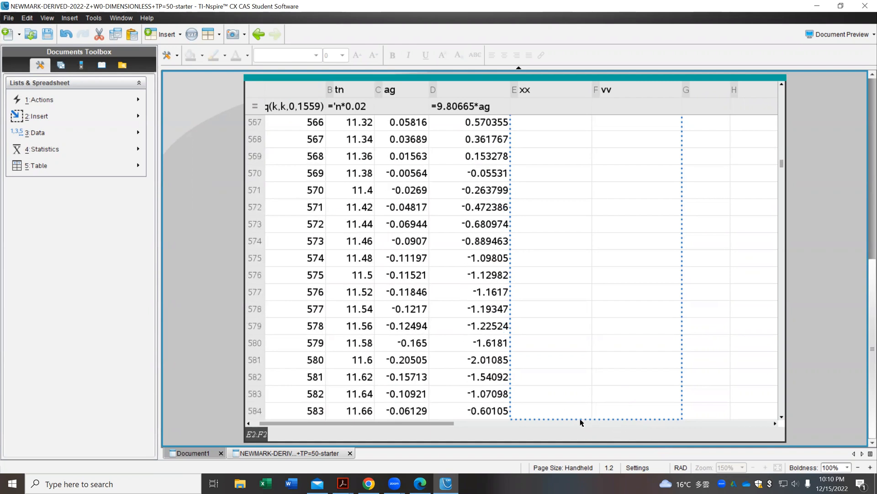
scroll(down, 3)
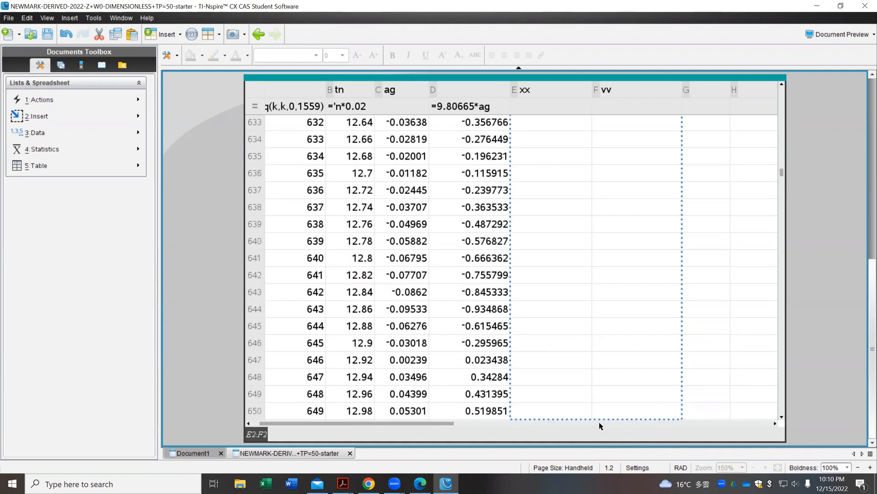
scroll(down, 3)
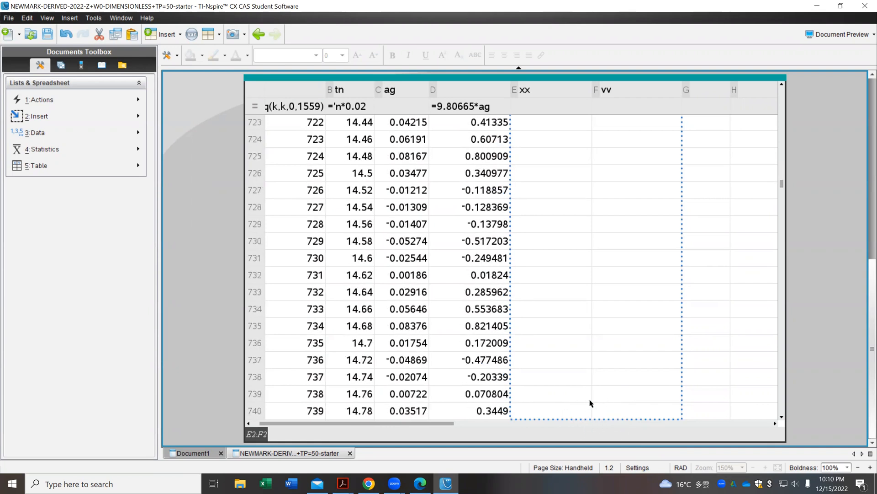
scroll(down, 3)
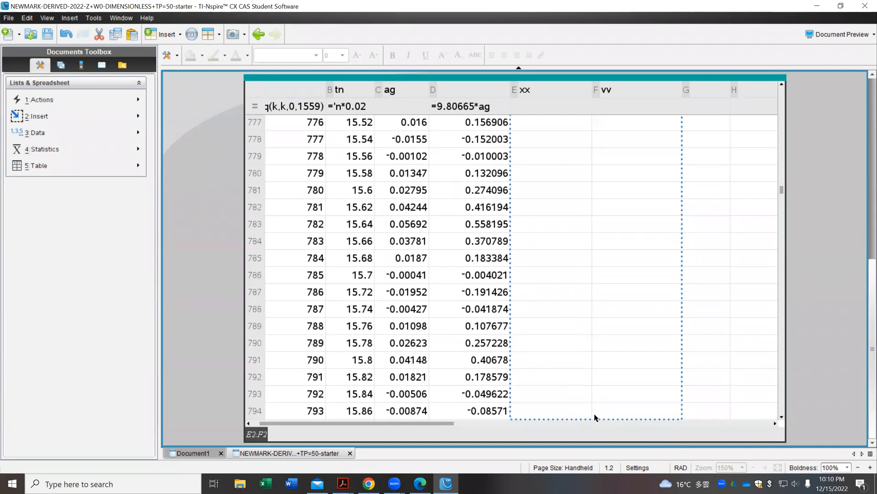
scroll(down, 3)
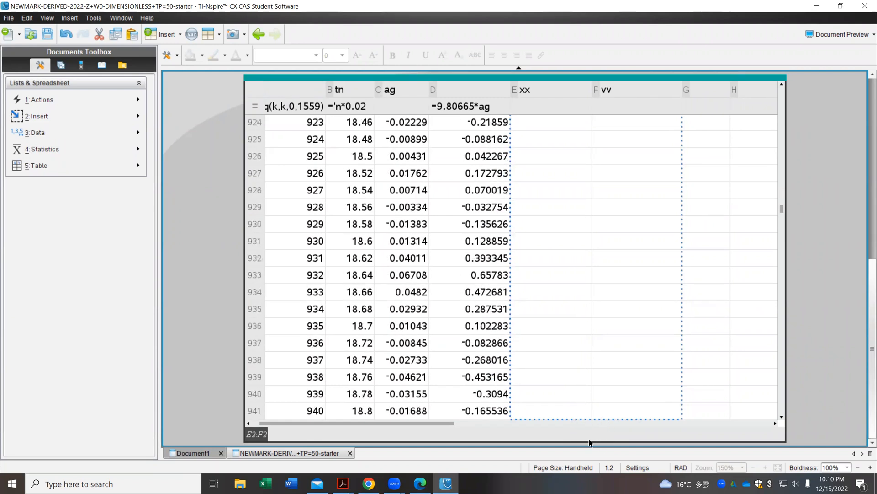
scroll(down, 3)
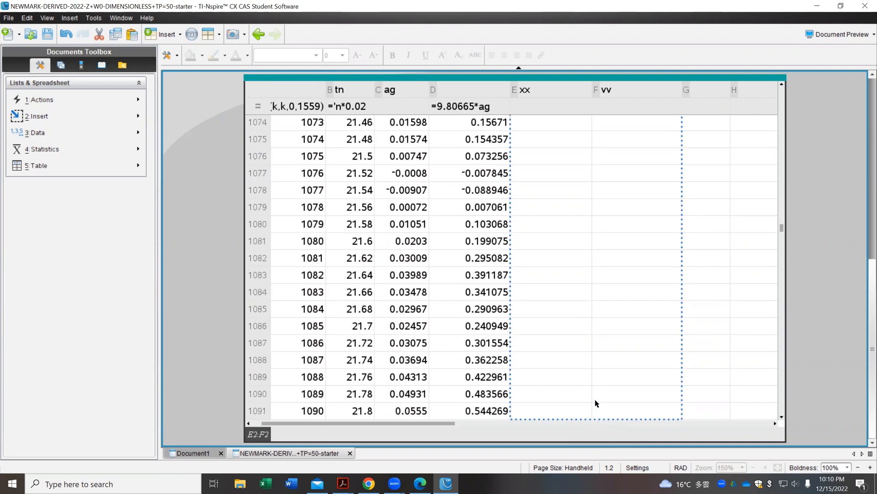
scroll(down, 3)
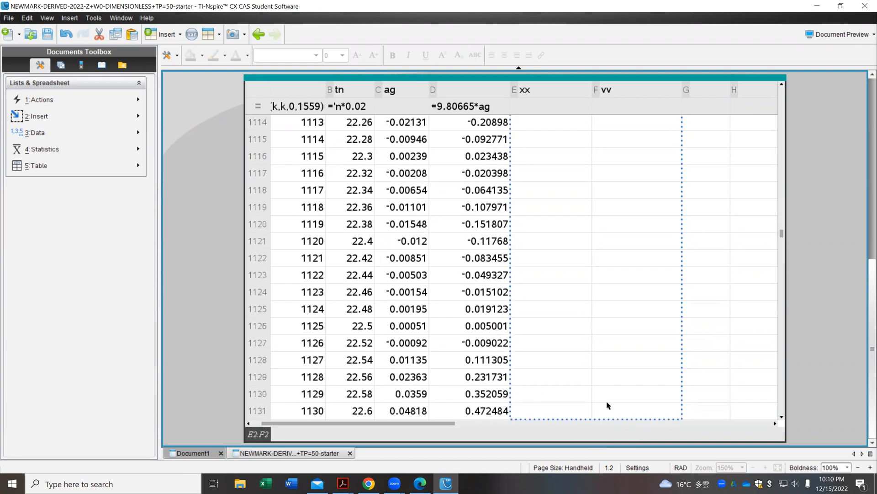
scroll(down, 3)
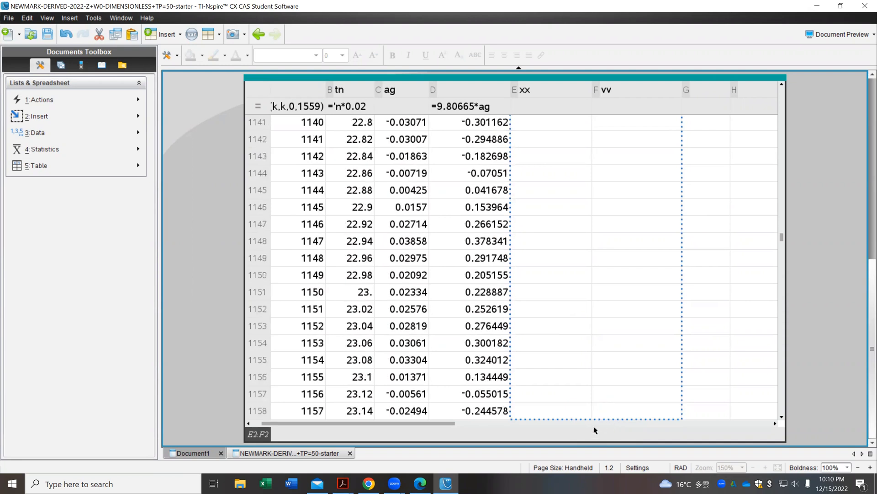
scroll(down, 3)
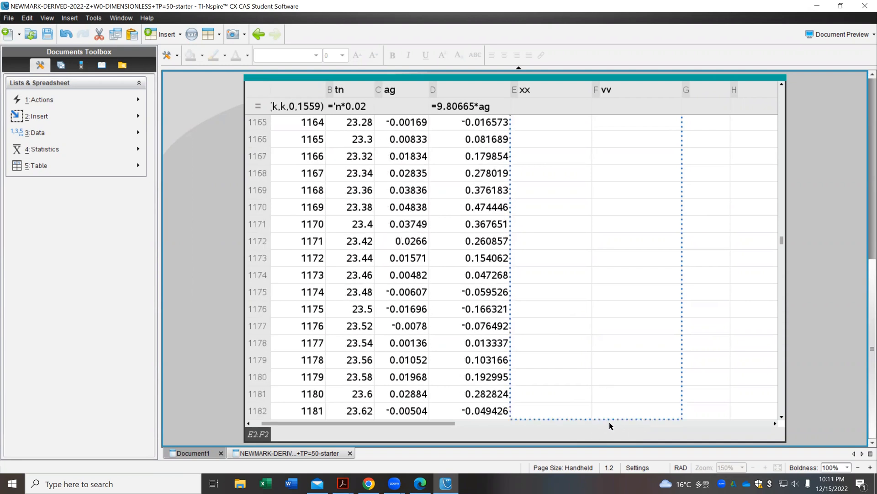
scroll(down, 3)
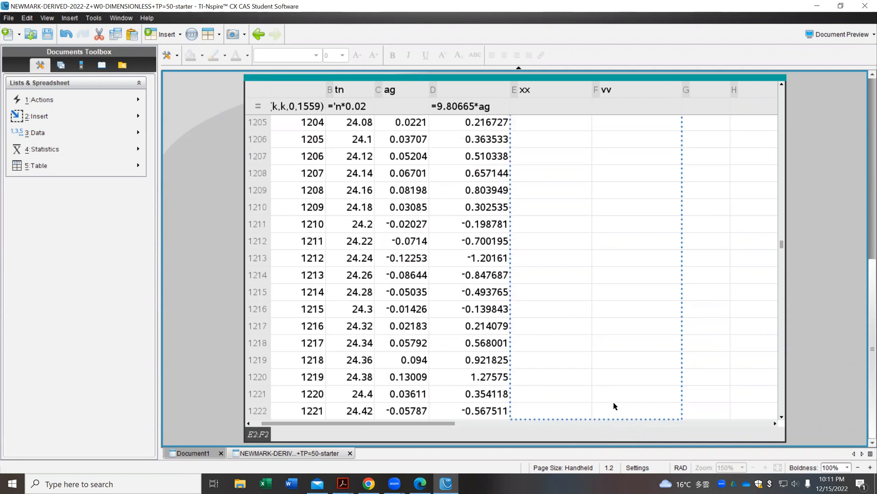
scroll(down, 3)
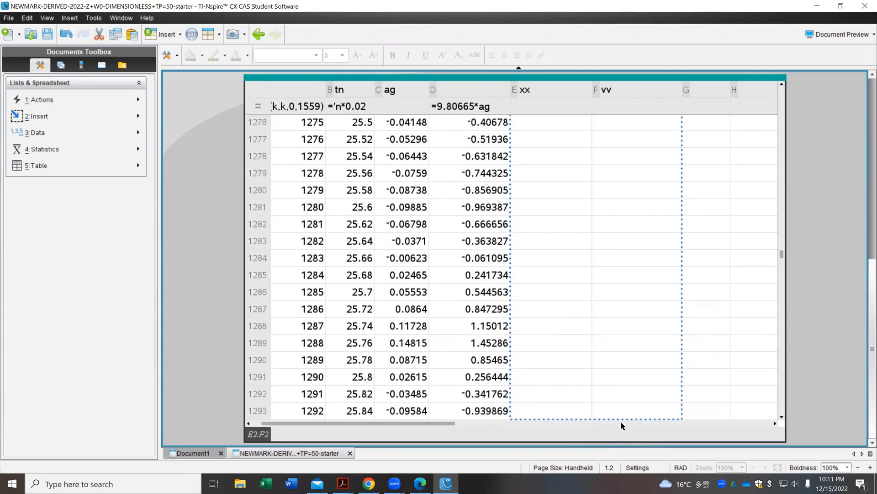
scroll(down, 3)
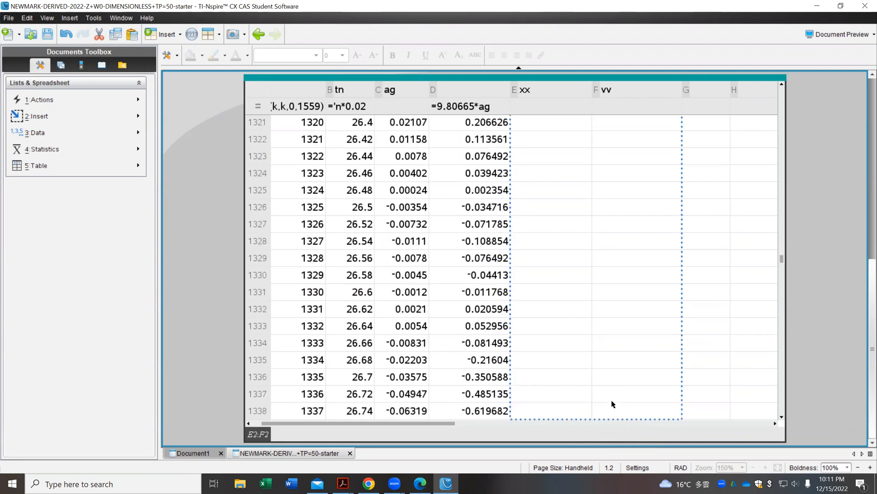
scroll(down, 3)
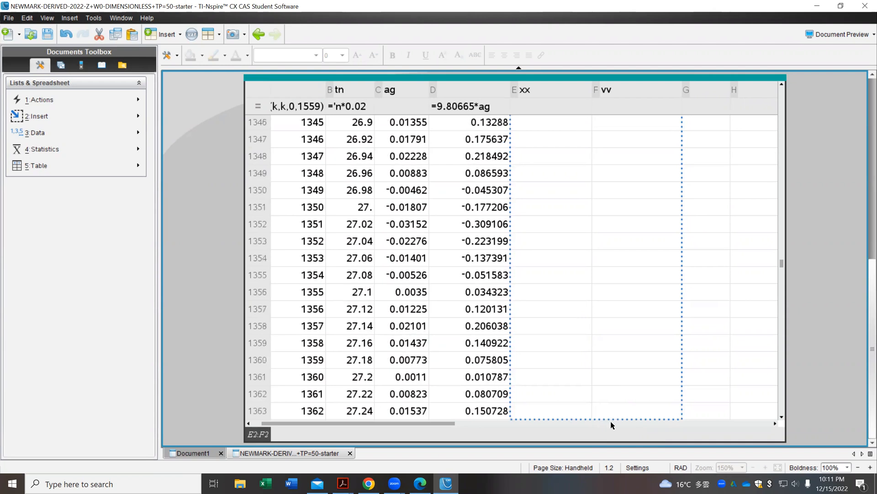
scroll(down, 3)
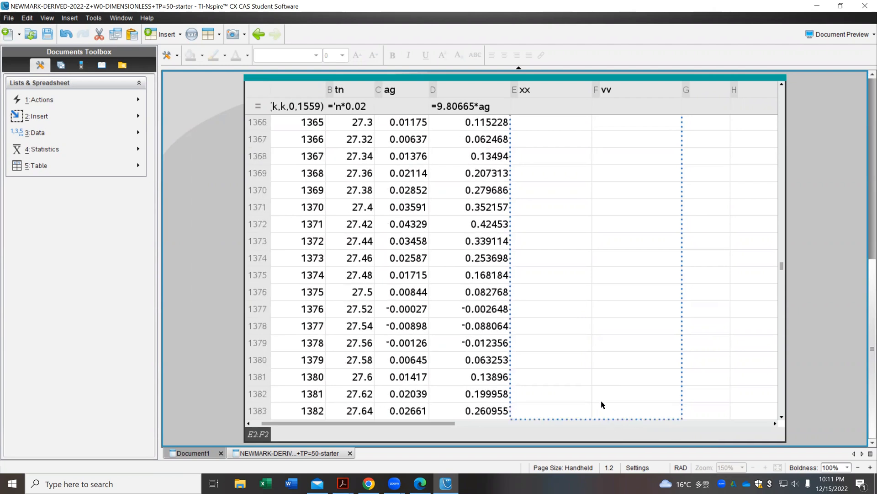
scroll(down, 3)
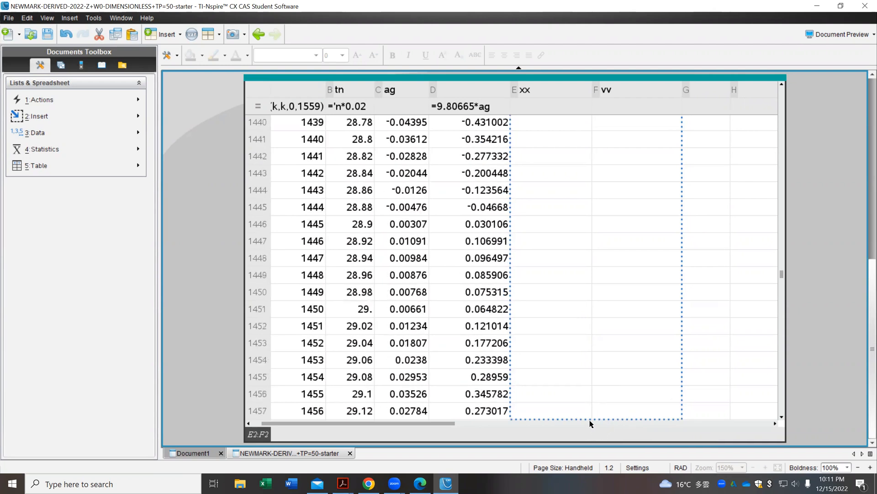
scroll(down, 3)
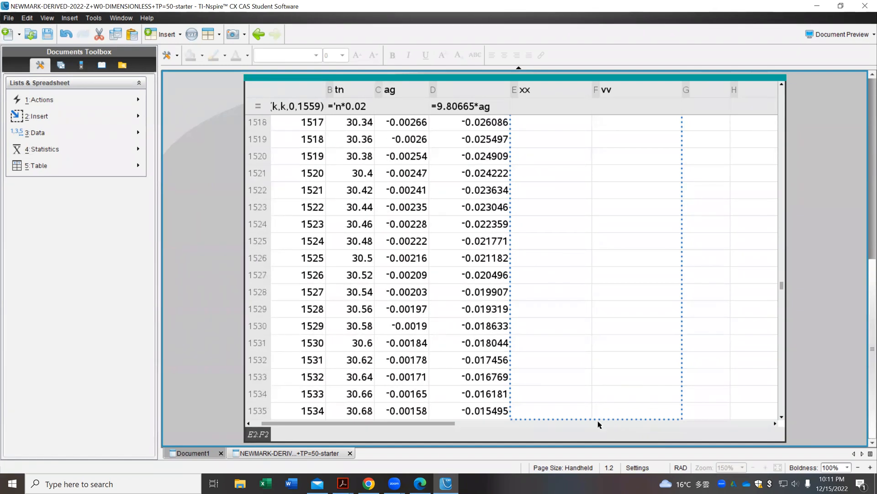
scroll(down, 3)
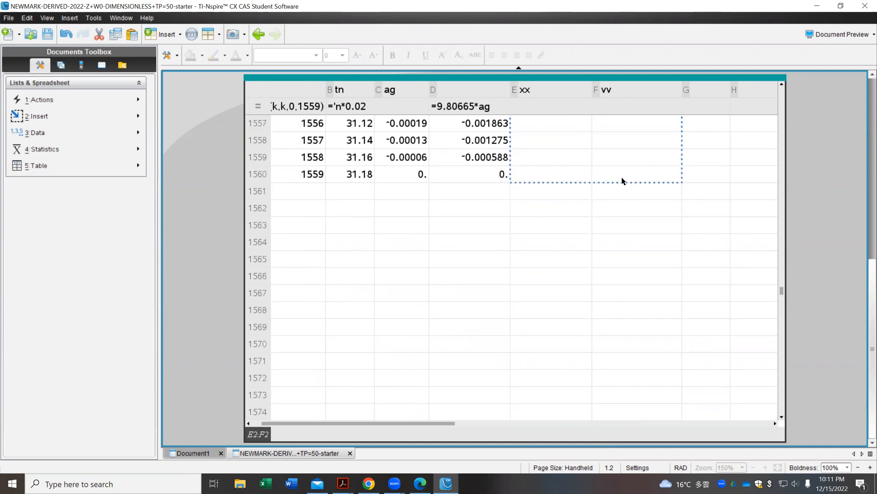
mouse_move(656, 306)
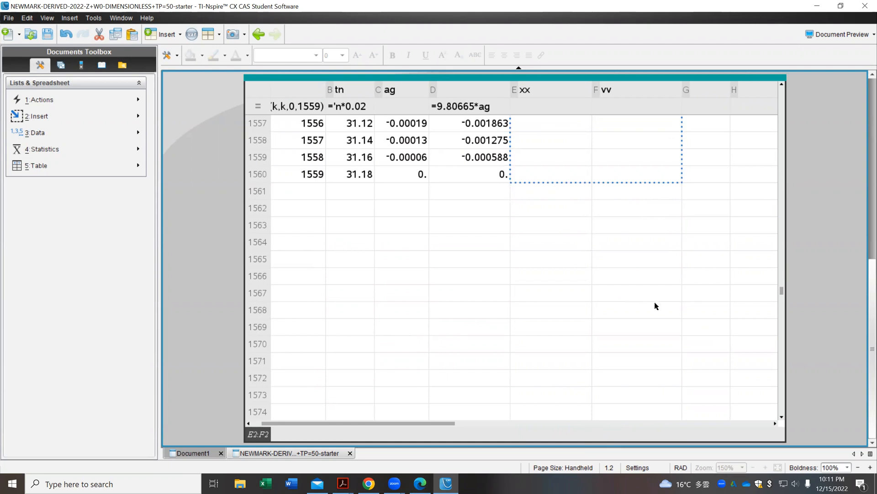
mouse_move(625, 239)
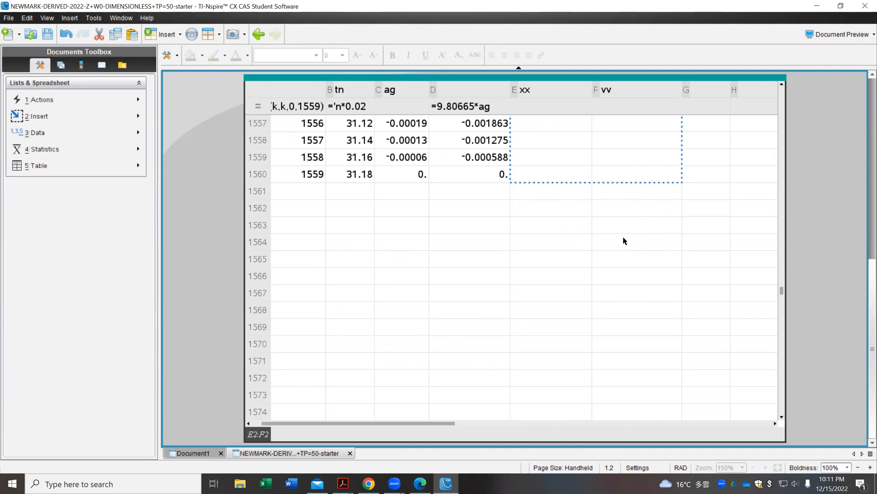
mouse_move(724, 47)
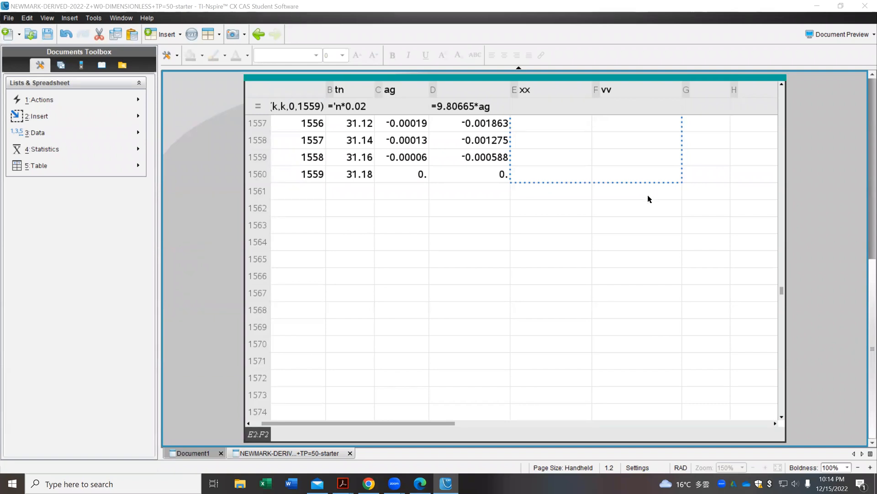
mouse_move(607, 123)
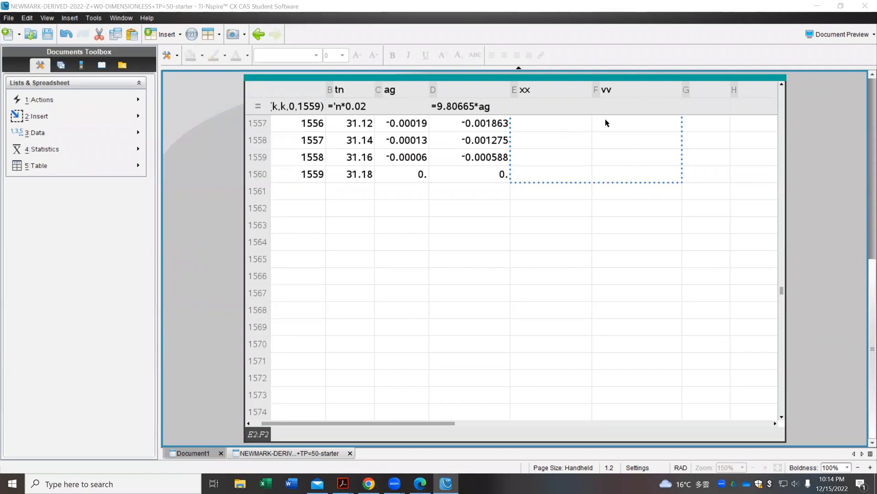
mouse_move(612, 134)
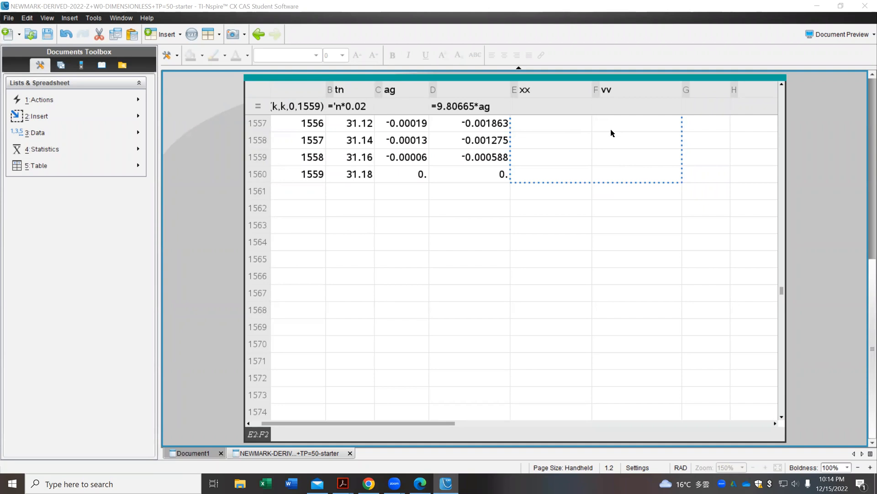
mouse_move(555, 106)
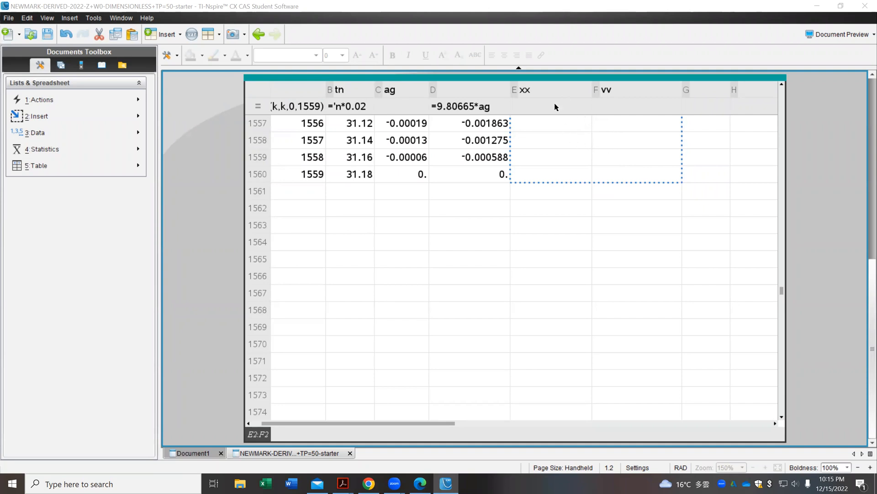
mouse_move(541, 140)
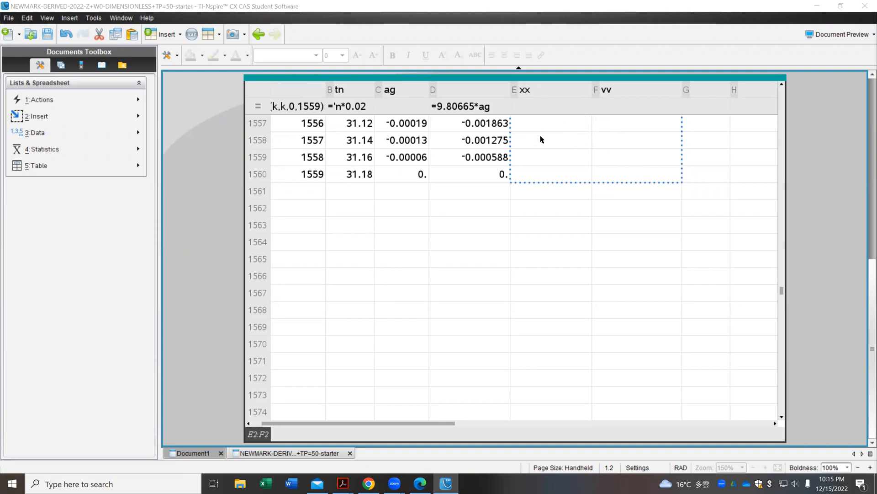
mouse_move(541, 145)
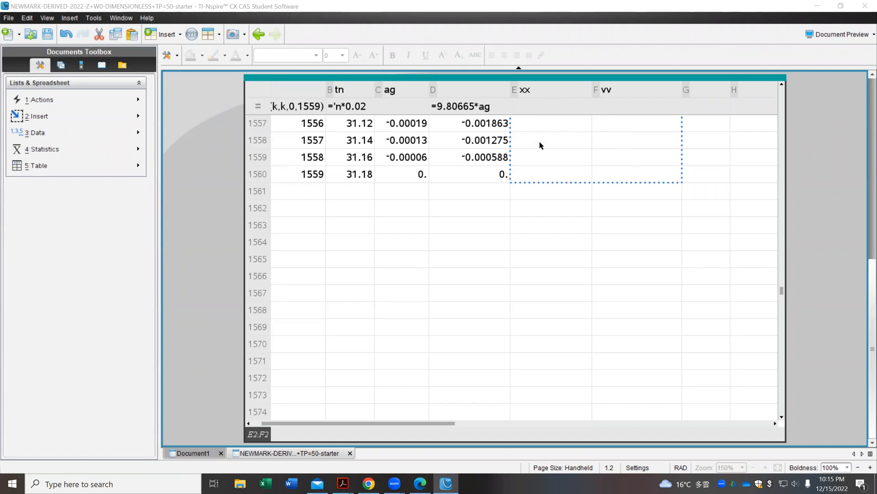
mouse_move(543, 93)
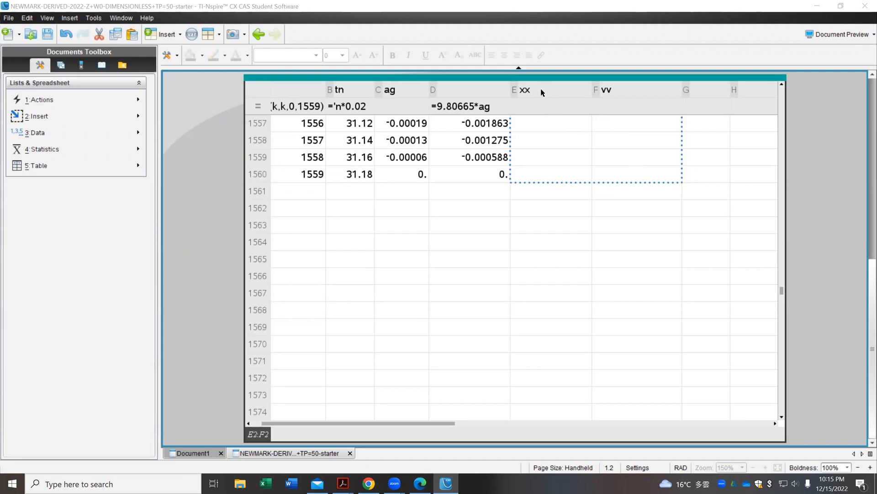
mouse_move(351, 93)
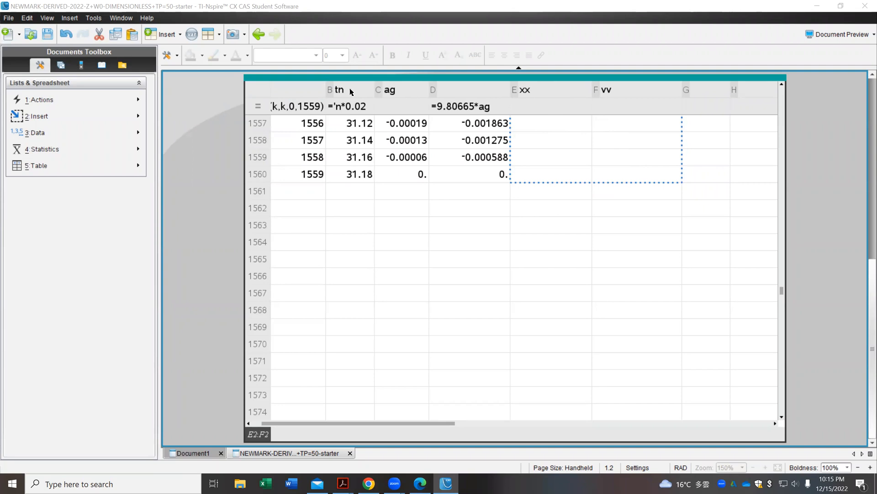
mouse_move(360, 95)
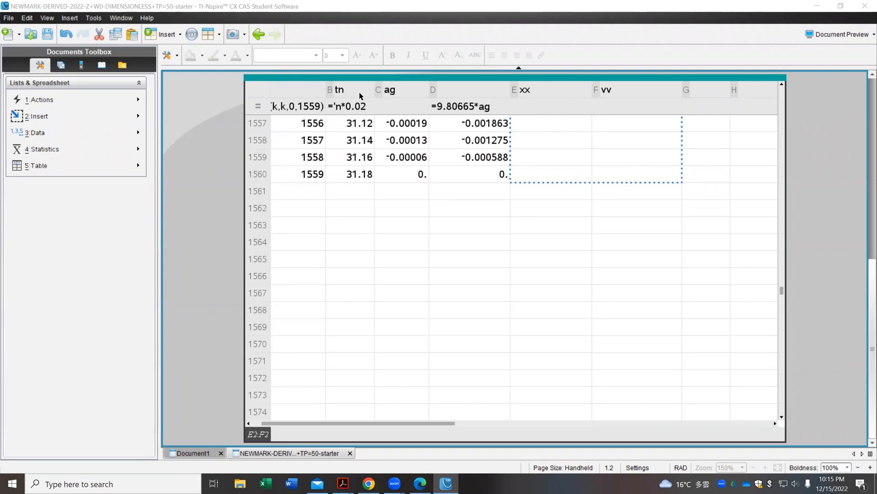
mouse_move(372, 185)
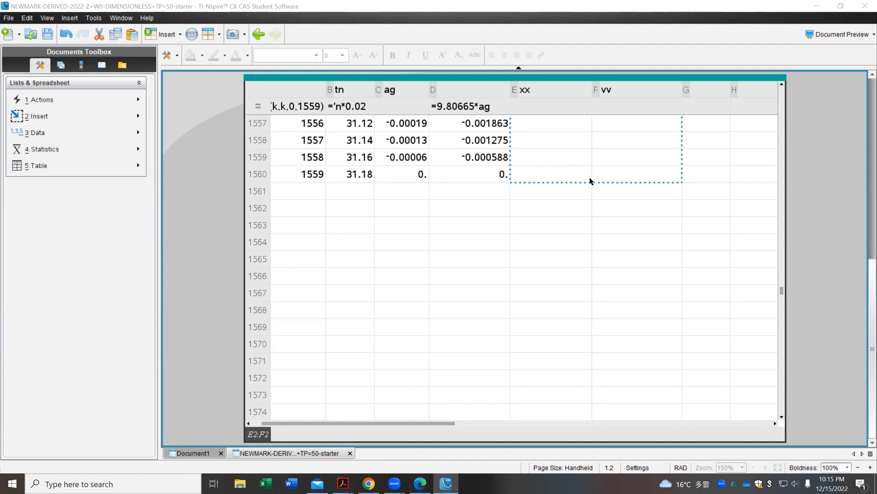
mouse_move(689, 67)
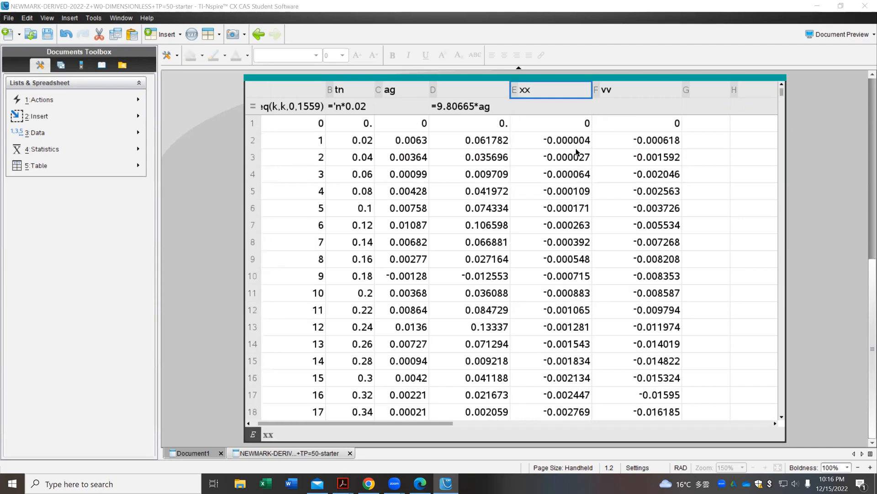
Define x_cm:=100·xx to list the displacements in centimetres.
click(552, 123)
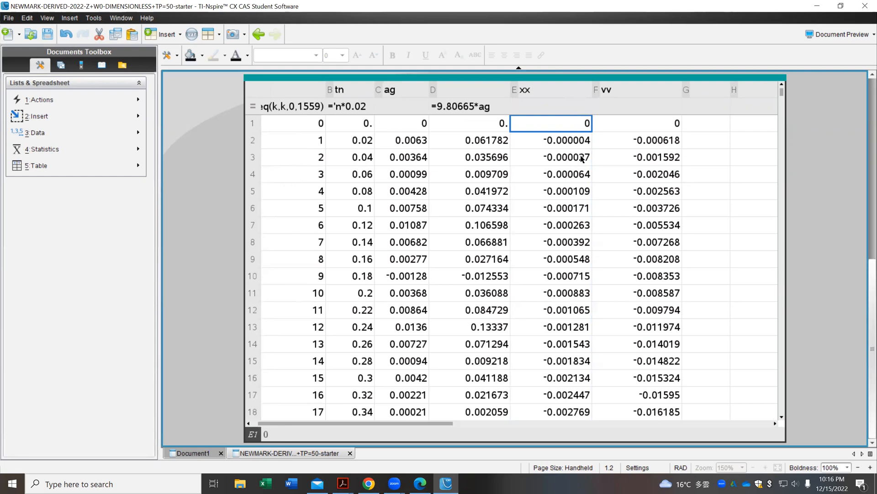
mouse_move(414, 232)
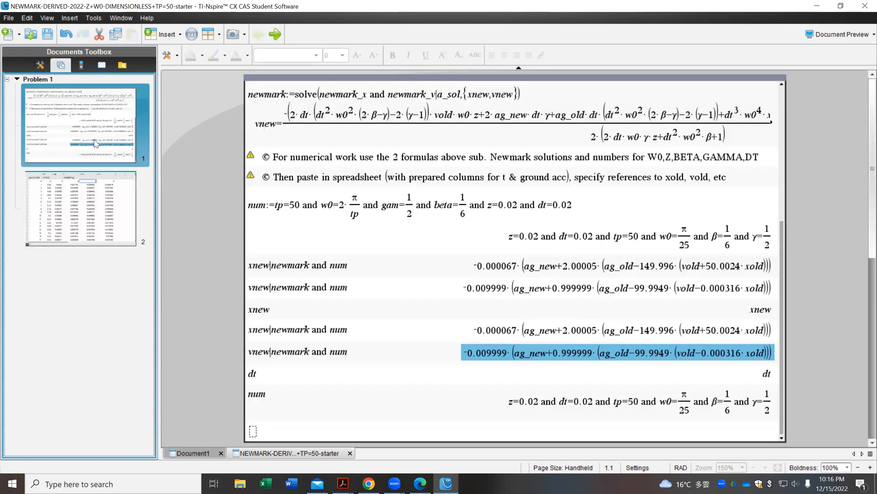
click(274, 434)
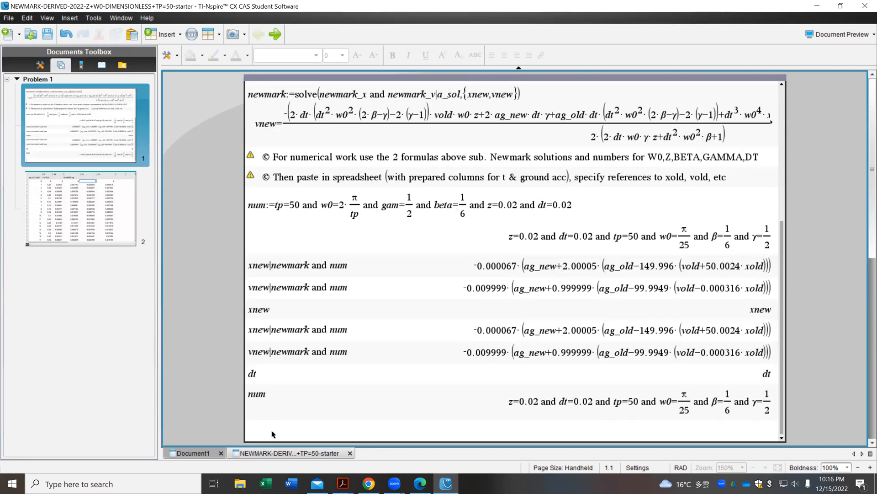
text(x_)
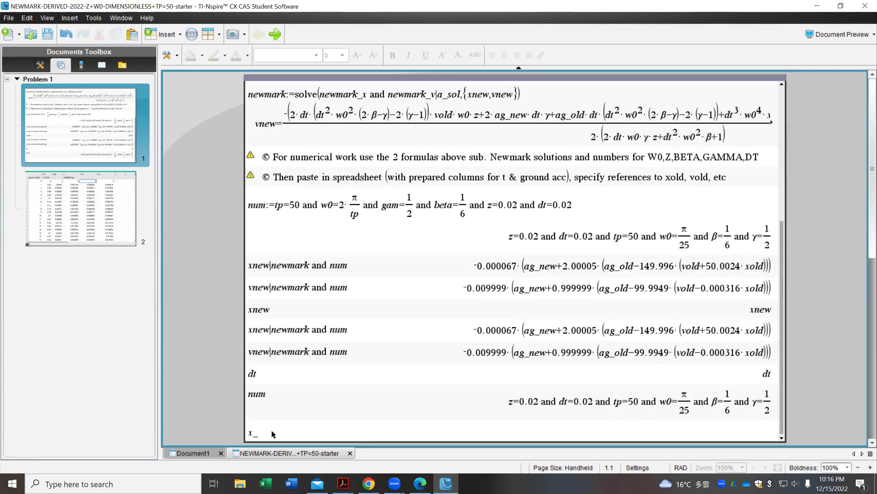
text(cm:=)
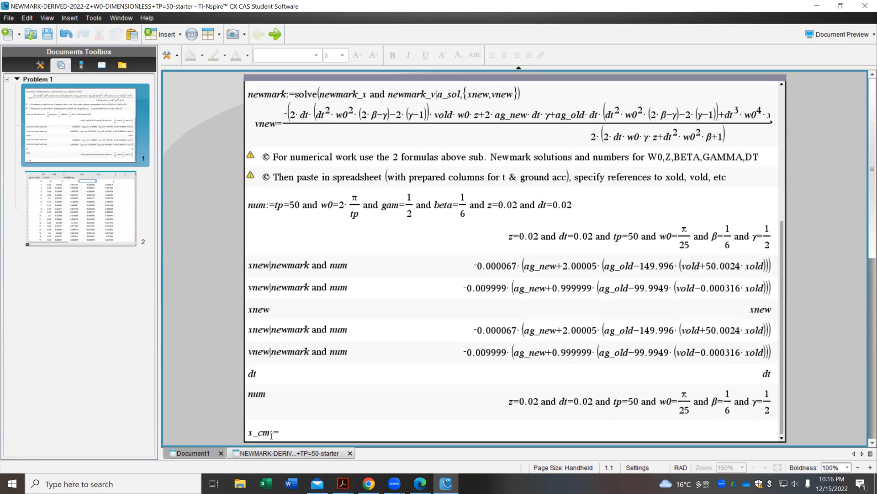
text(100· xx)
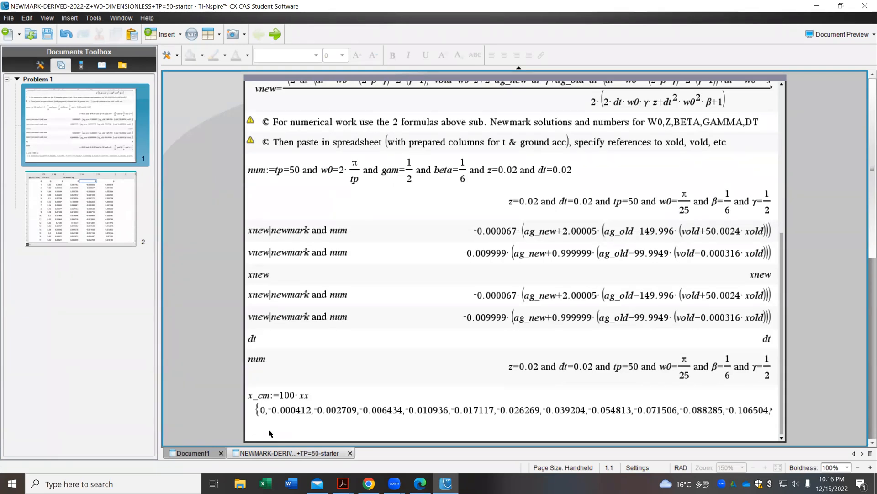
mouse_move(220, 316)
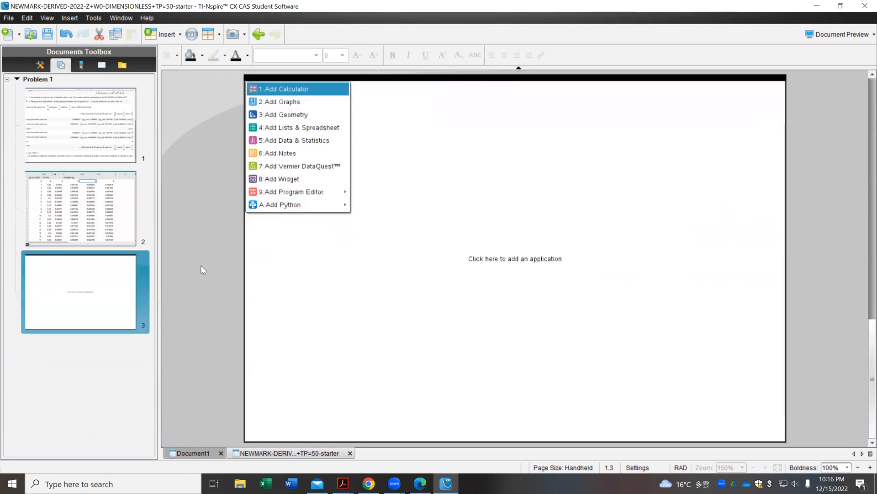
Add a Graphs page and enter a scatter plot with x tn and y x_cm.
click(280, 102)
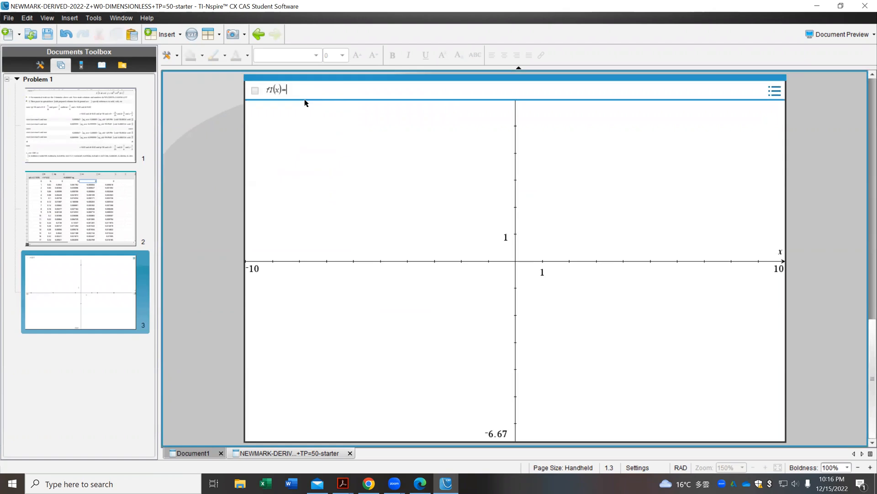
mouse_move(162, 79)
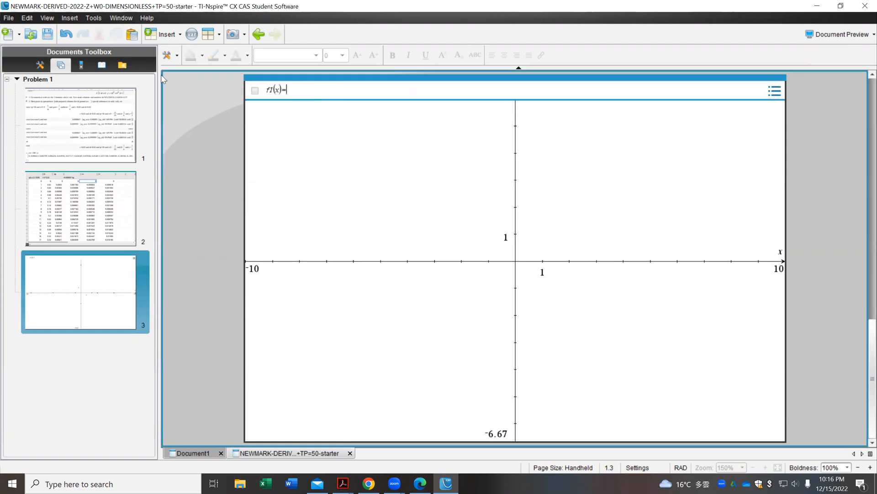
click(37, 66)
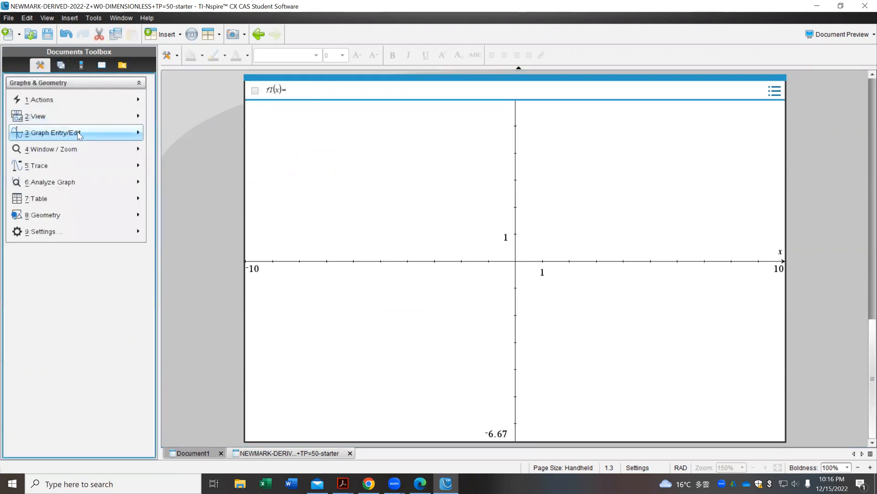
click(54, 133)
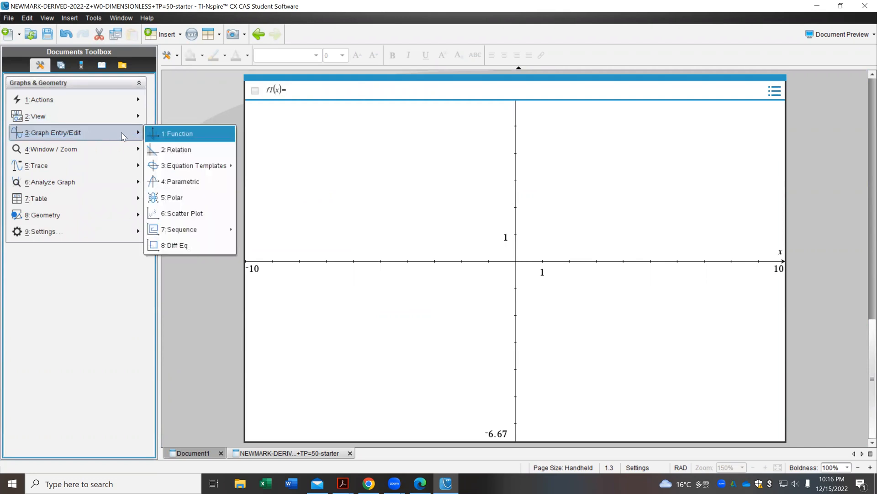
mouse_move(192, 141)
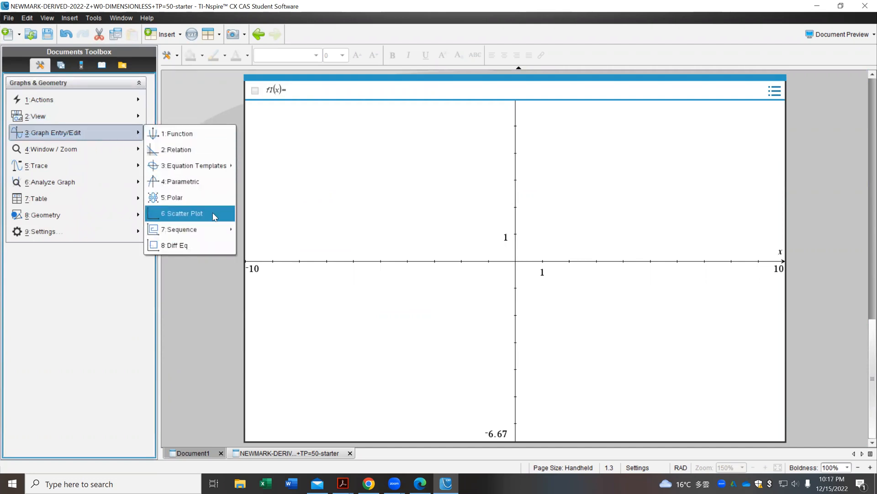
click(182, 213)
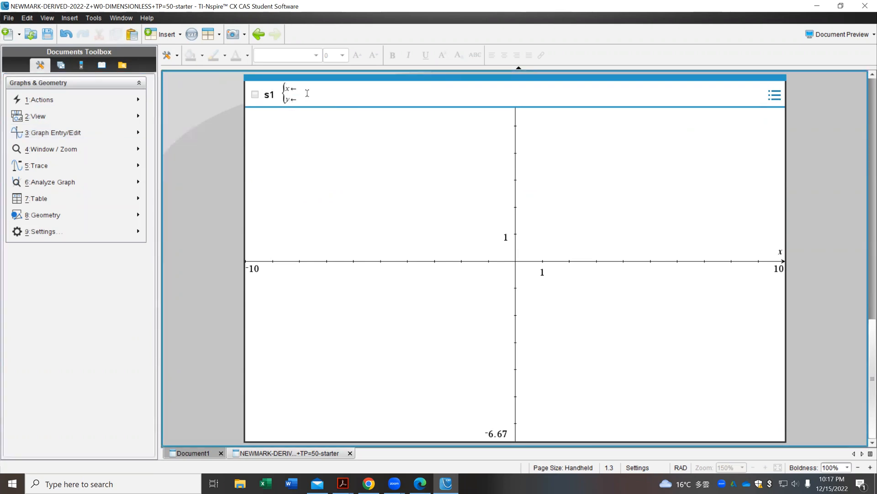
text(tn)
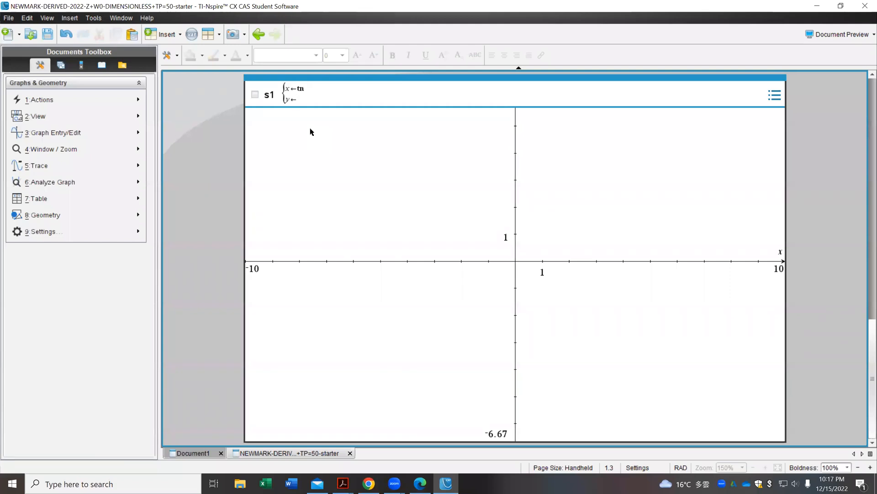
text(x_cm)
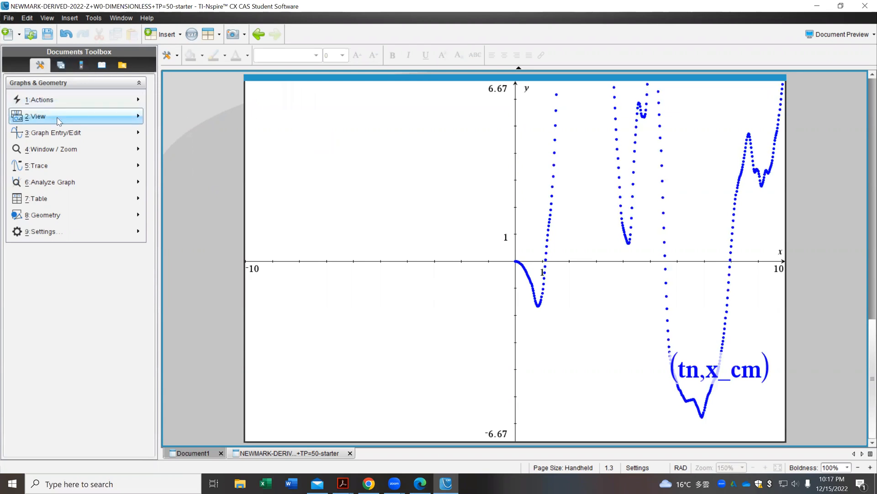
Zoom – Data to fit all points, then Zoom – Box onto the tallest peak near tn 2.2–3.
click(54, 149)
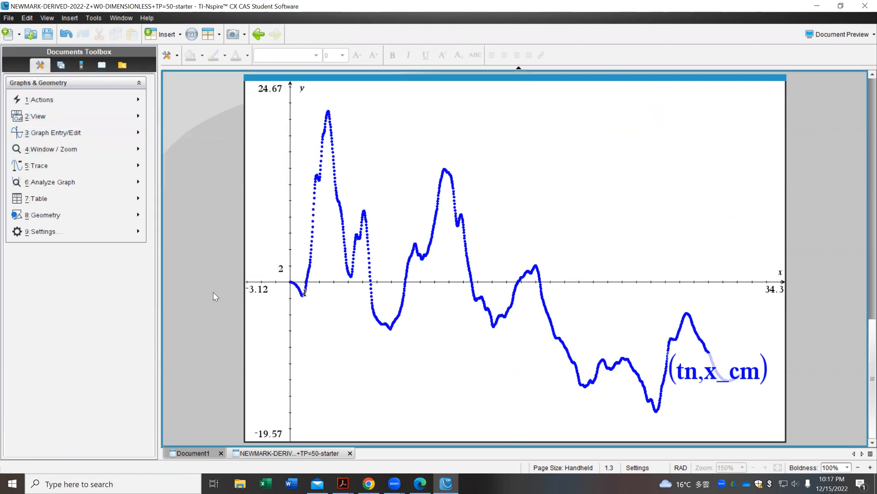
mouse_move(338, 116)
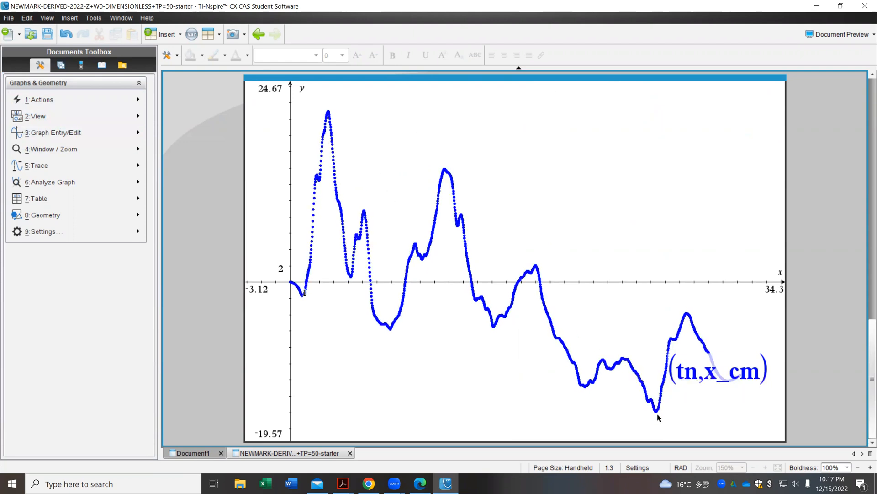
mouse_move(286, 406)
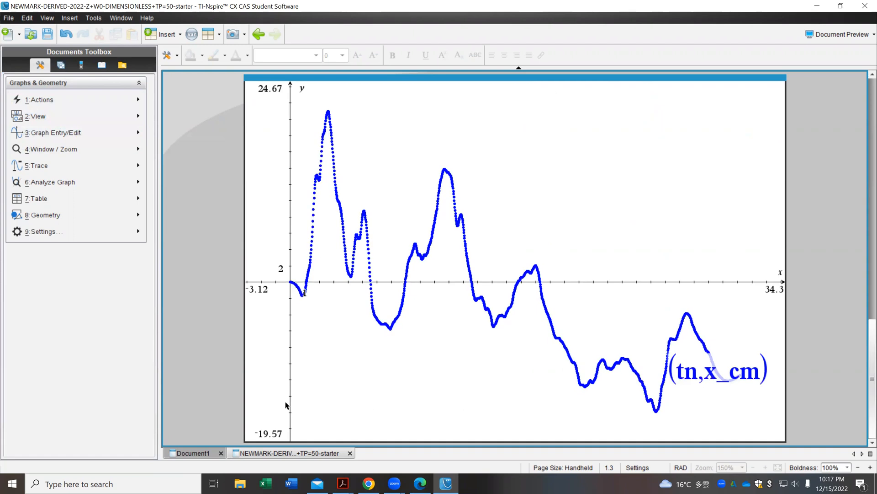
mouse_move(291, 404)
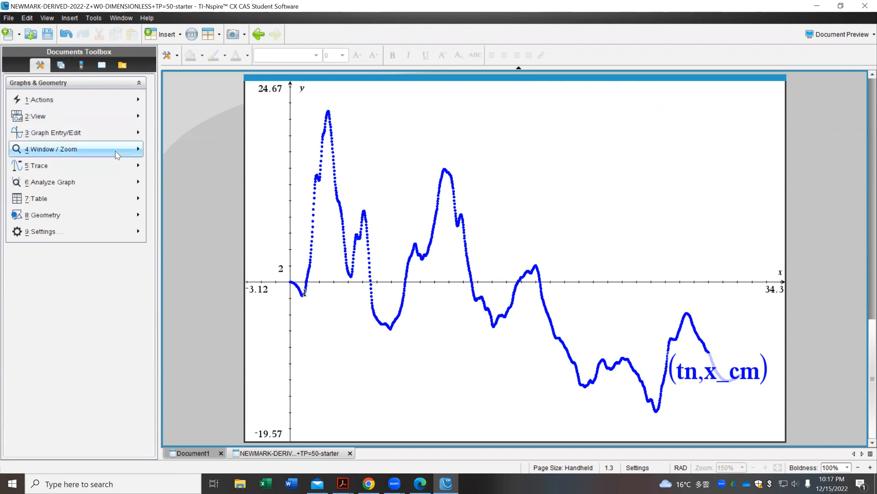
click(54, 149)
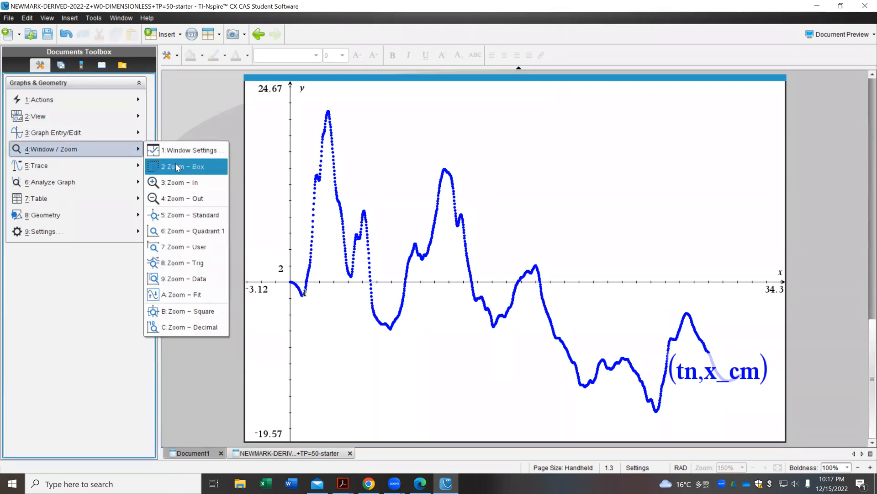
click(182, 166)
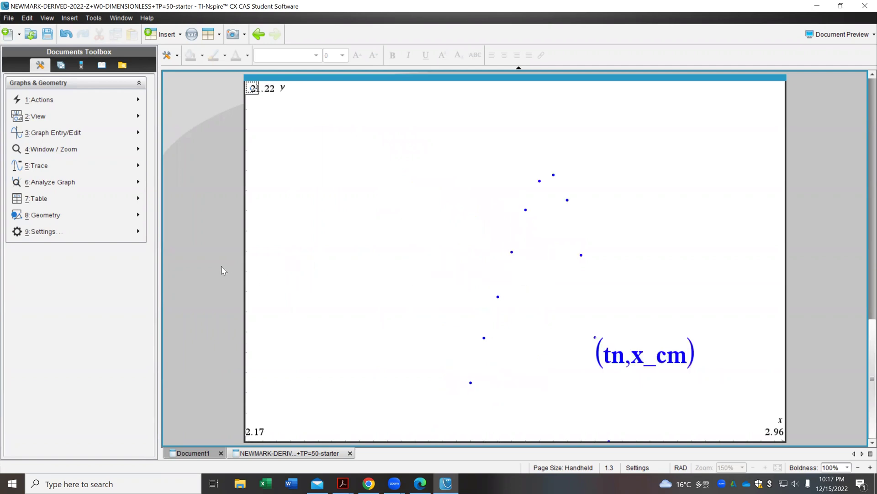
mouse_move(181, 231)
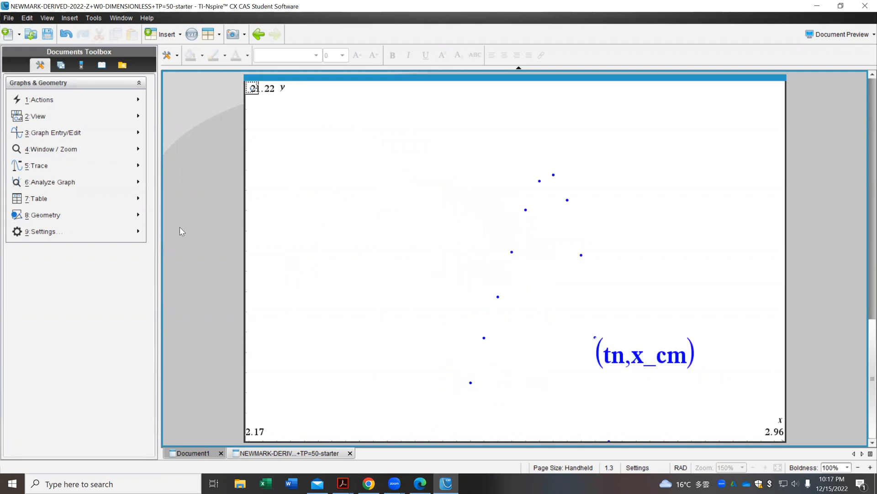
Start Graph Trace and move the trace to the peak point (2.62, 21).
click(53, 182)
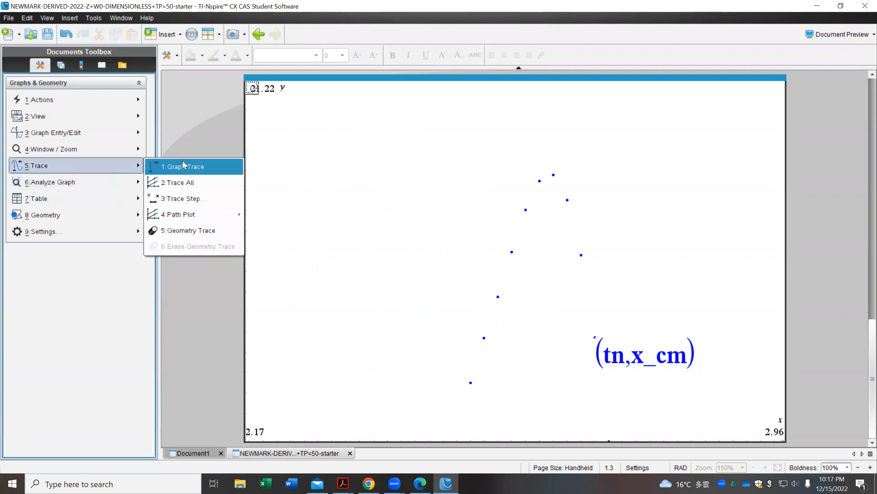
click(185, 167)
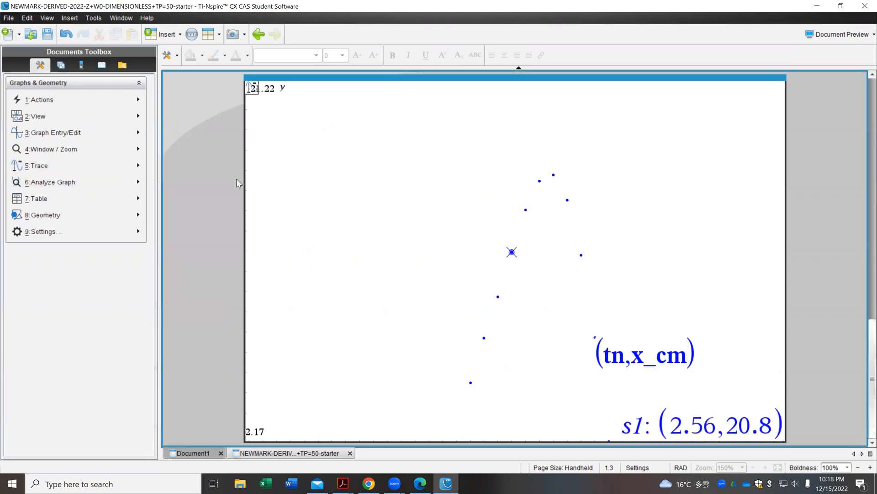
mouse_move(350, 229)
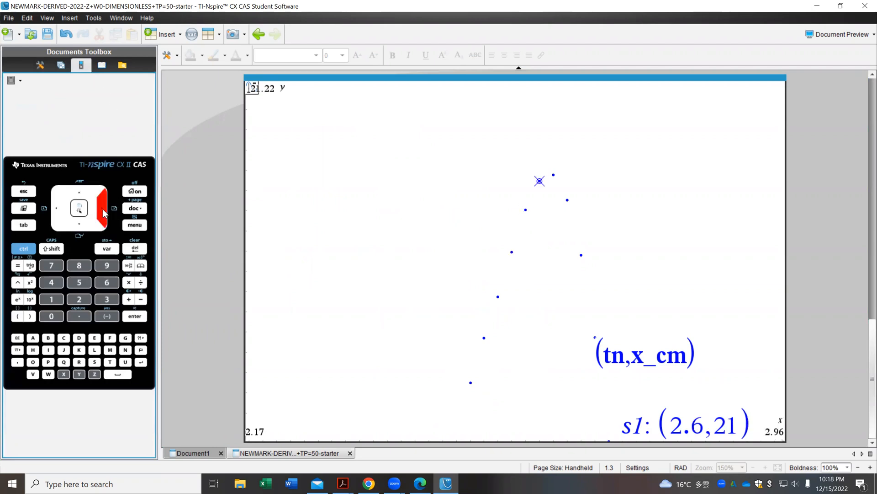
drag(539, 180, 553, 175)
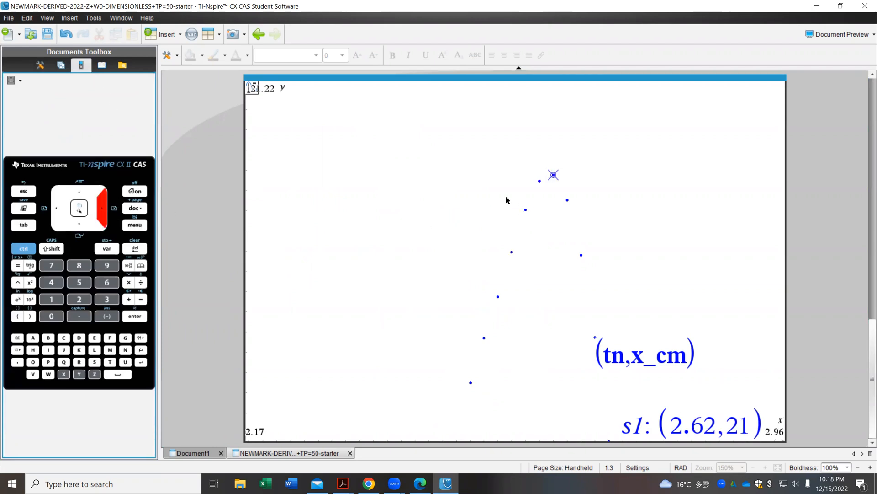
mouse_move(707, 361)
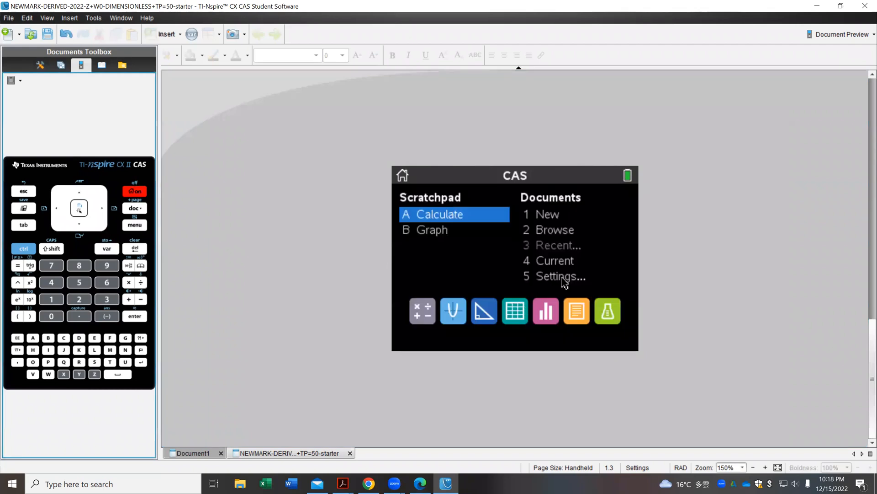
Raise Display Digits in Document Settings so the peak reads (2.62, 20.9878).
click(561, 276)
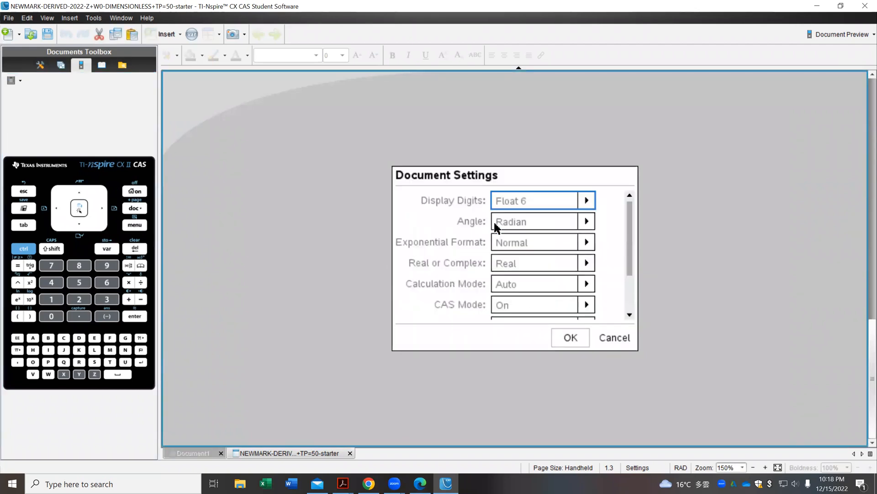
click(587, 200)
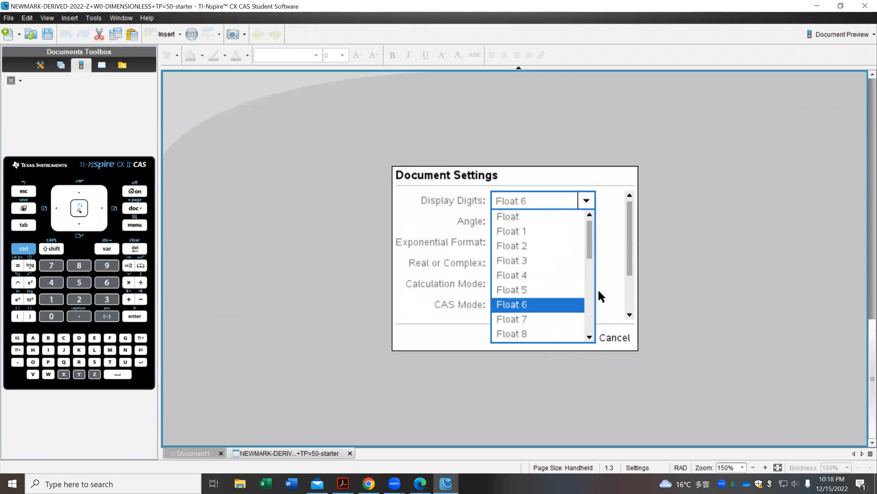
scroll(down, 3)
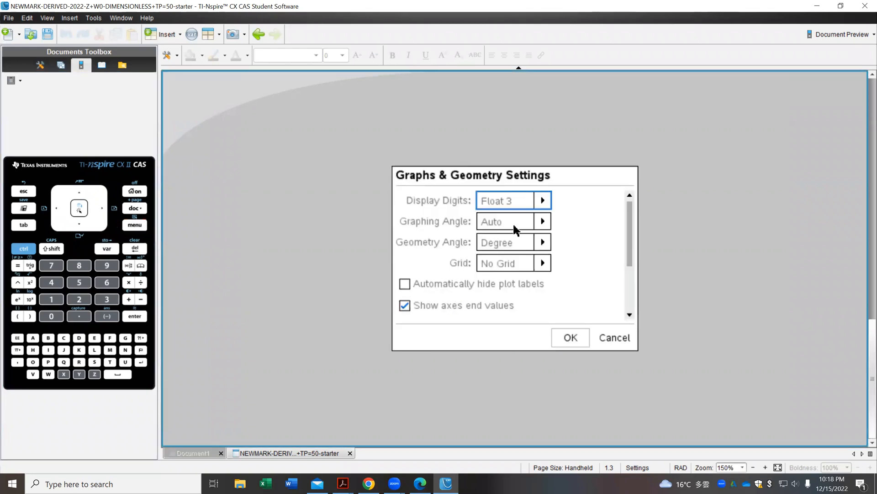
click(543, 200)
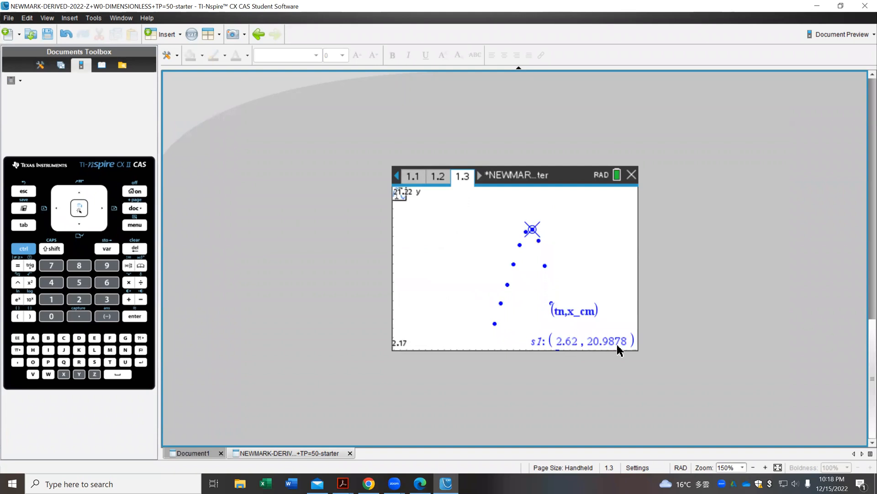
mouse_move(605, 349)
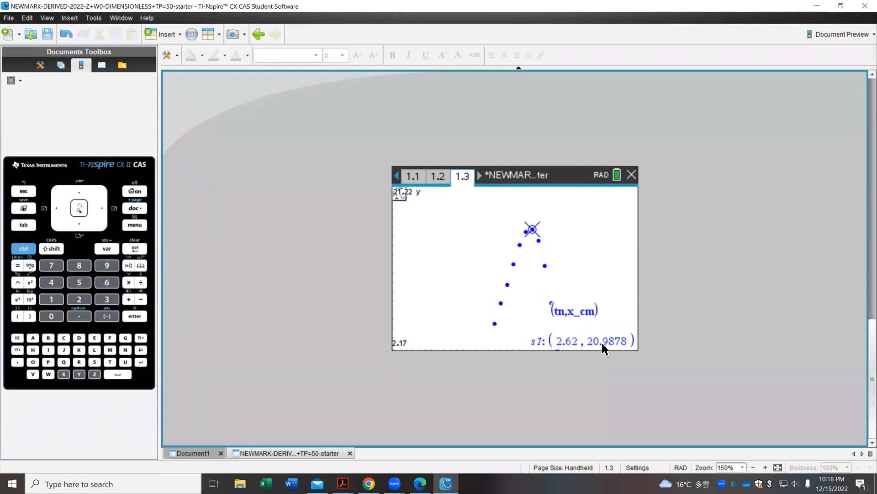
mouse_move(621, 354)
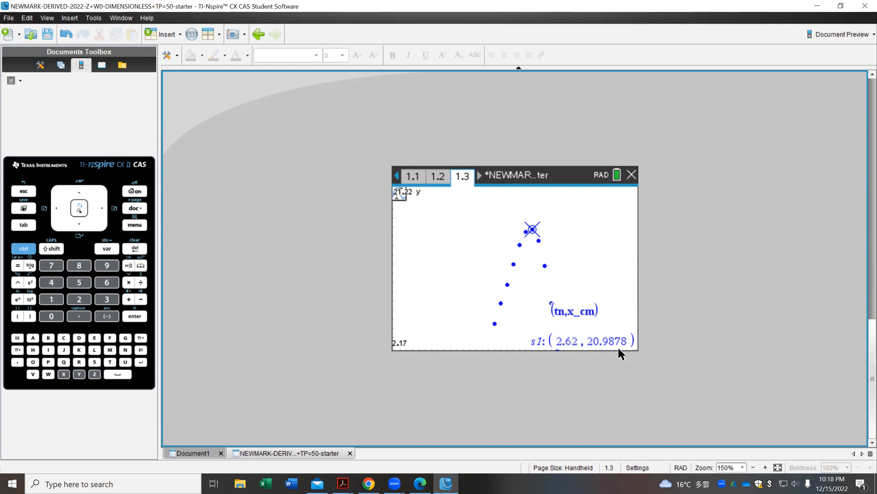
mouse_move(462, 408)
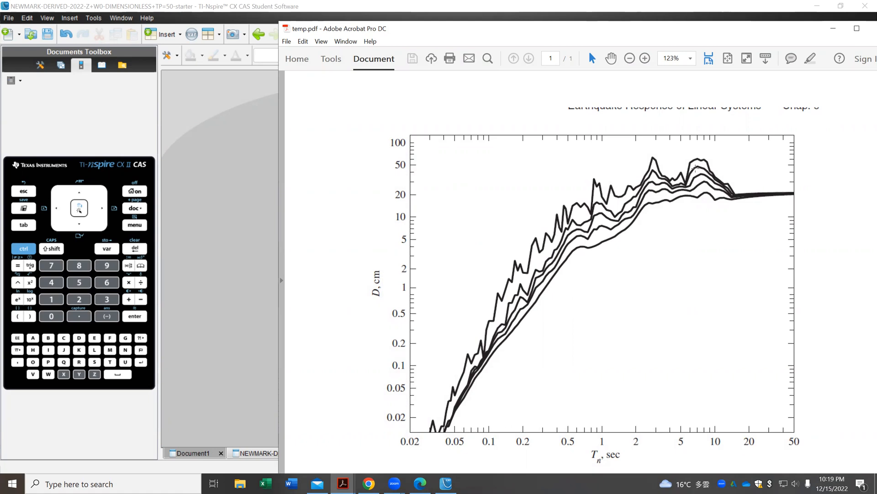
mouse_move(697, 166)
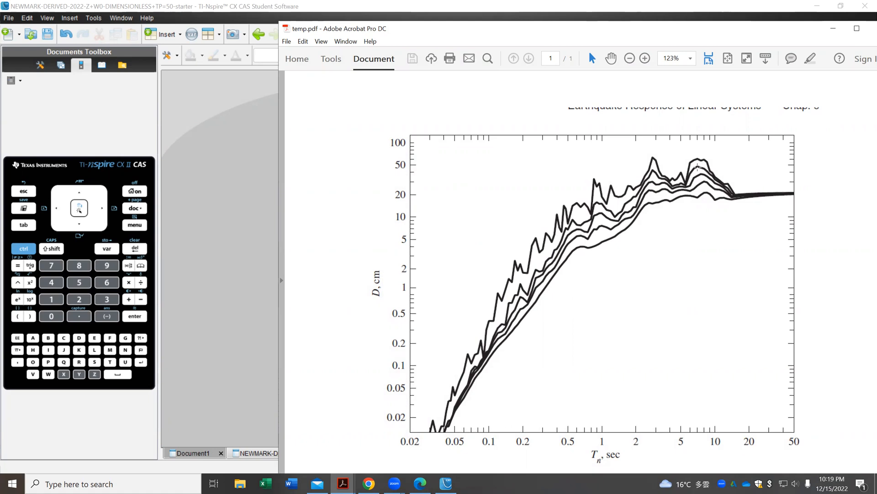
mouse_move(753, 196)
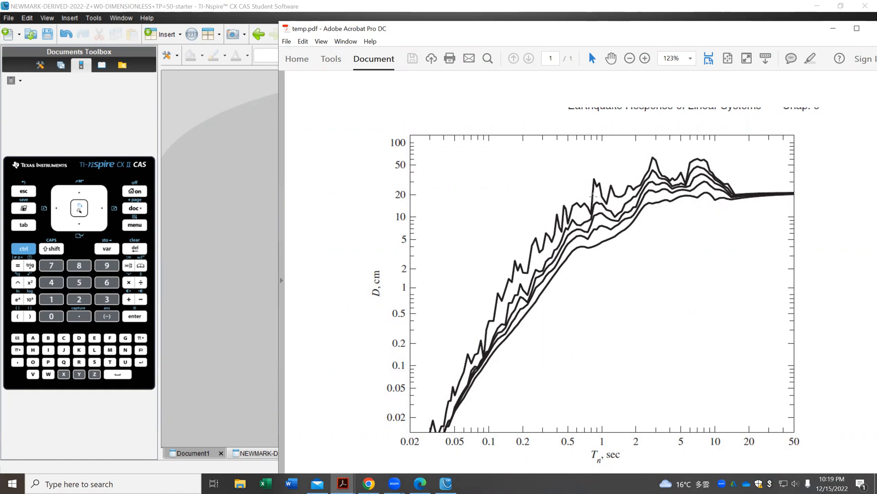
mouse_move(415, 193)
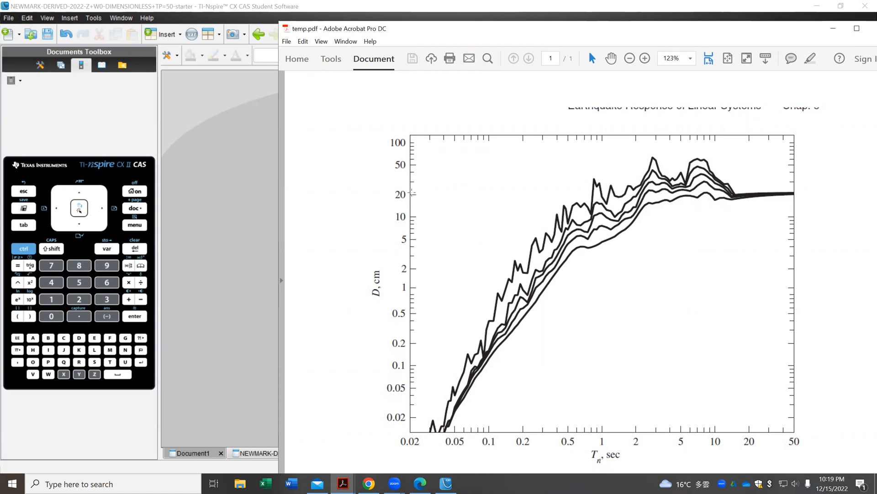
mouse_move(395, 479)
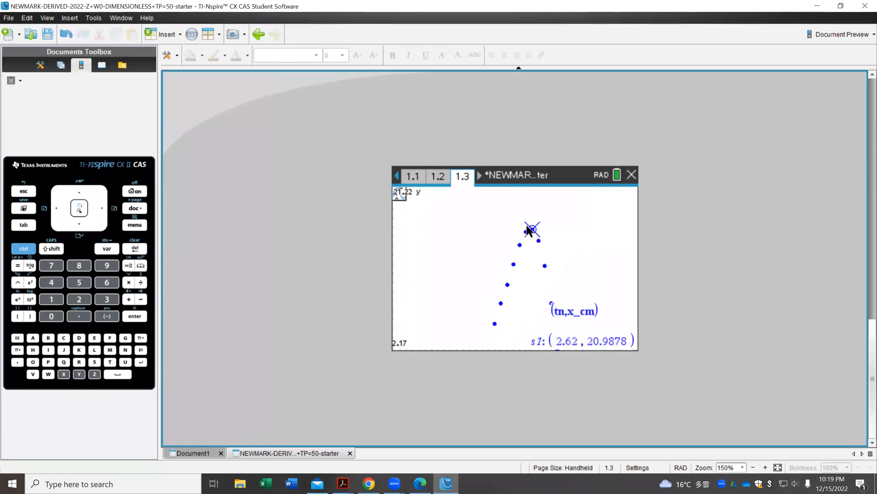
mouse_move(605, 346)
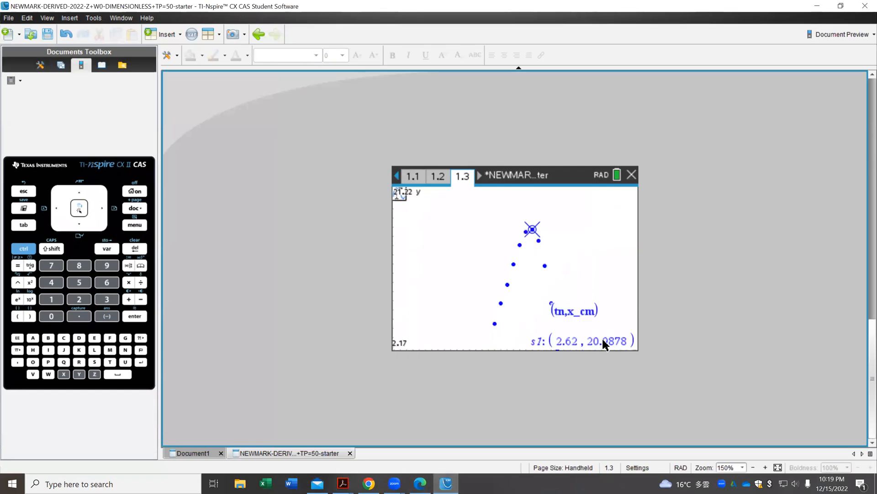
mouse_move(683, 94)
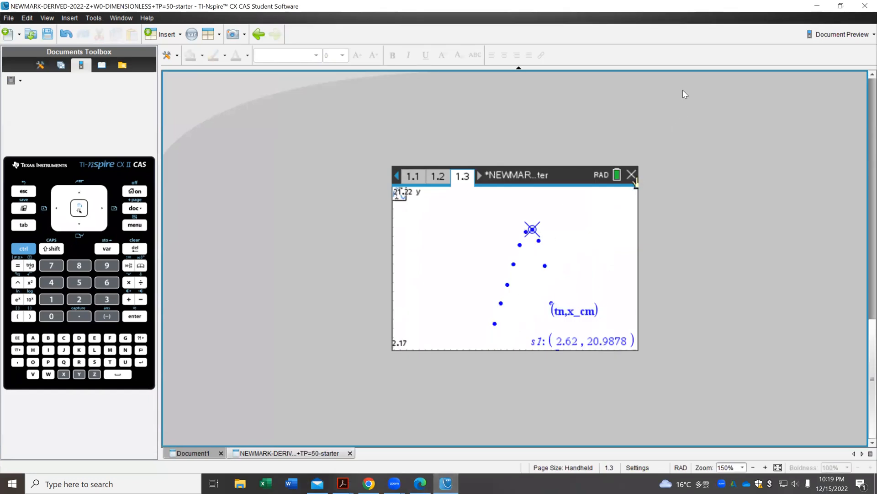